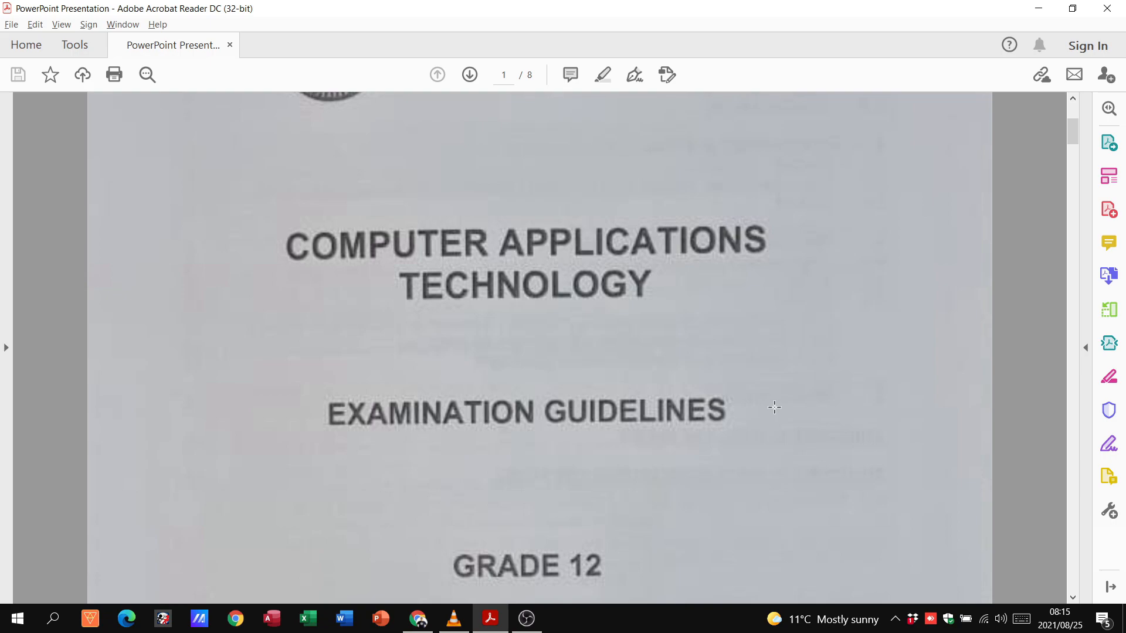
pyautogui.scroll(-3)
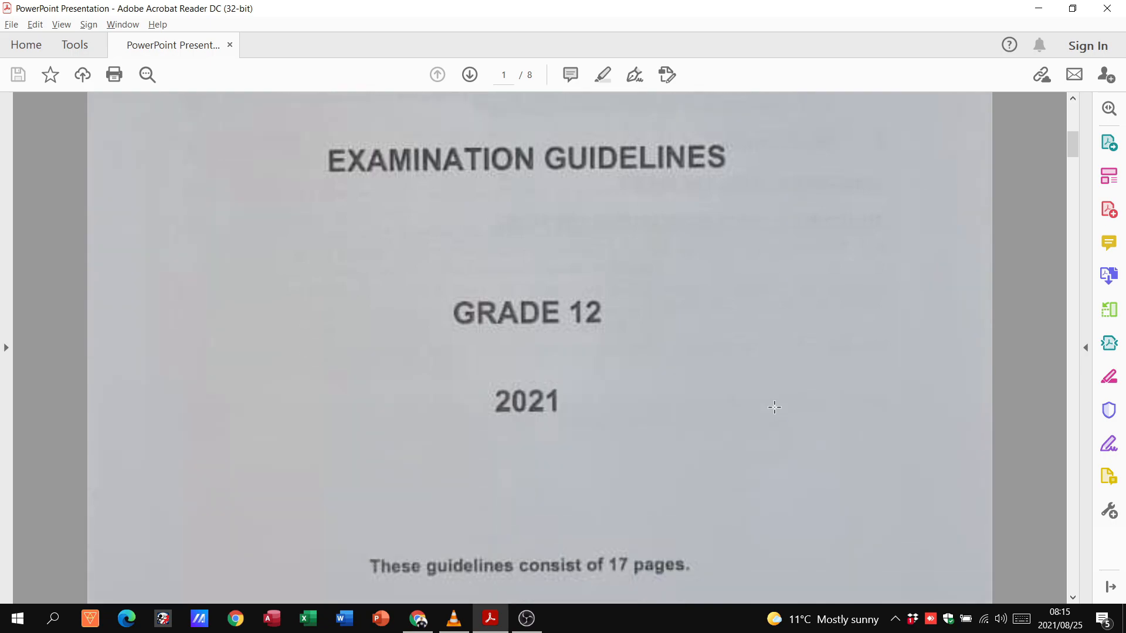
pyautogui.moveTo(746, 373)
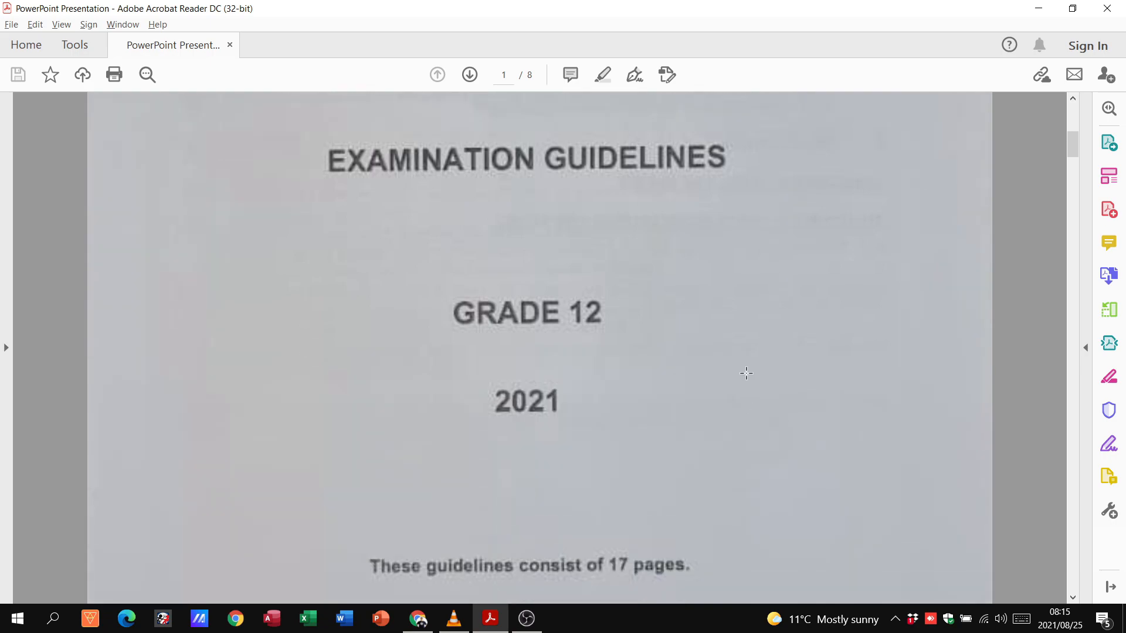
pyautogui.scroll(-3)
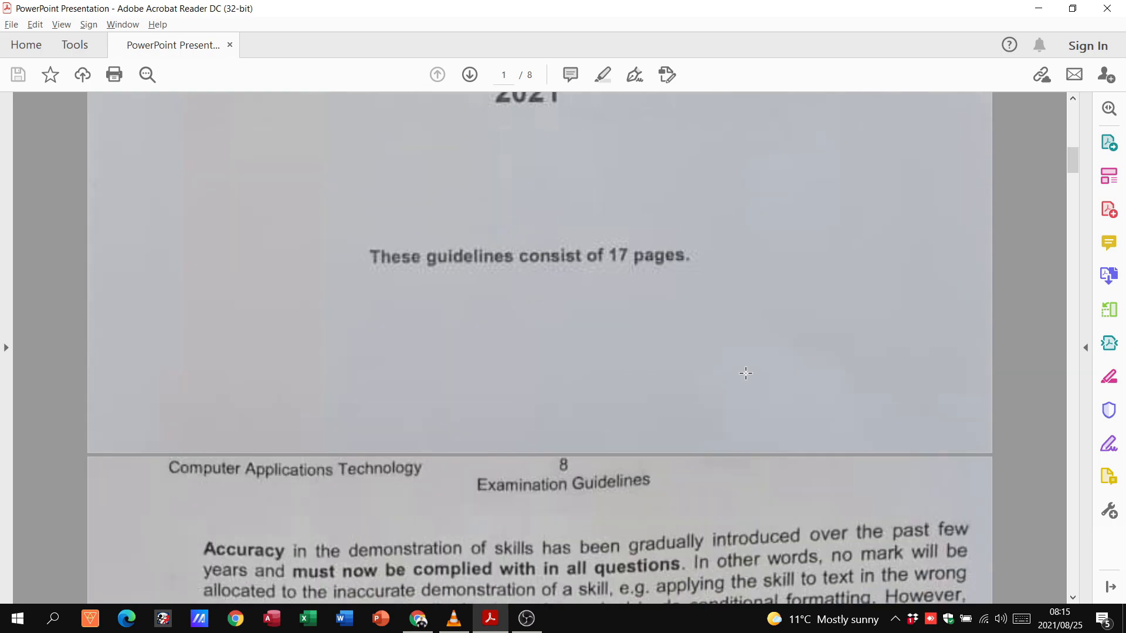
pyautogui.scroll(-3)
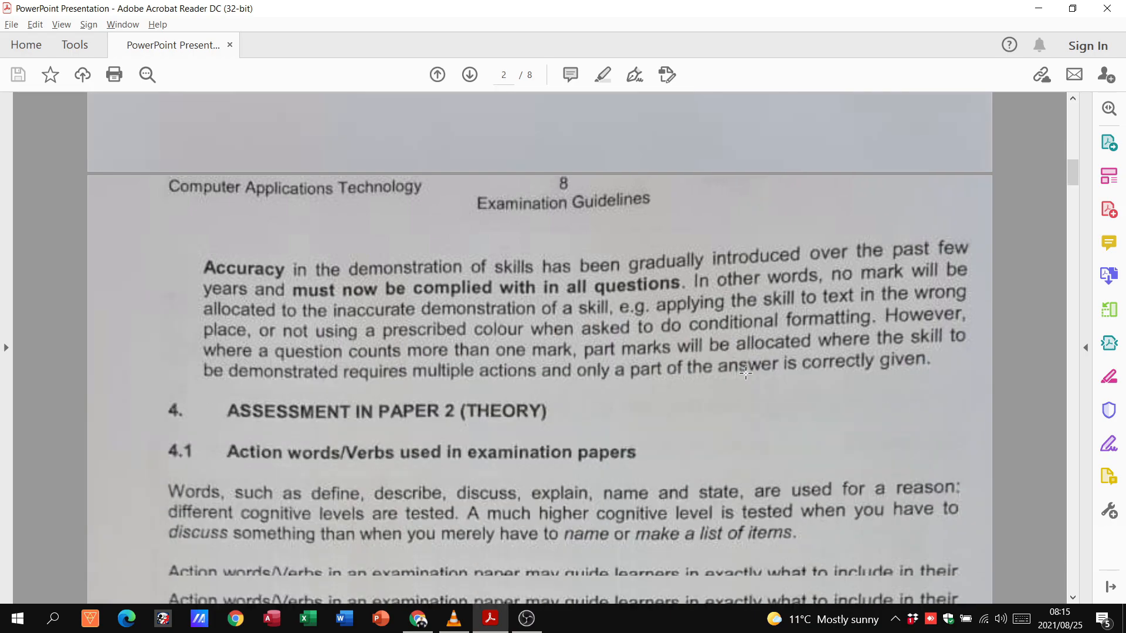
pyautogui.scroll(-3)
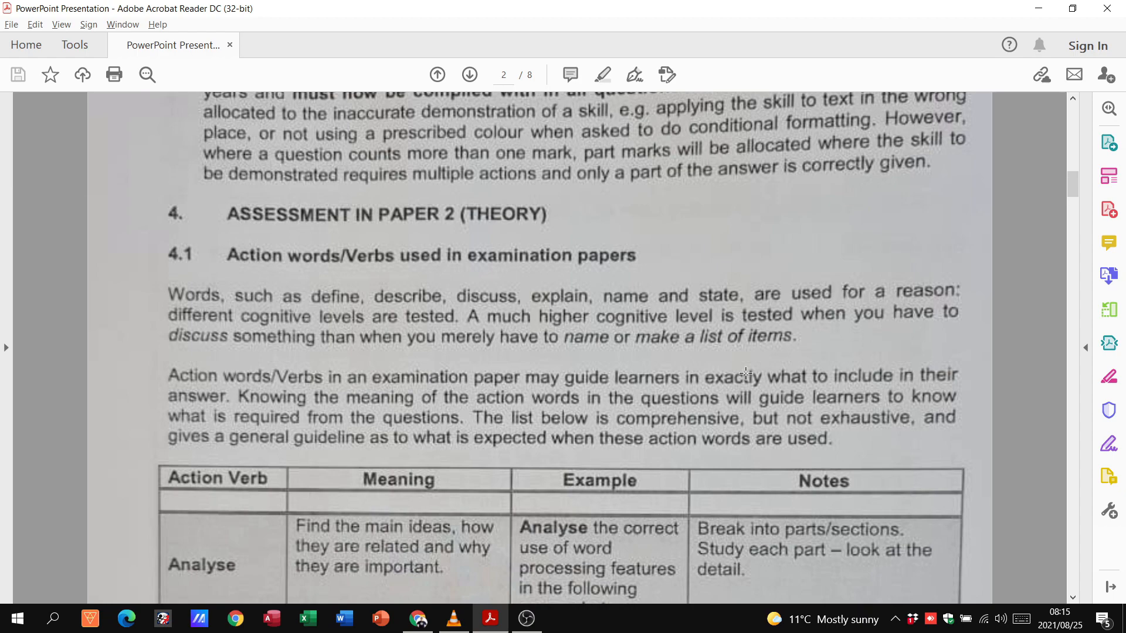
pyautogui.scroll(-3)
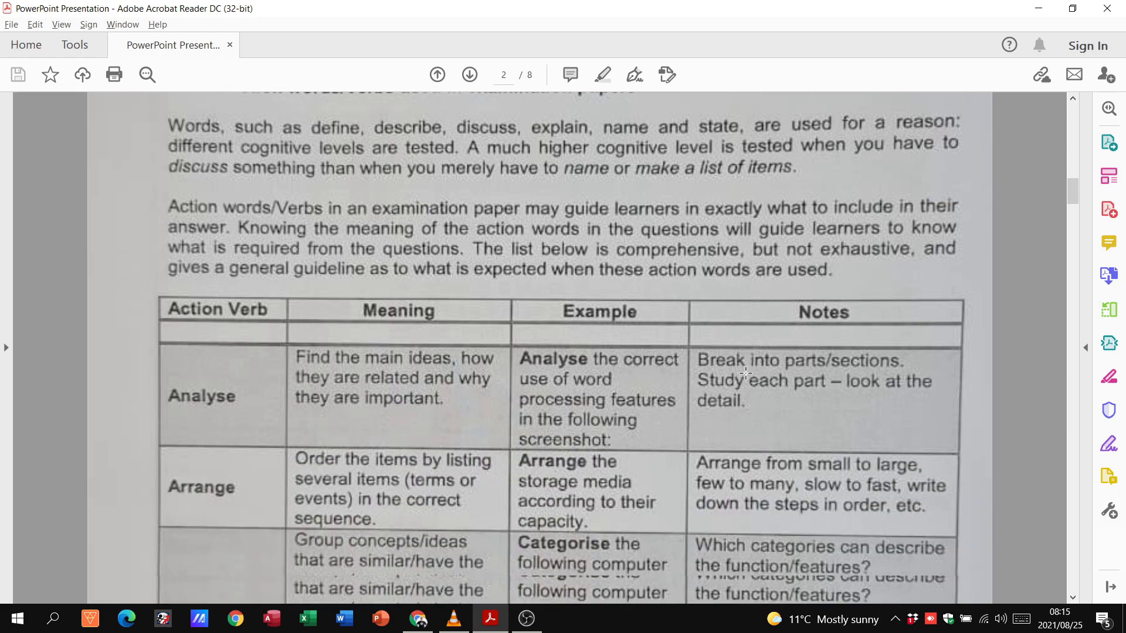
pyautogui.scroll(-3)
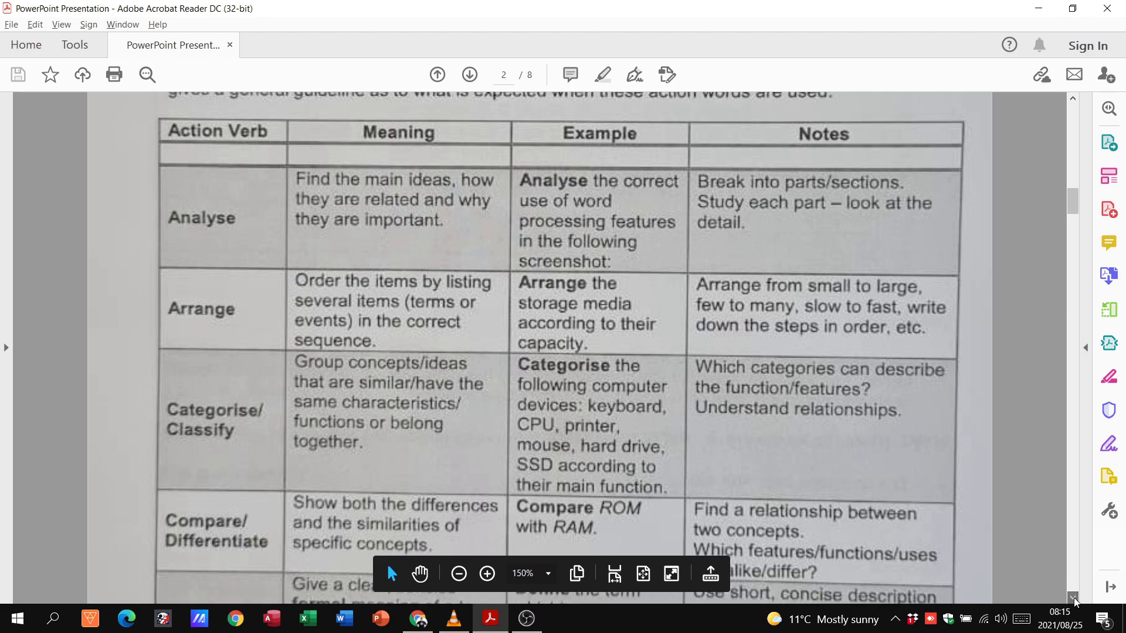
pyautogui.scroll(-3)
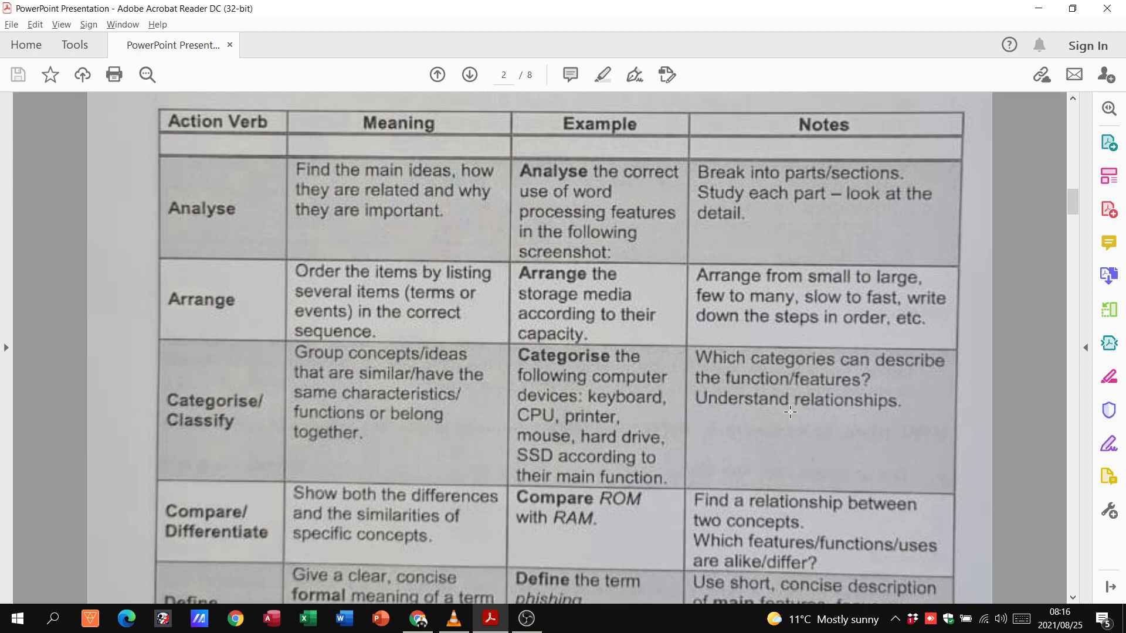
pyautogui.moveTo(579, 398)
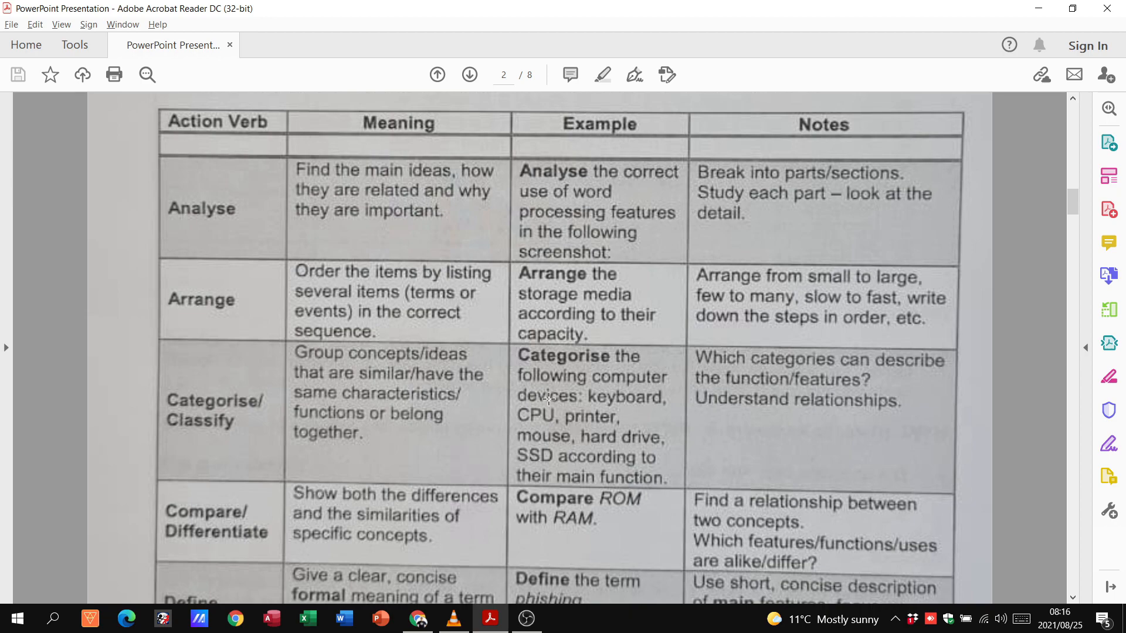
pyautogui.moveTo(195, 182)
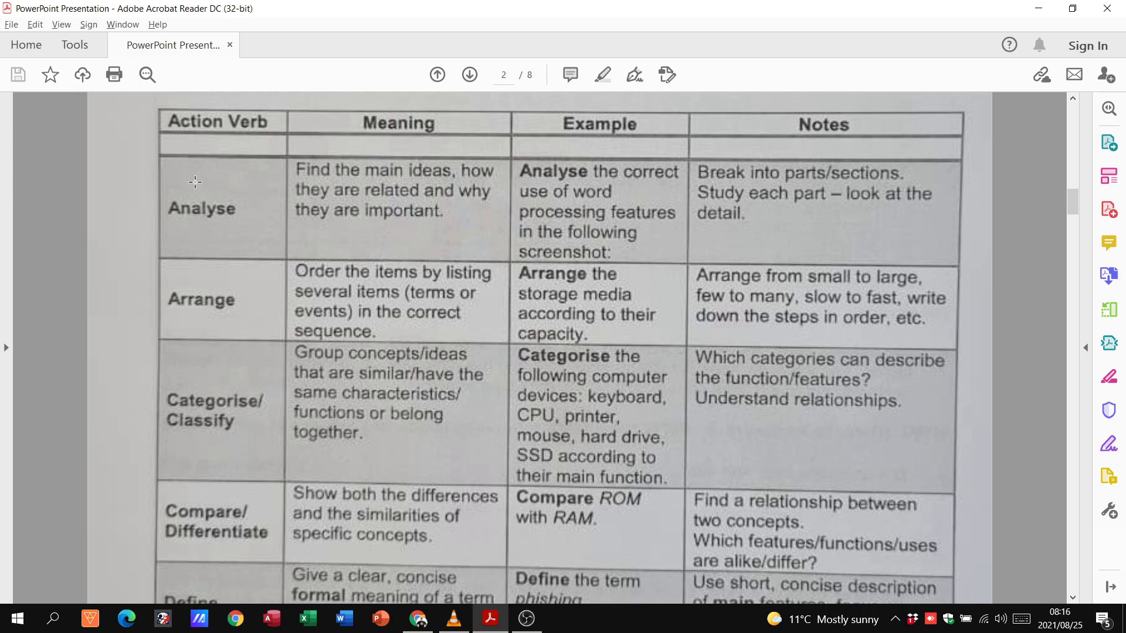
pyautogui.moveTo(254, 263)
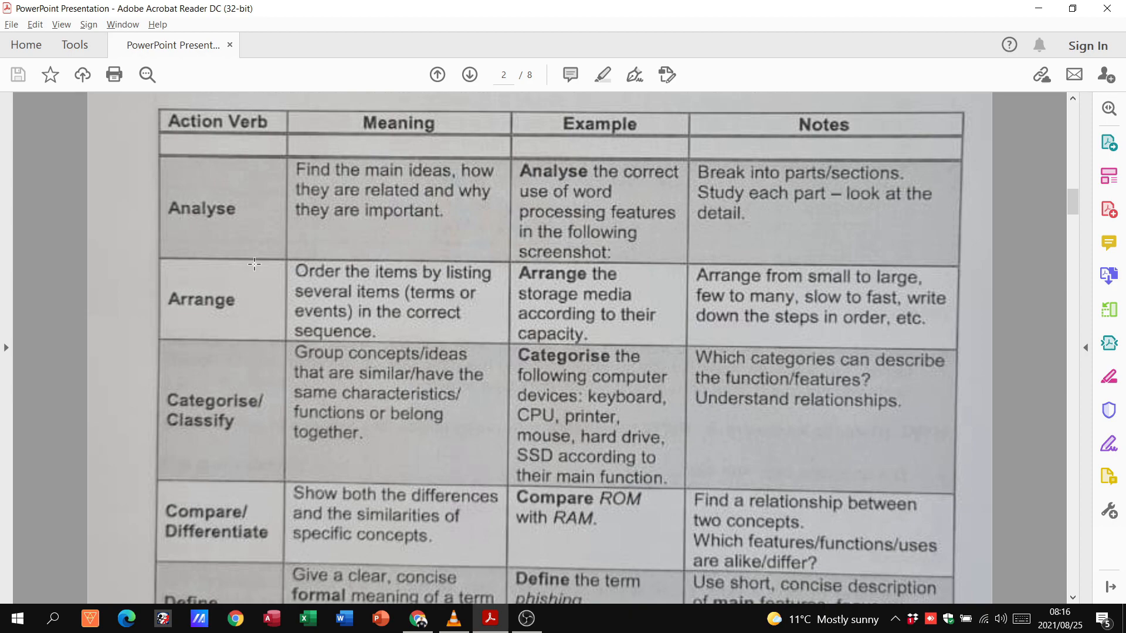
pyautogui.moveTo(361, 163)
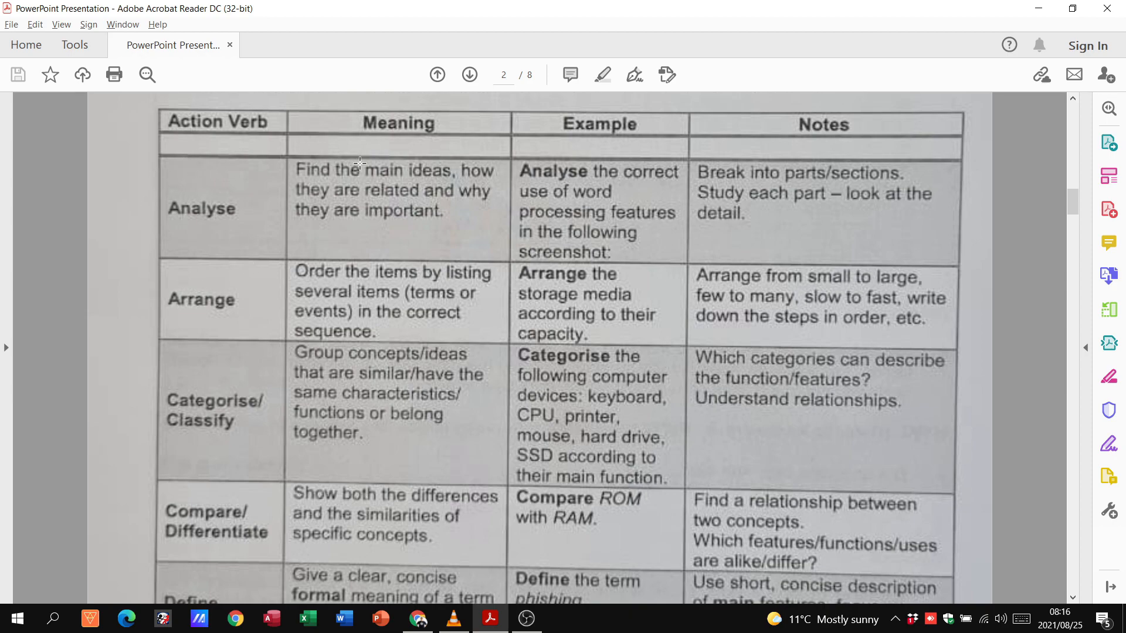
pyautogui.moveTo(480, 159)
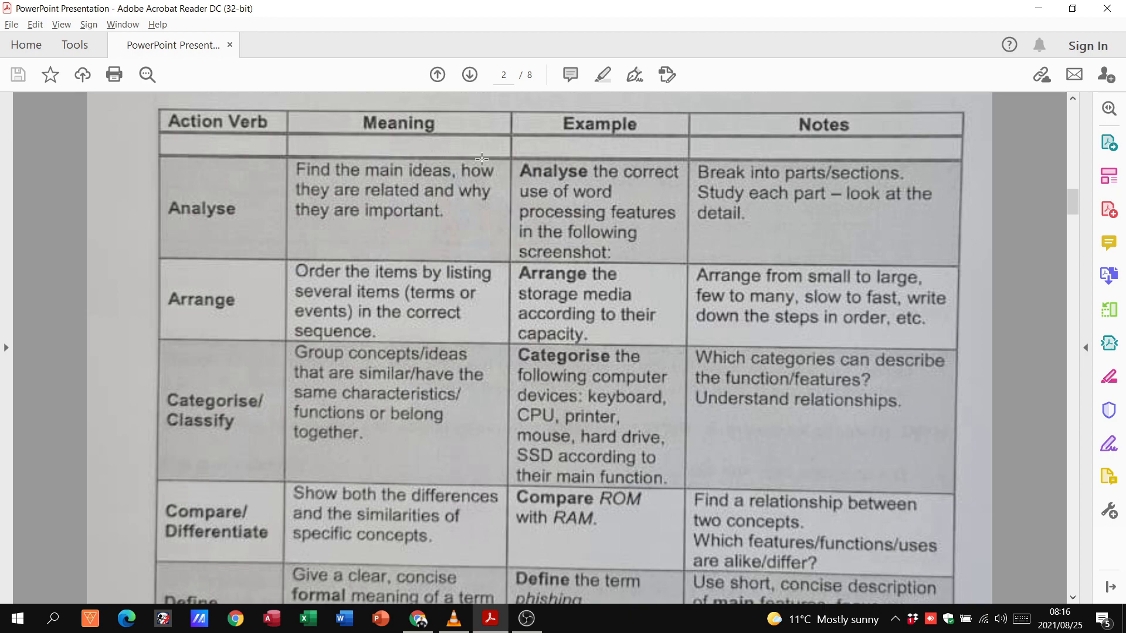
pyautogui.moveTo(424, 189)
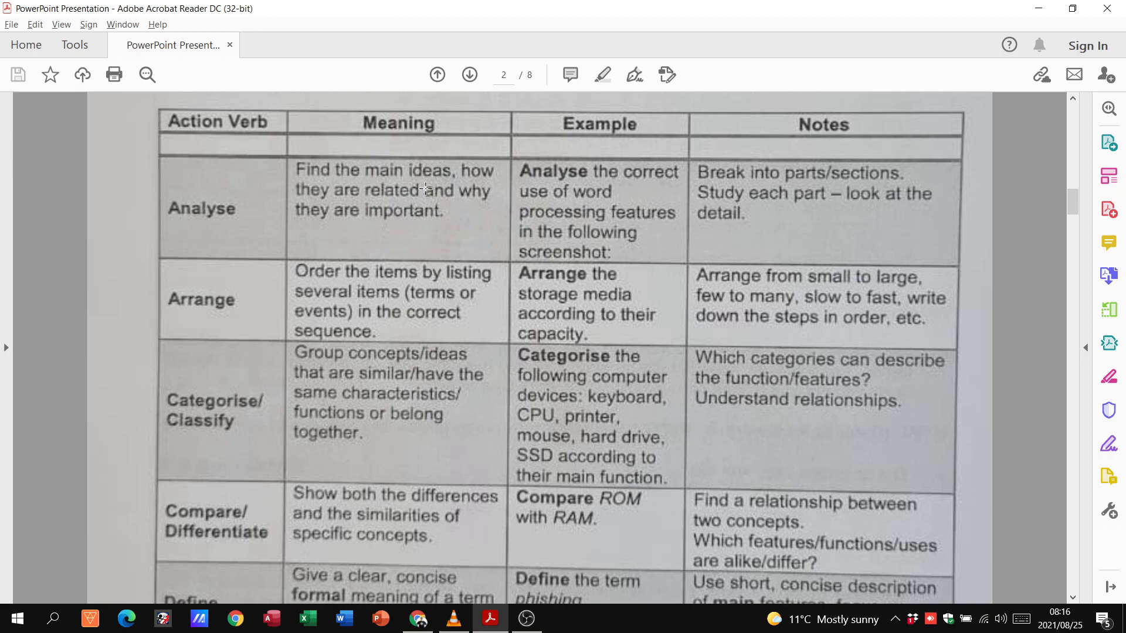
pyautogui.moveTo(623, 148)
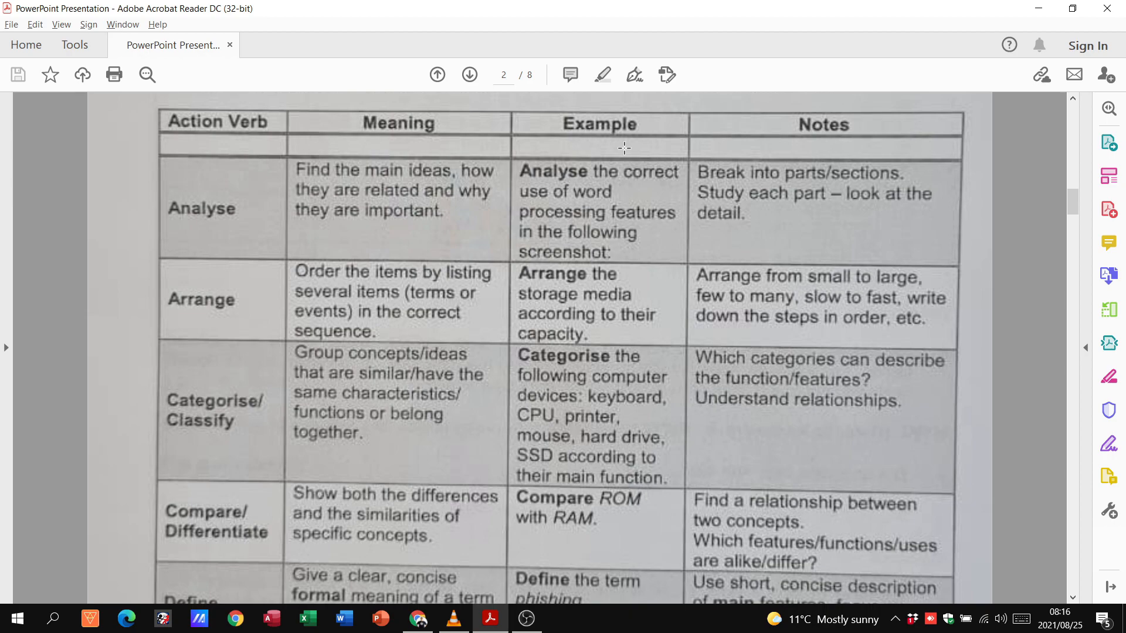
pyautogui.moveTo(589, 178)
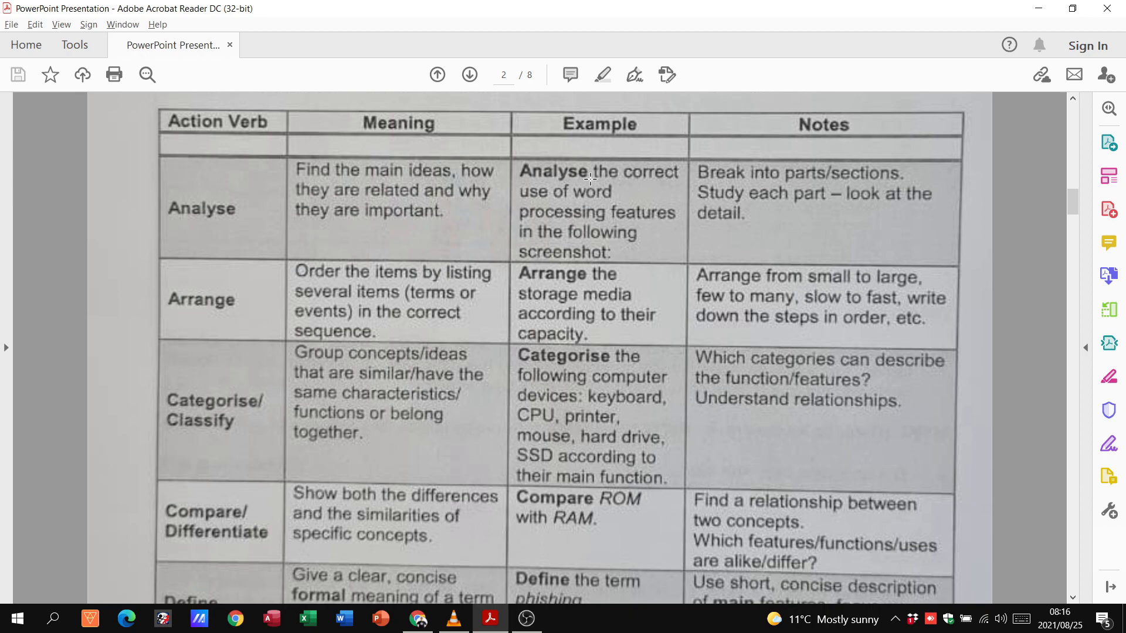
pyautogui.moveTo(652, 197)
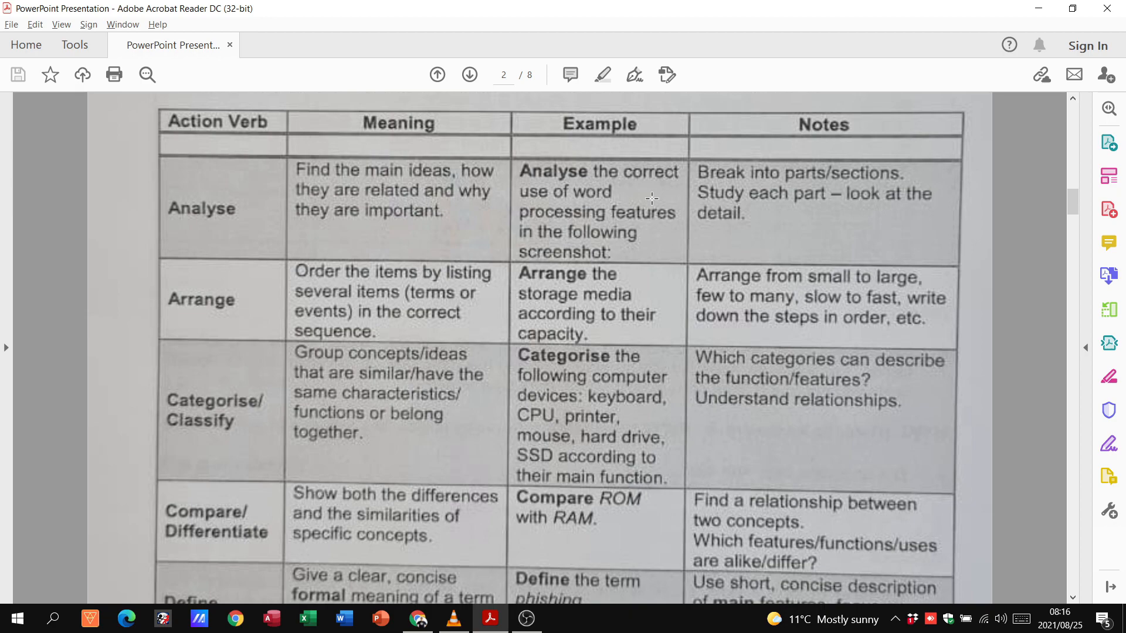
pyautogui.moveTo(788, 153)
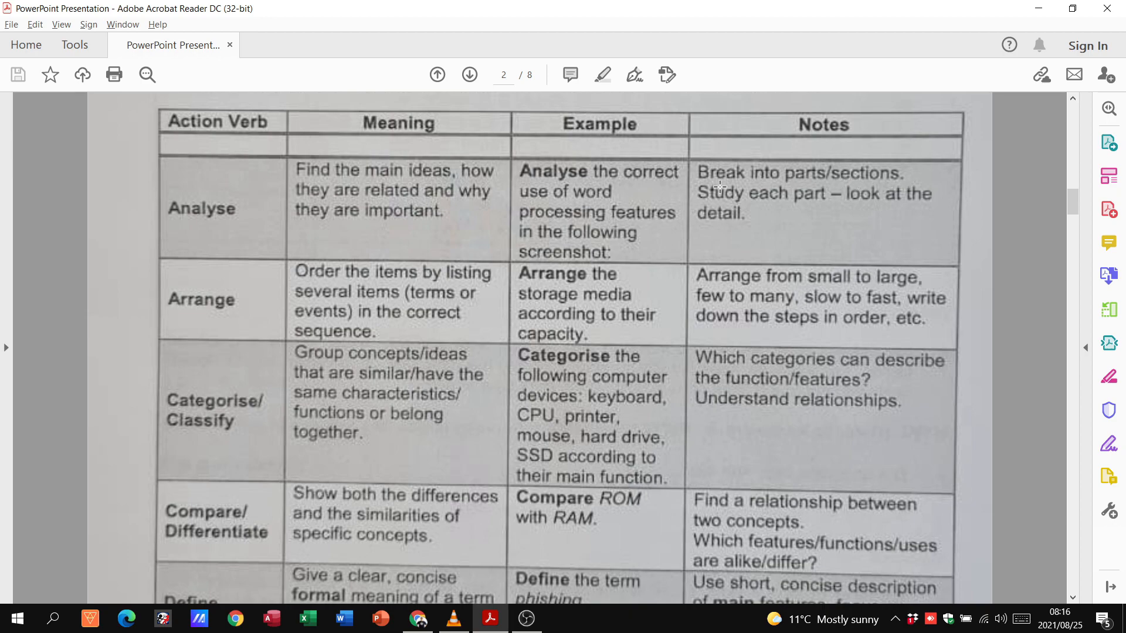
pyautogui.scroll(-3)
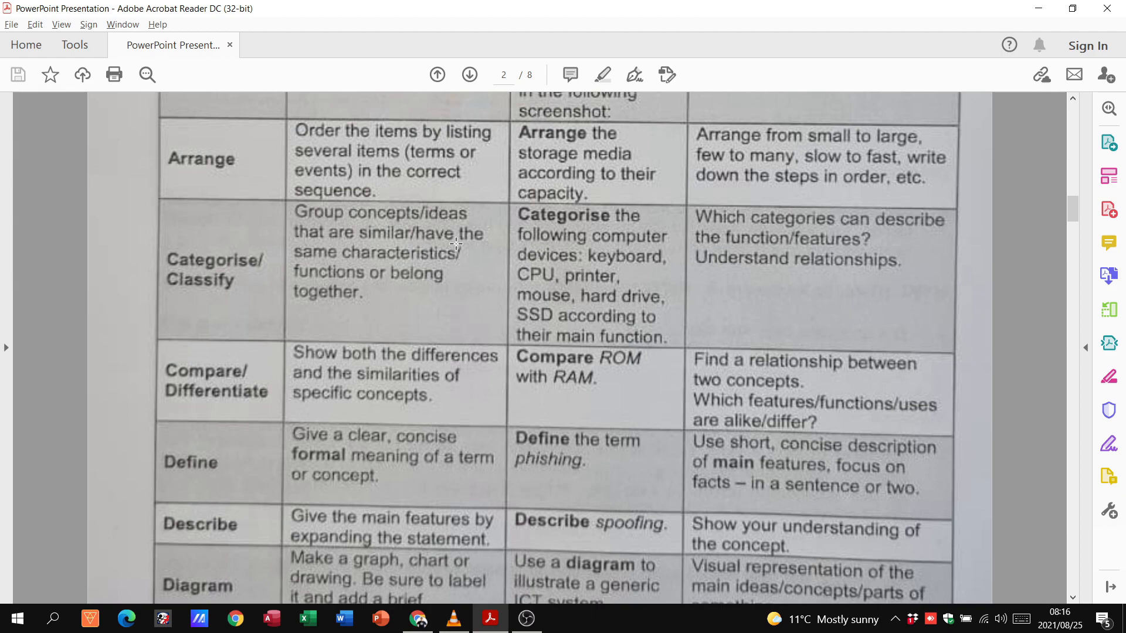
pyautogui.moveTo(345, 230)
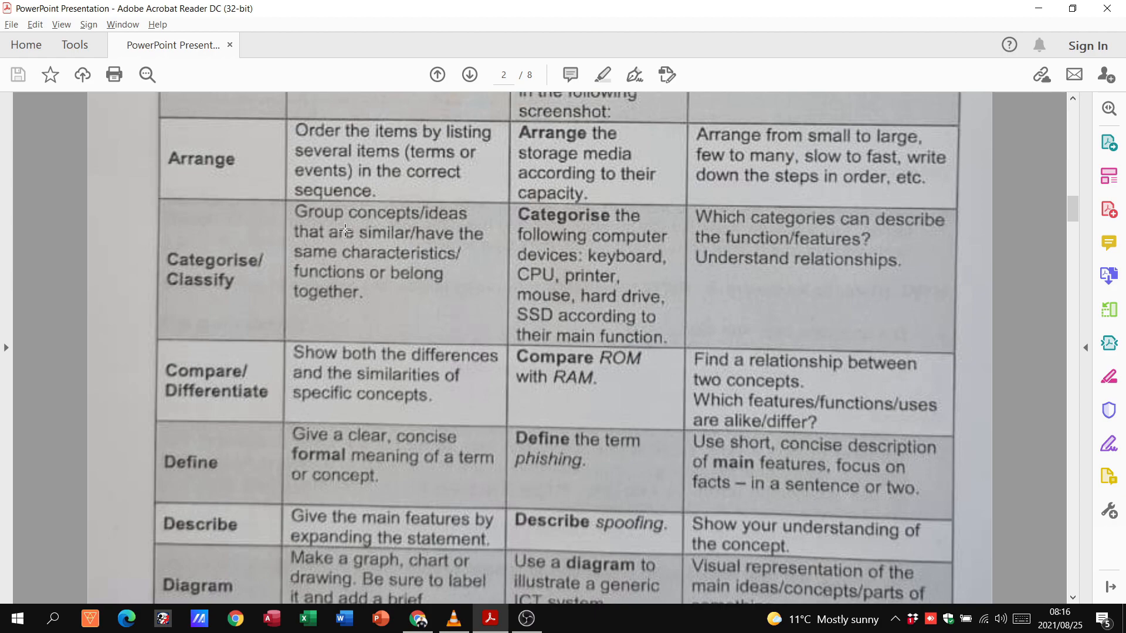
pyautogui.moveTo(476, 205)
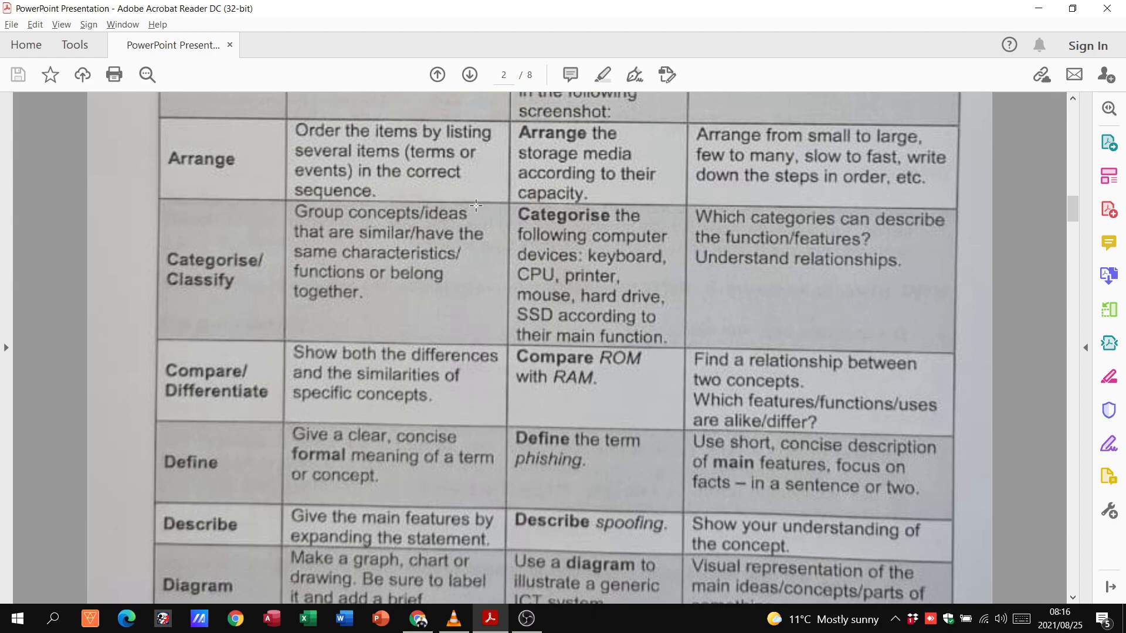
pyautogui.moveTo(426, 230)
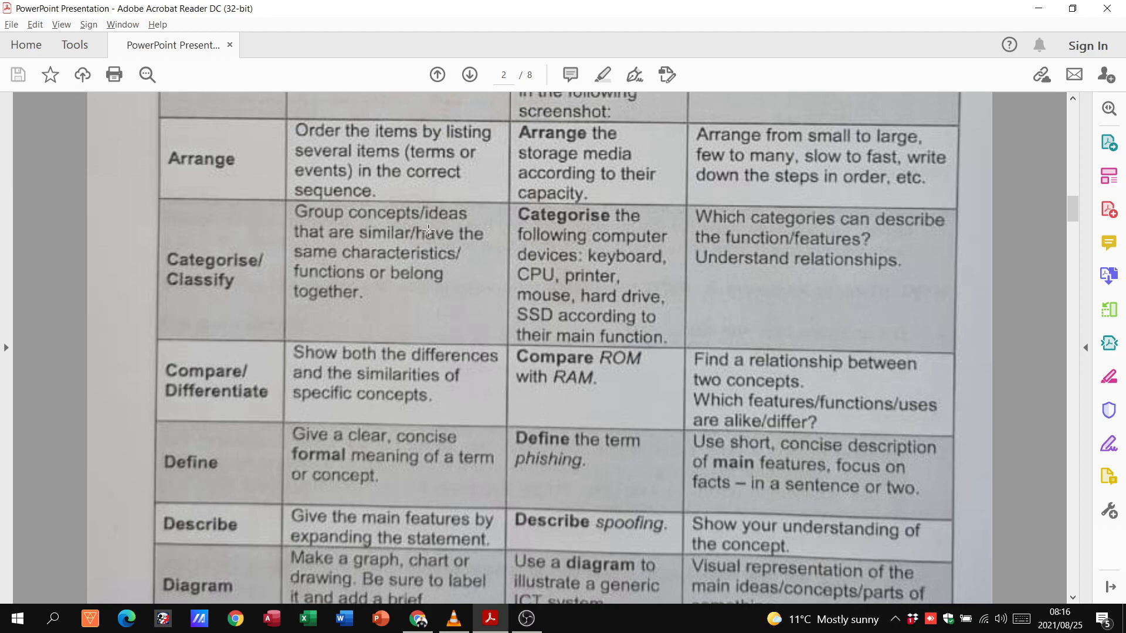
pyautogui.moveTo(377, 245)
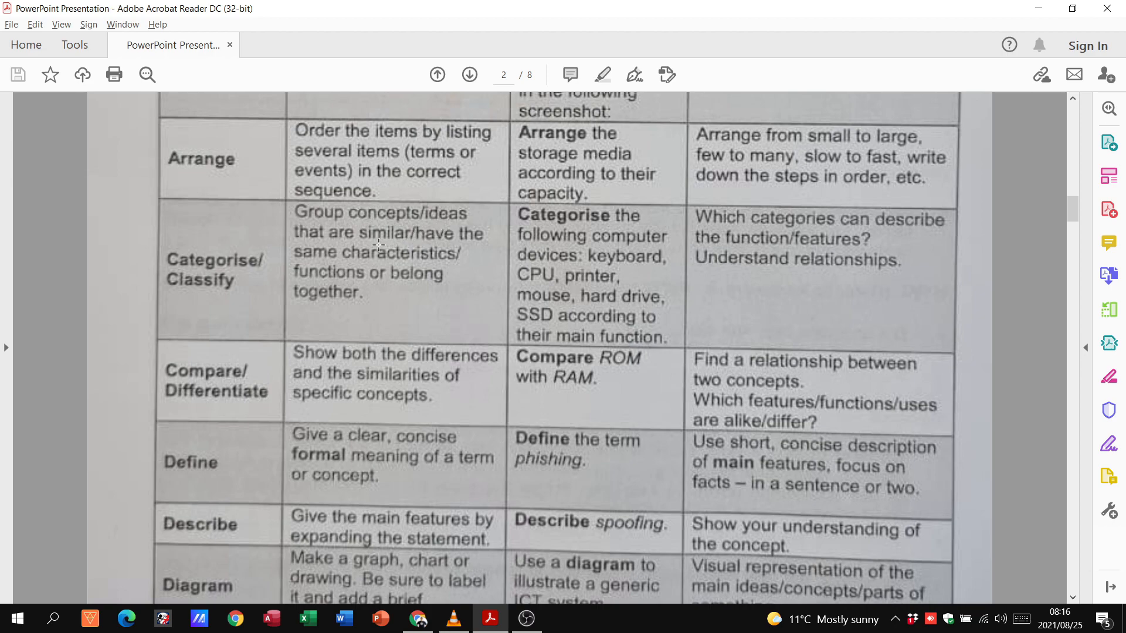
pyautogui.scroll(-3)
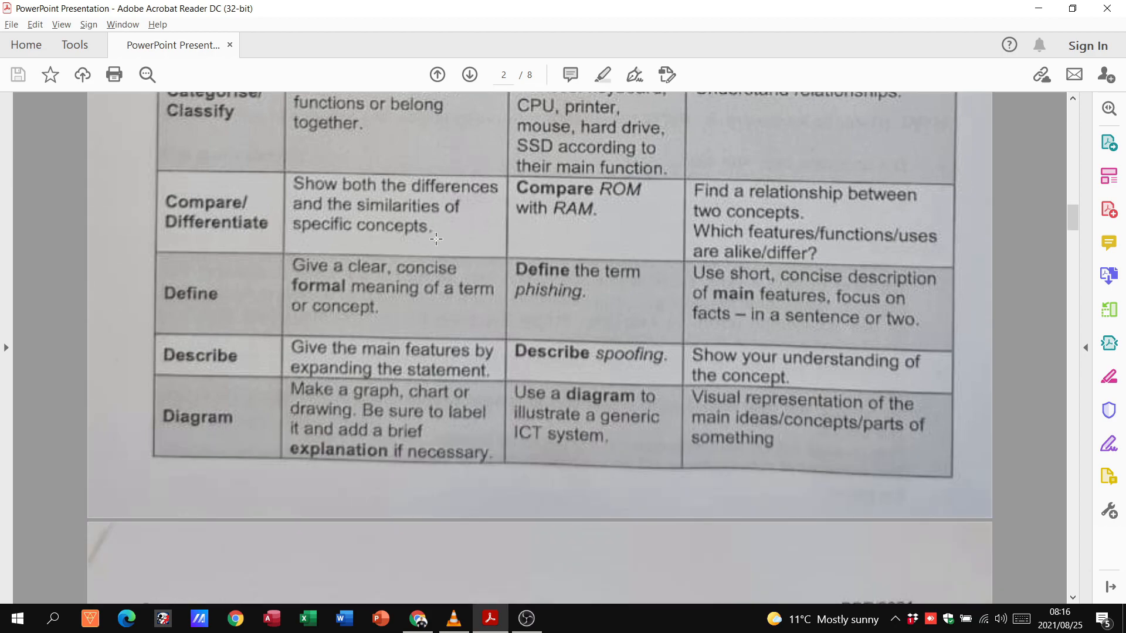
pyautogui.moveTo(222, 270)
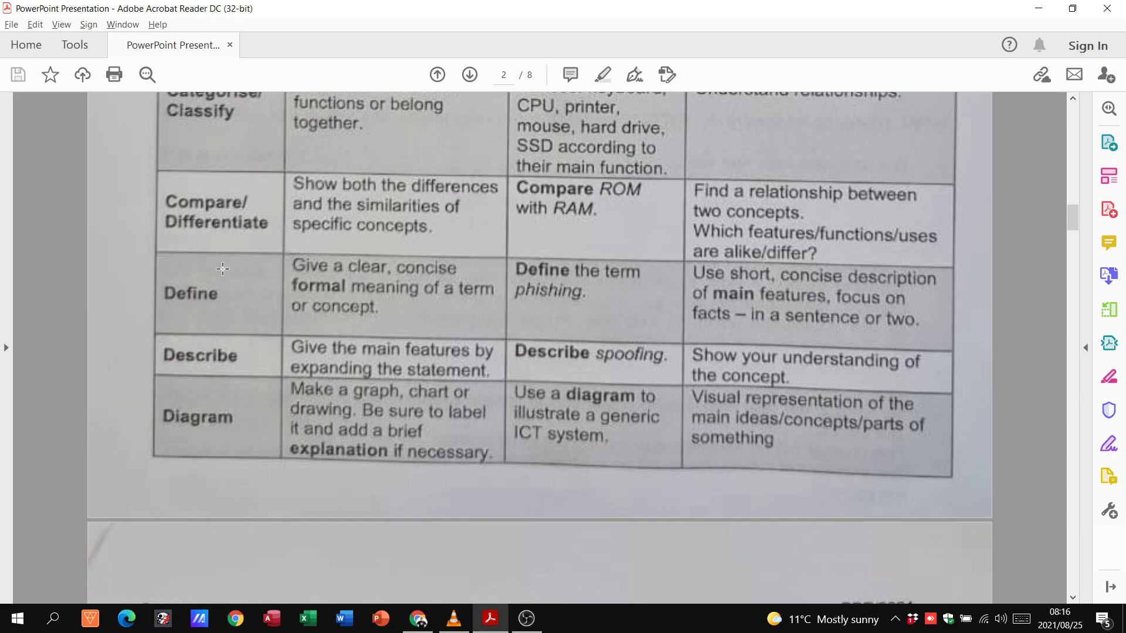
pyautogui.moveTo(218, 295)
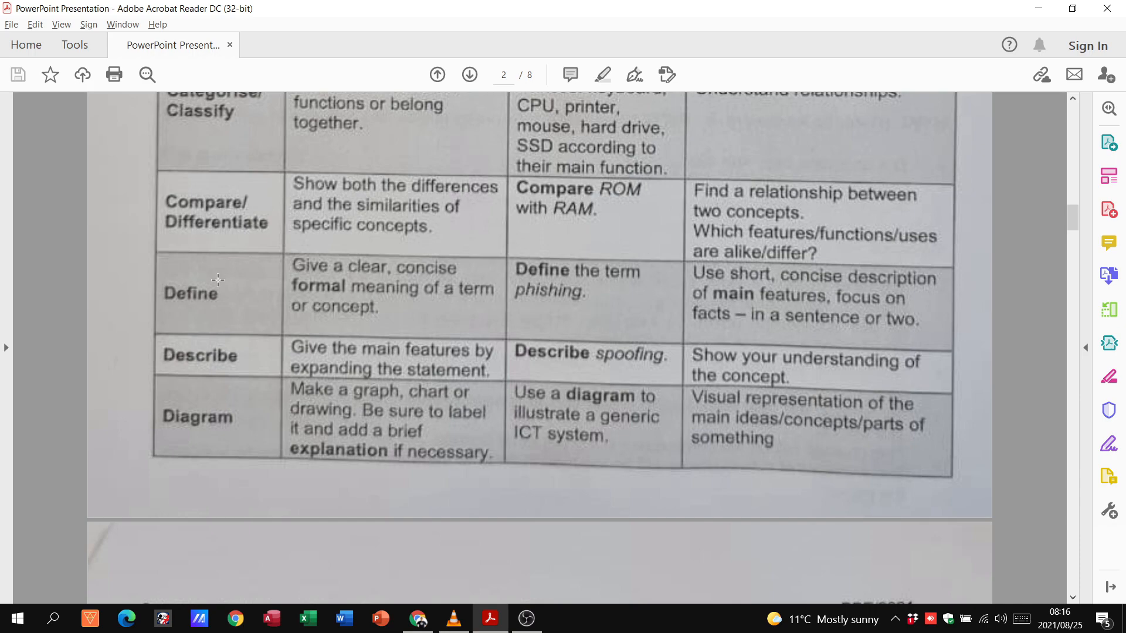
pyautogui.moveTo(547, 314)
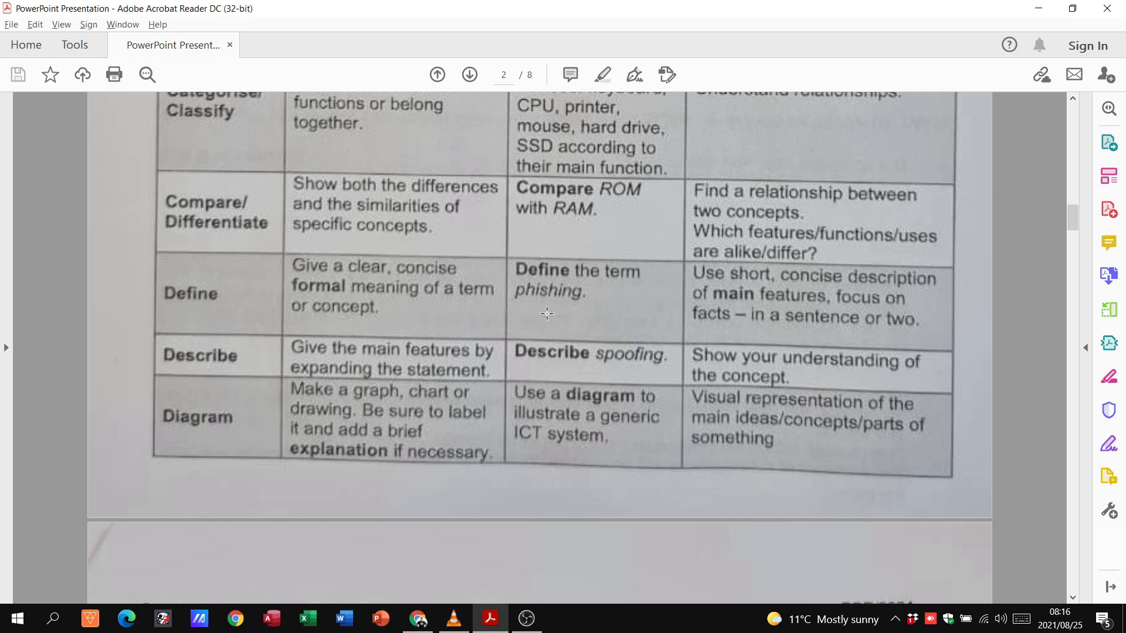
pyautogui.moveTo(816, 254)
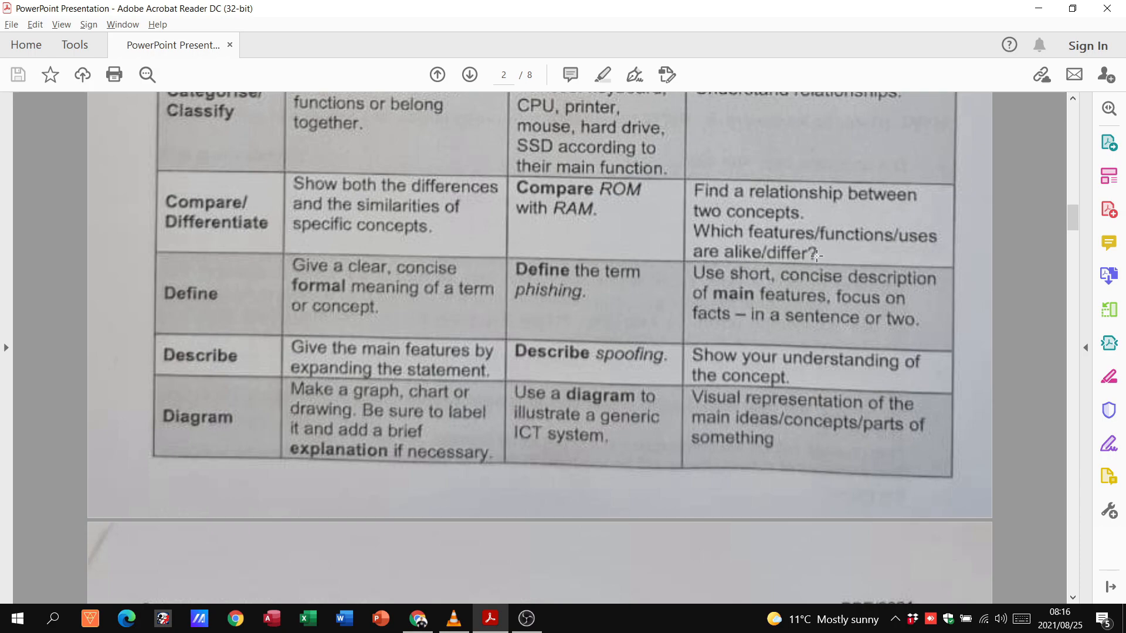
pyautogui.moveTo(765, 281)
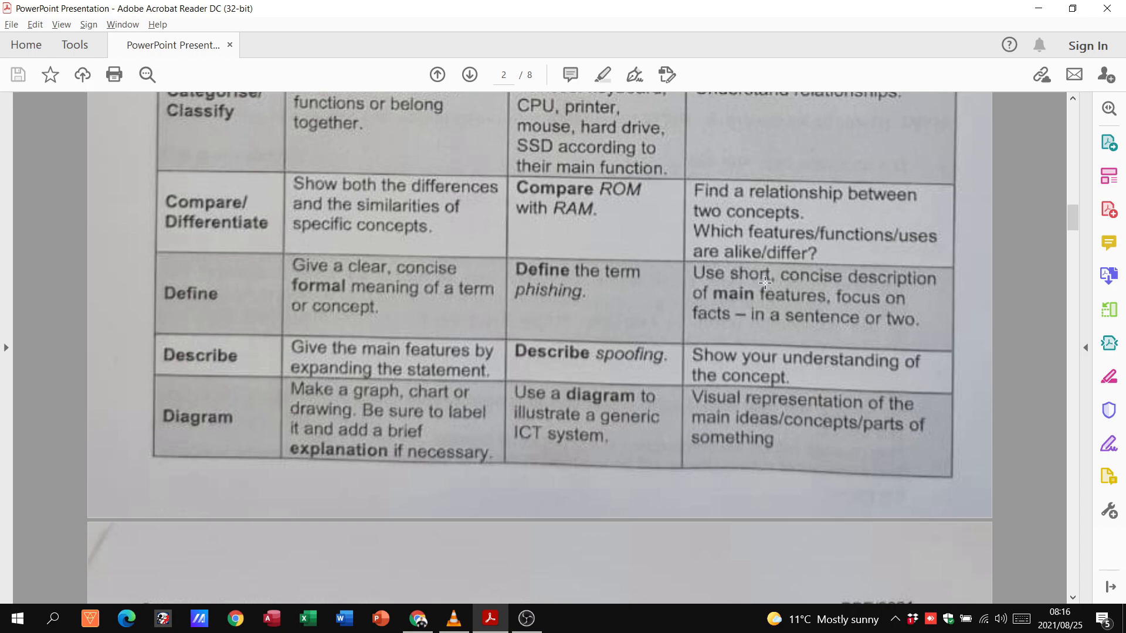
pyautogui.moveTo(394, 285)
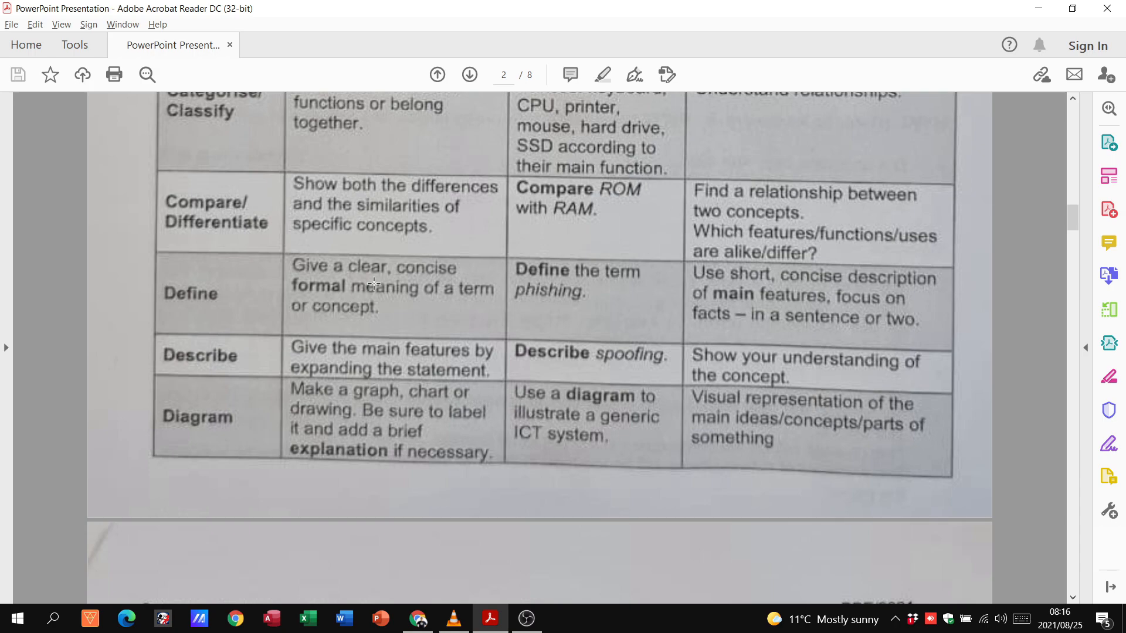
pyautogui.moveTo(544, 361)
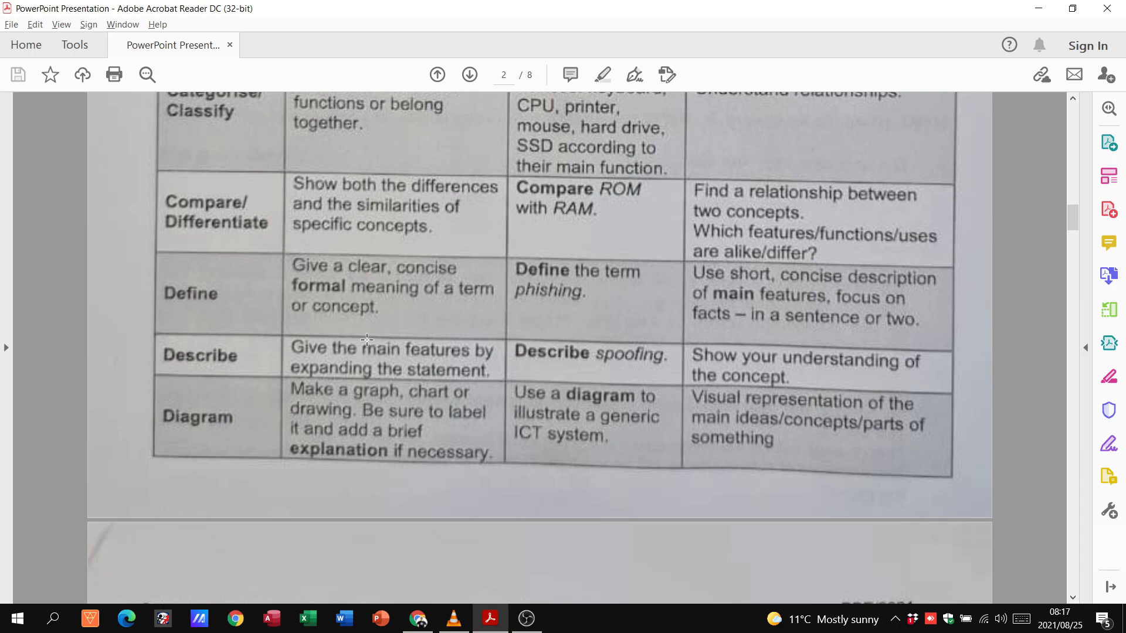
pyautogui.moveTo(408, 340)
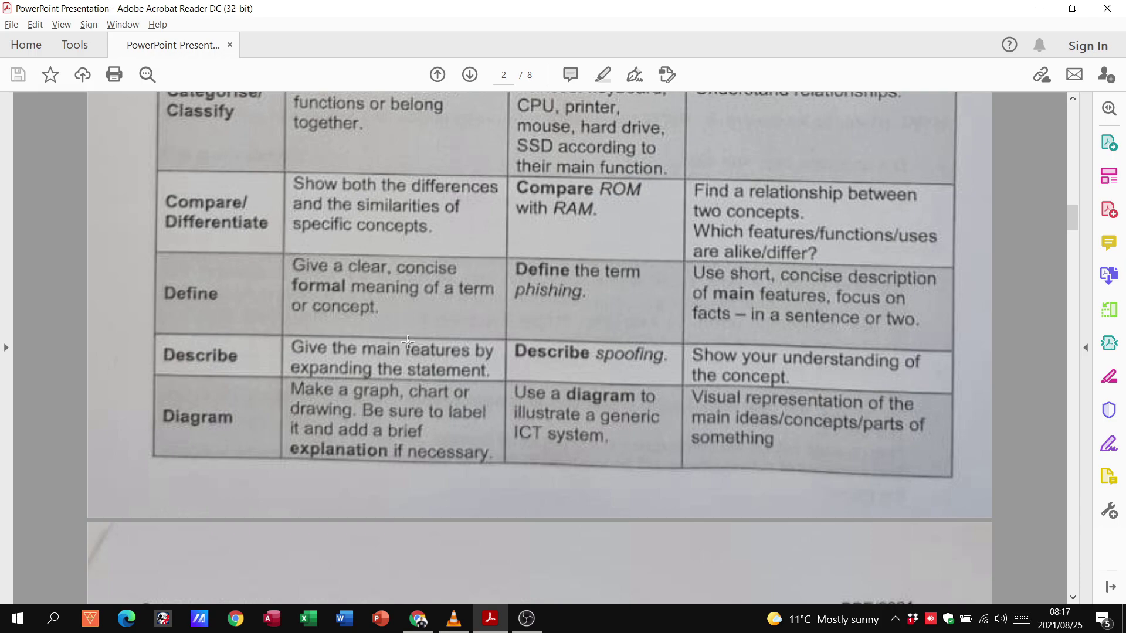
pyautogui.moveTo(624, 361)
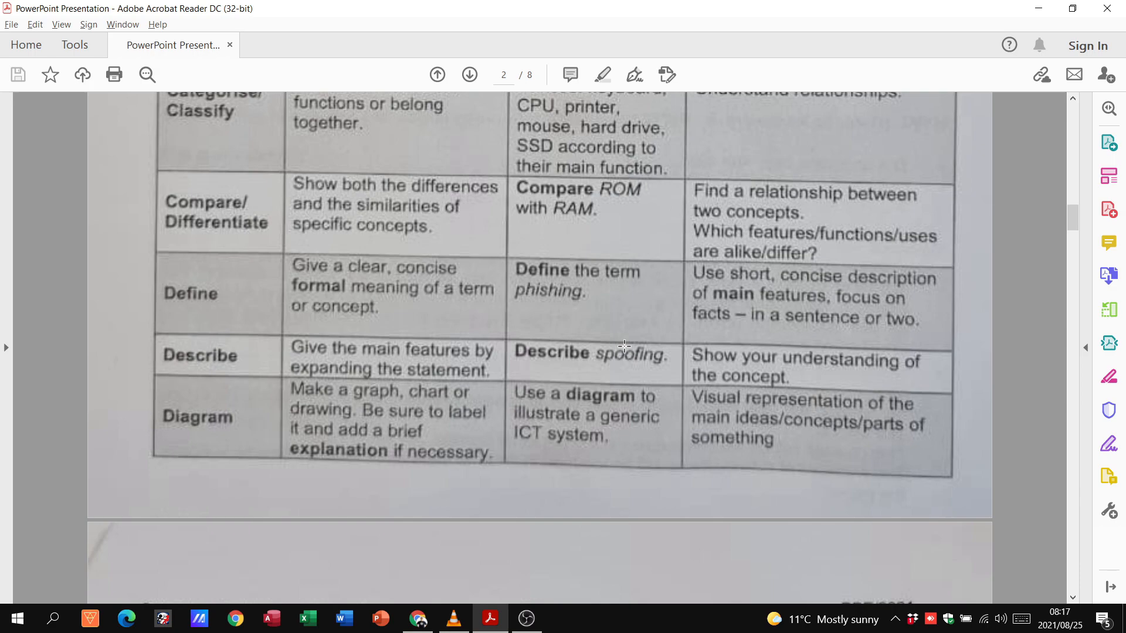
pyautogui.moveTo(543, 329)
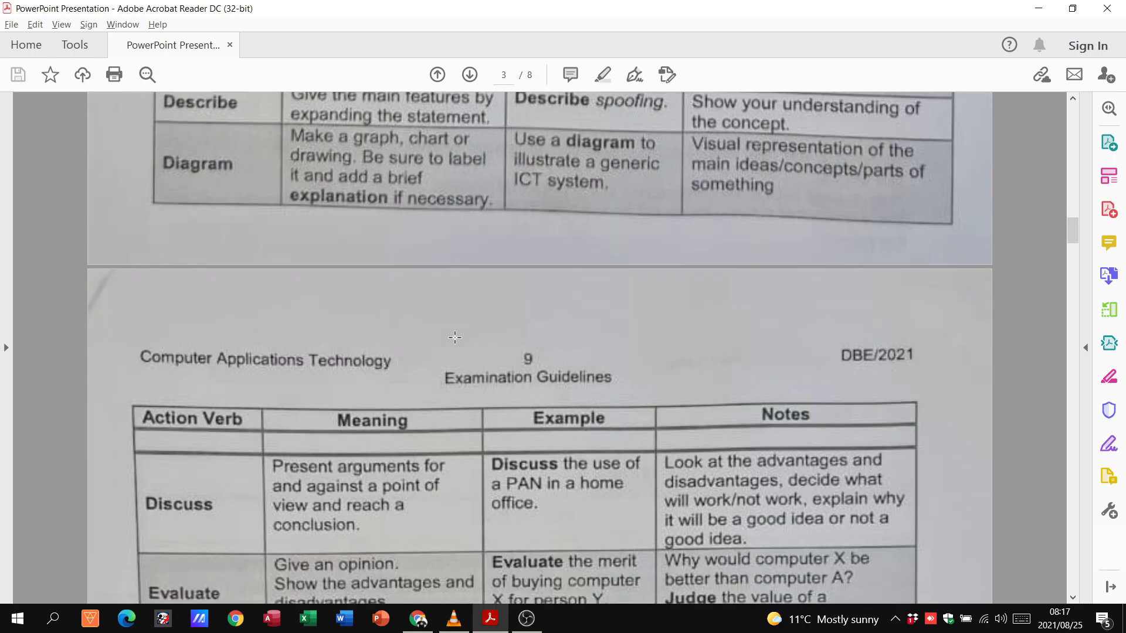
pyautogui.scroll(-3)
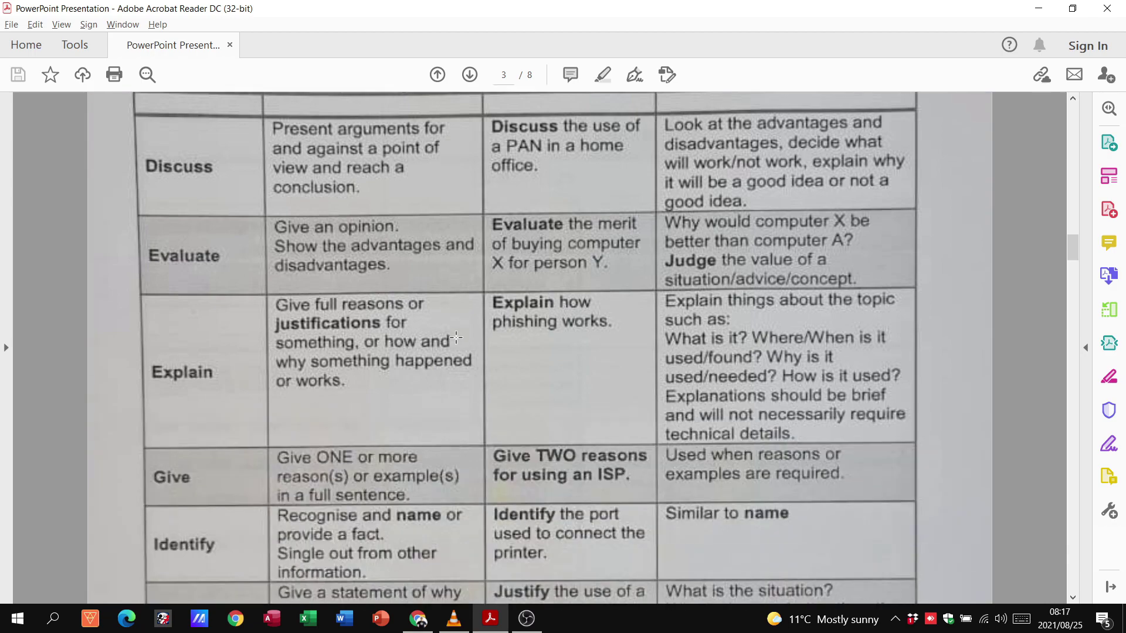
pyautogui.scroll(-3)
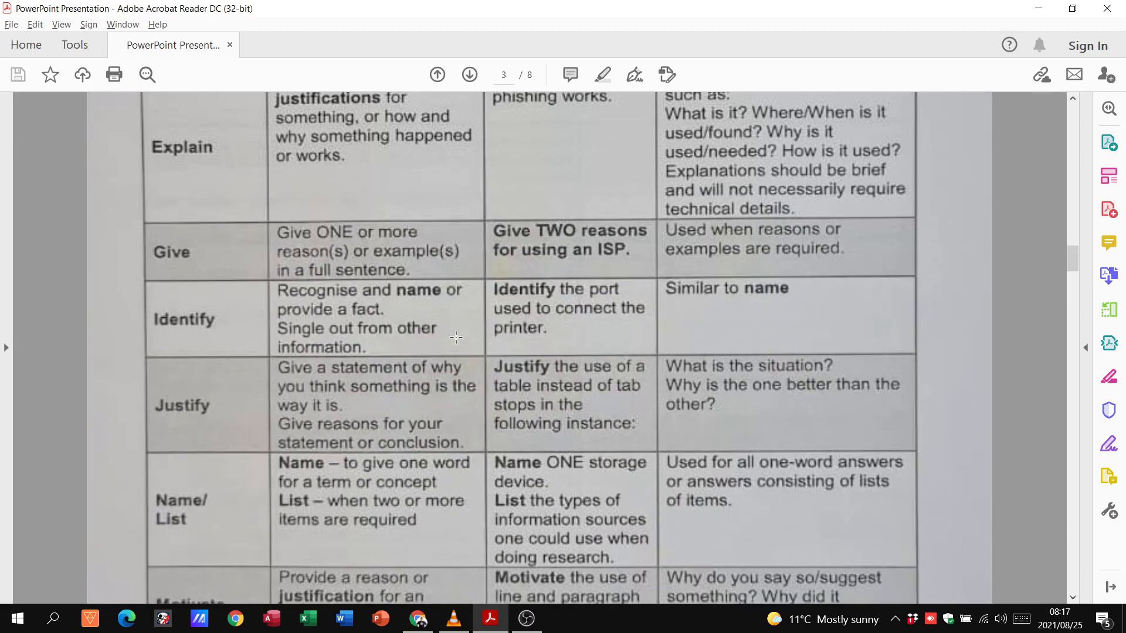
pyautogui.scroll(-3)
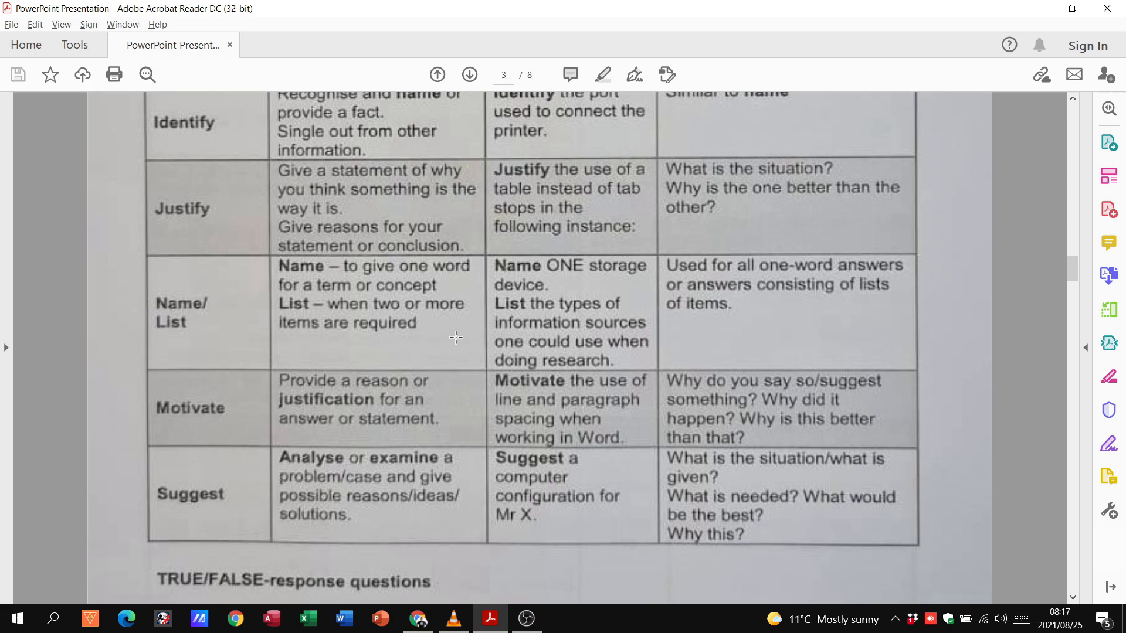
pyautogui.scroll(-3)
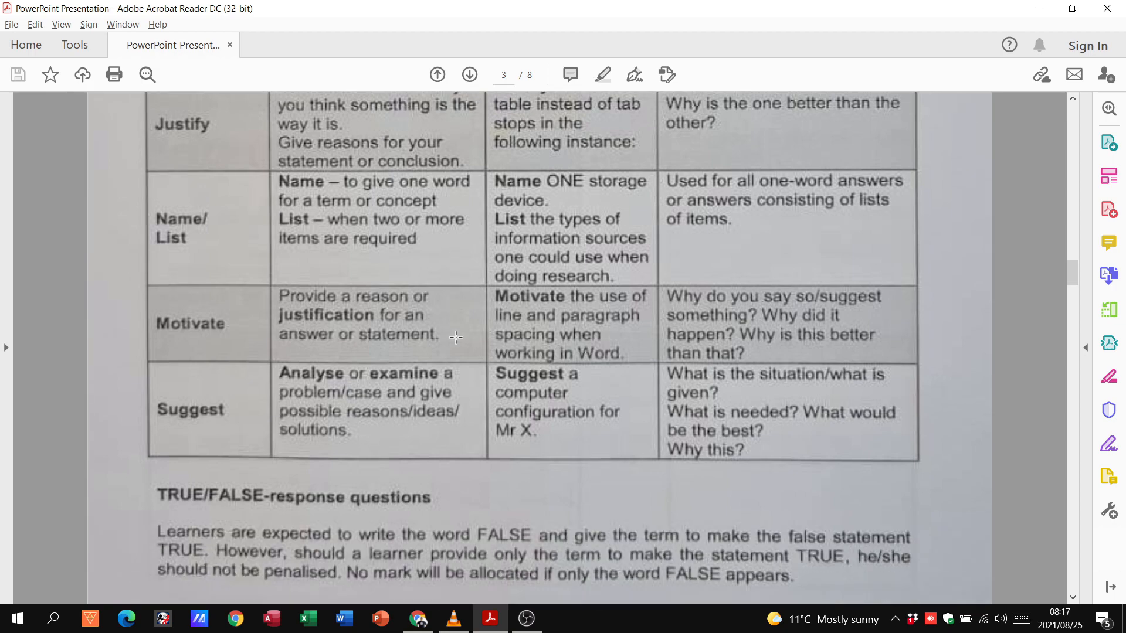
pyautogui.scroll(-3)
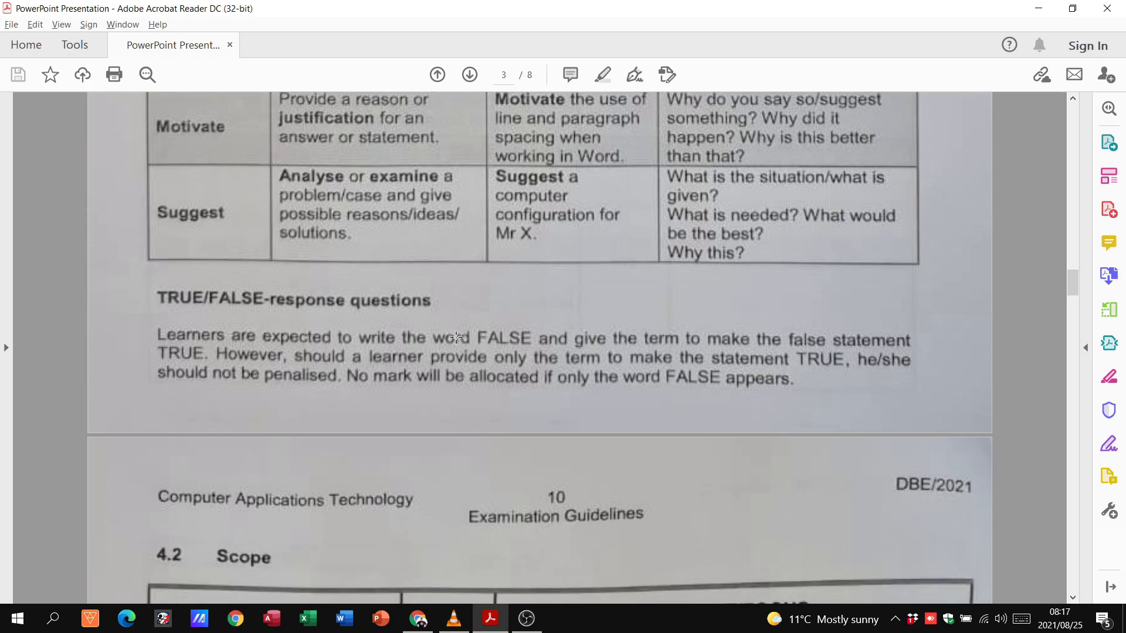
pyautogui.moveTo(450, 340)
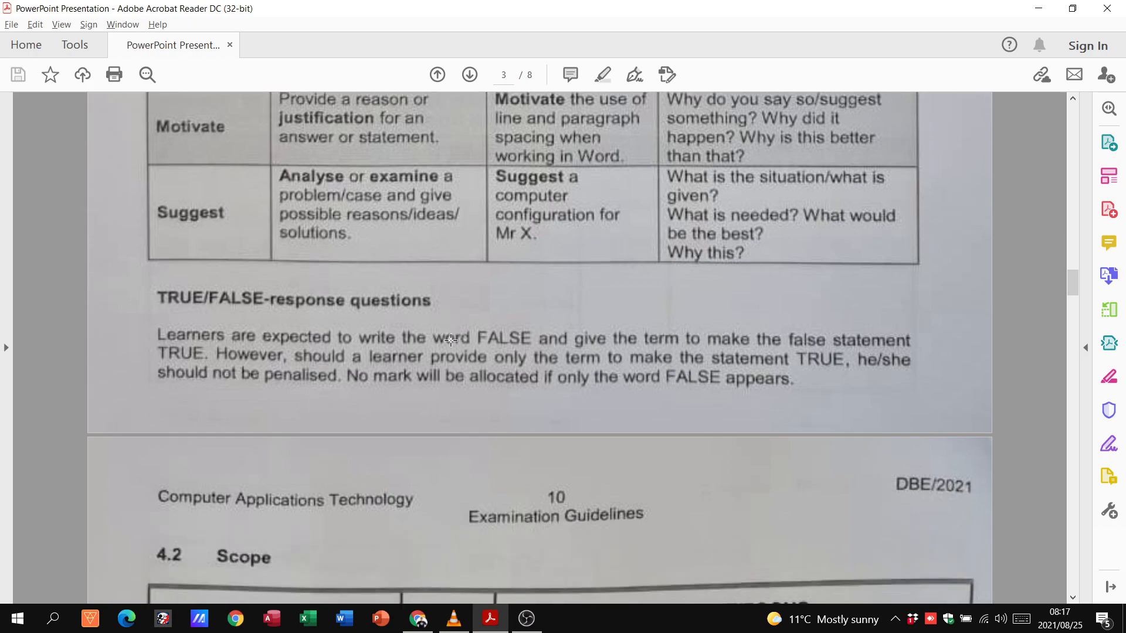
pyautogui.moveTo(543, 303)
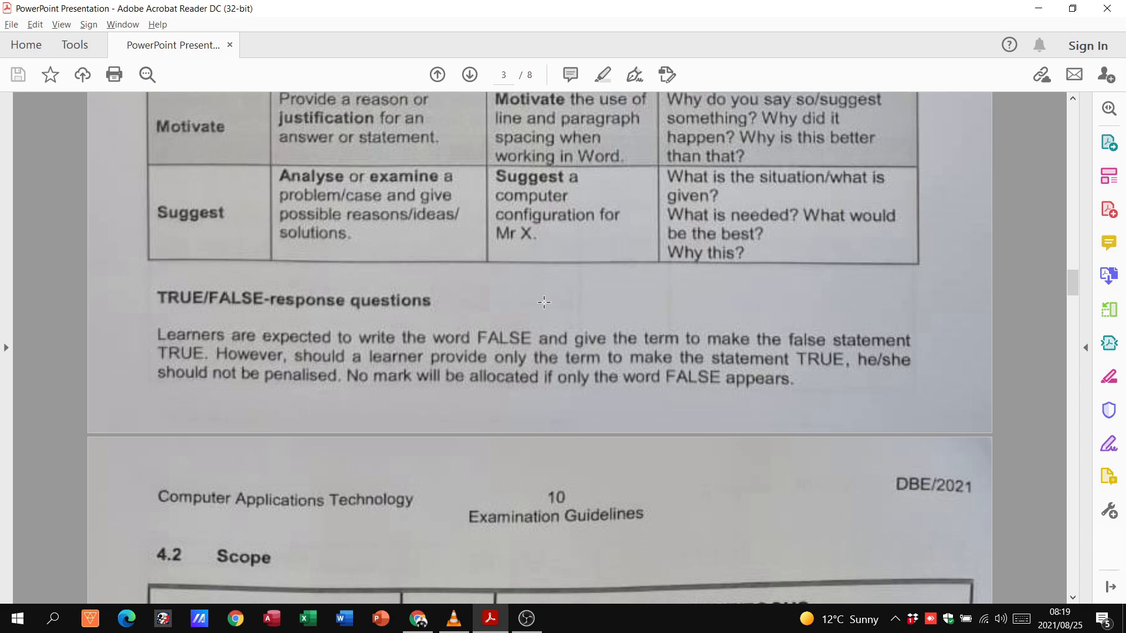
pyautogui.moveTo(286, 286)
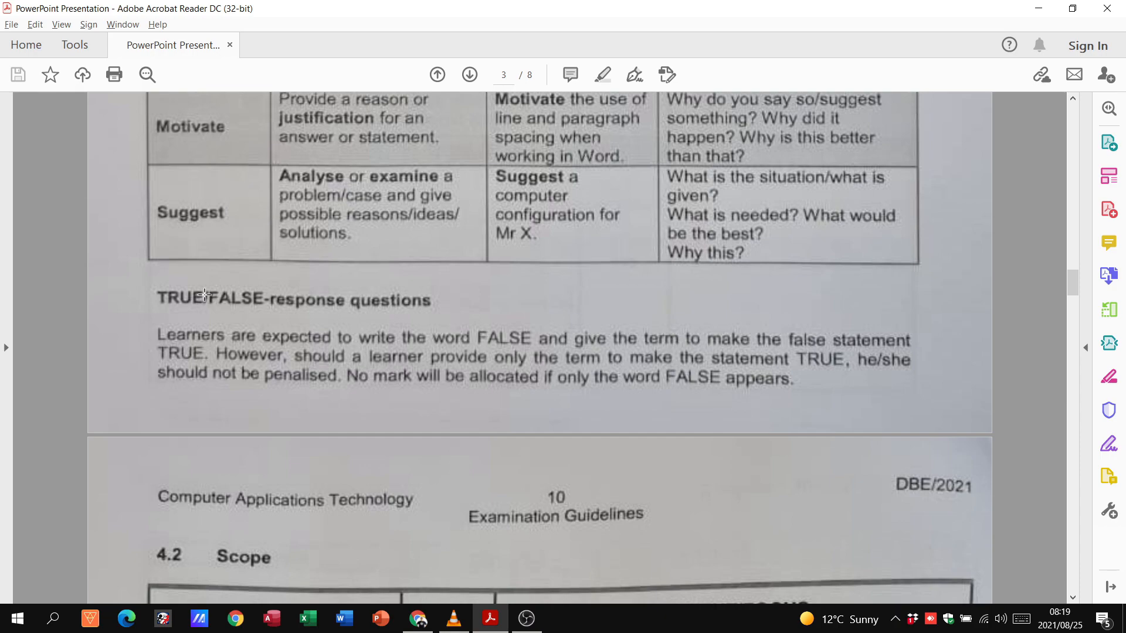
pyautogui.scroll(-3)
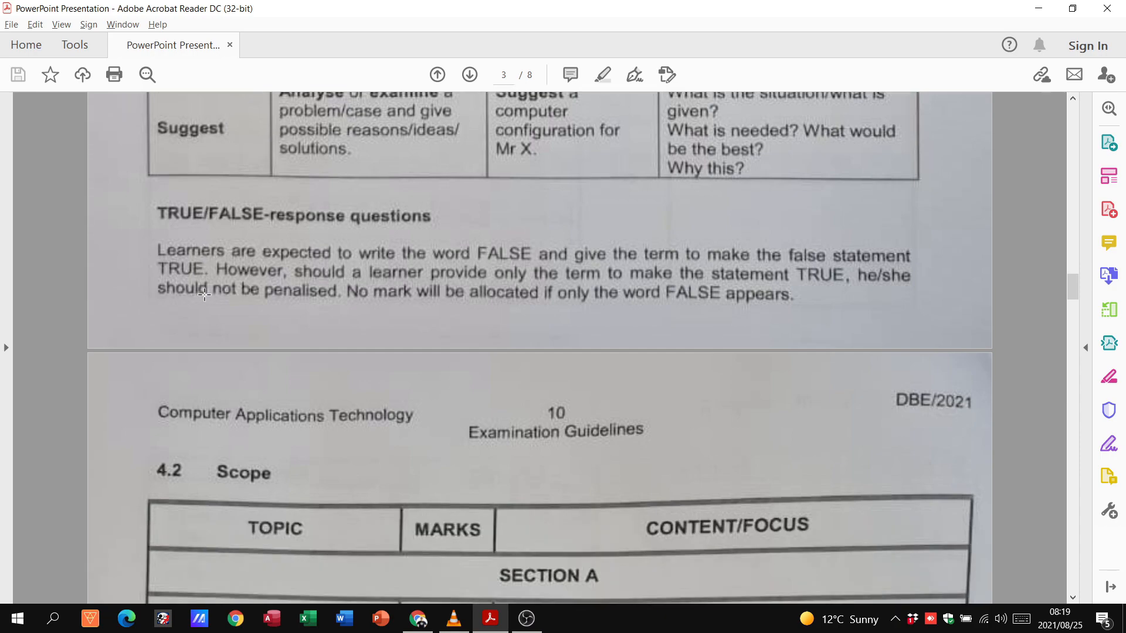
pyautogui.scroll(-3)
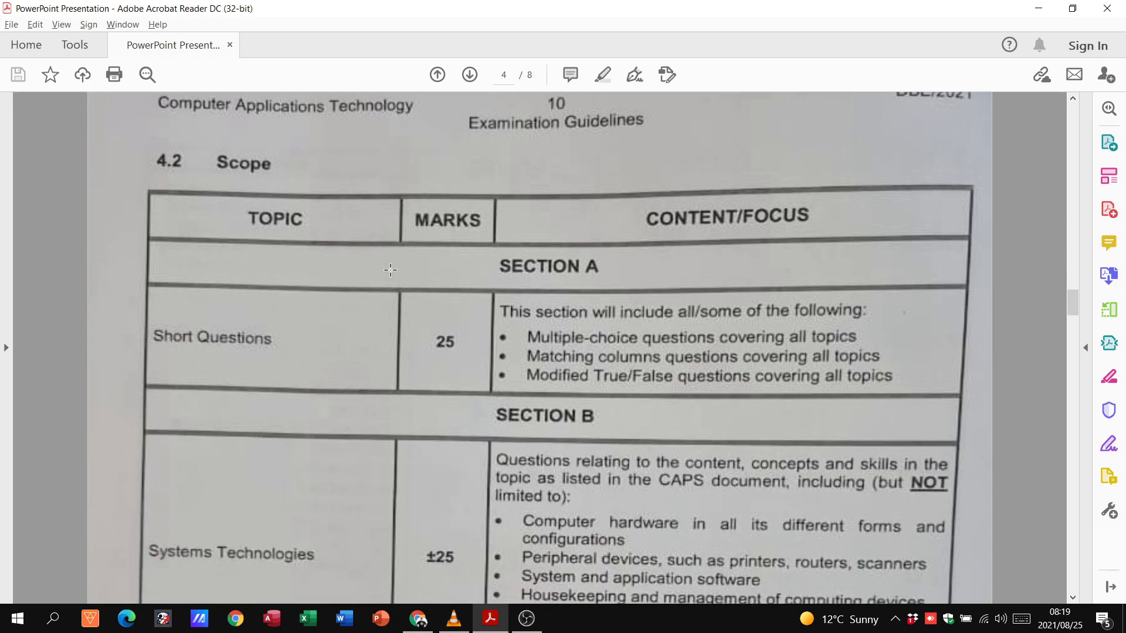
pyautogui.scroll(-3)
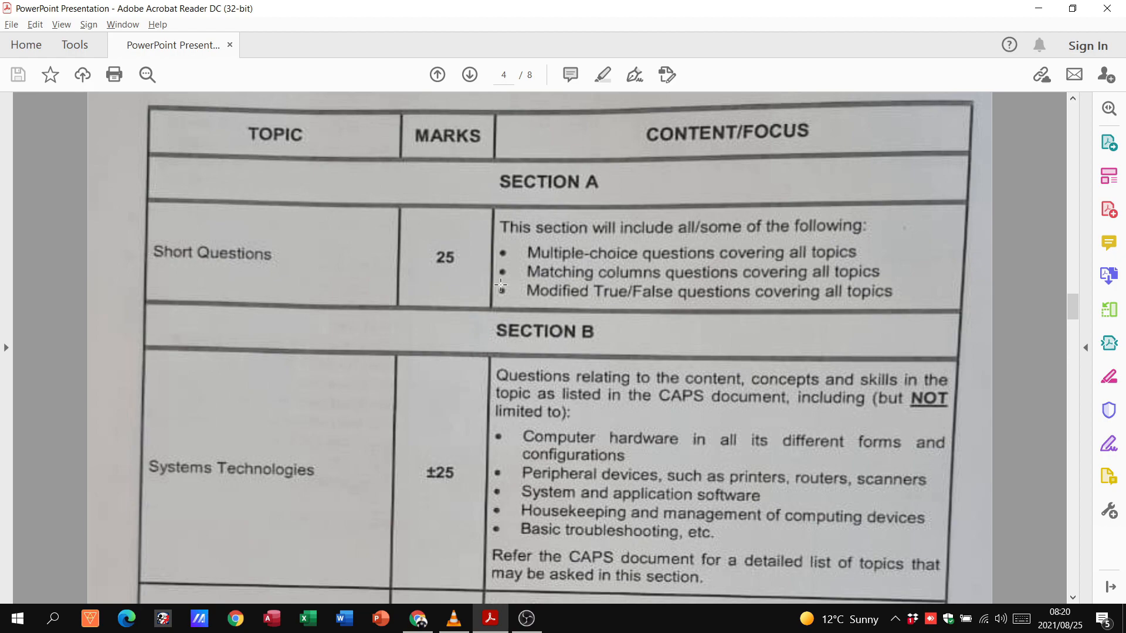
pyautogui.moveTo(695, 244)
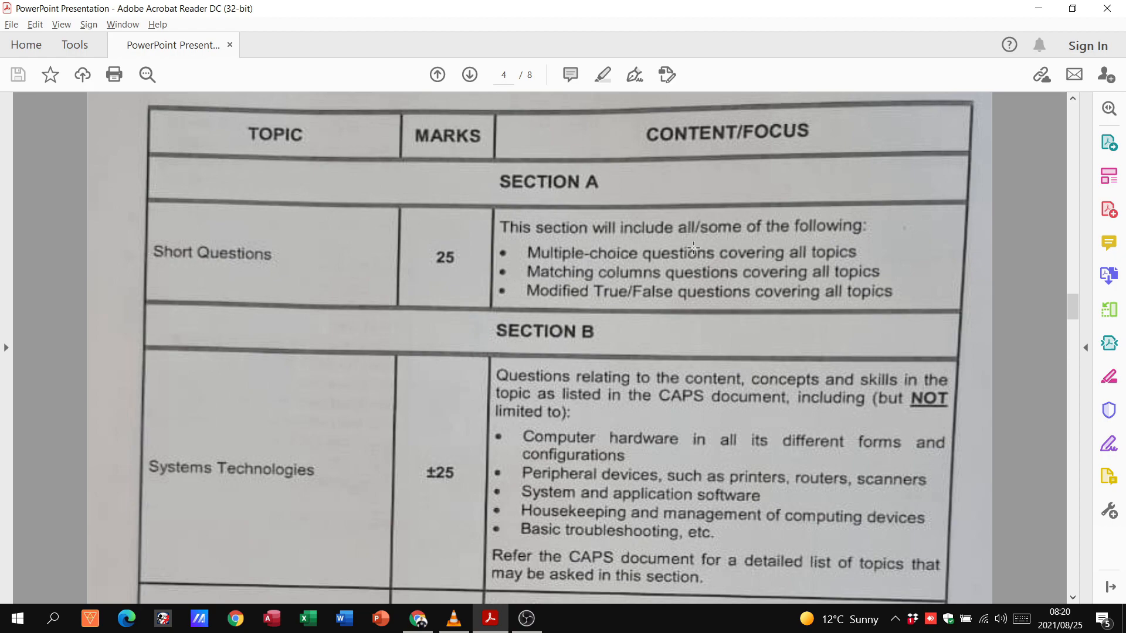
pyautogui.moveTo(696, 293)
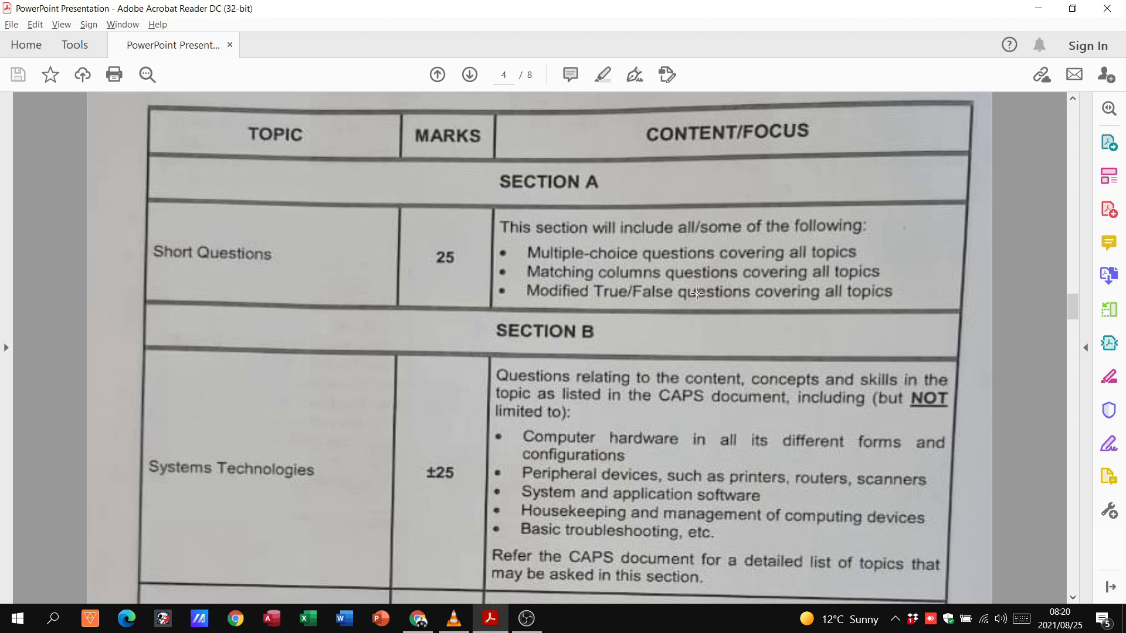
pyautogui.moveTo(675, 287)
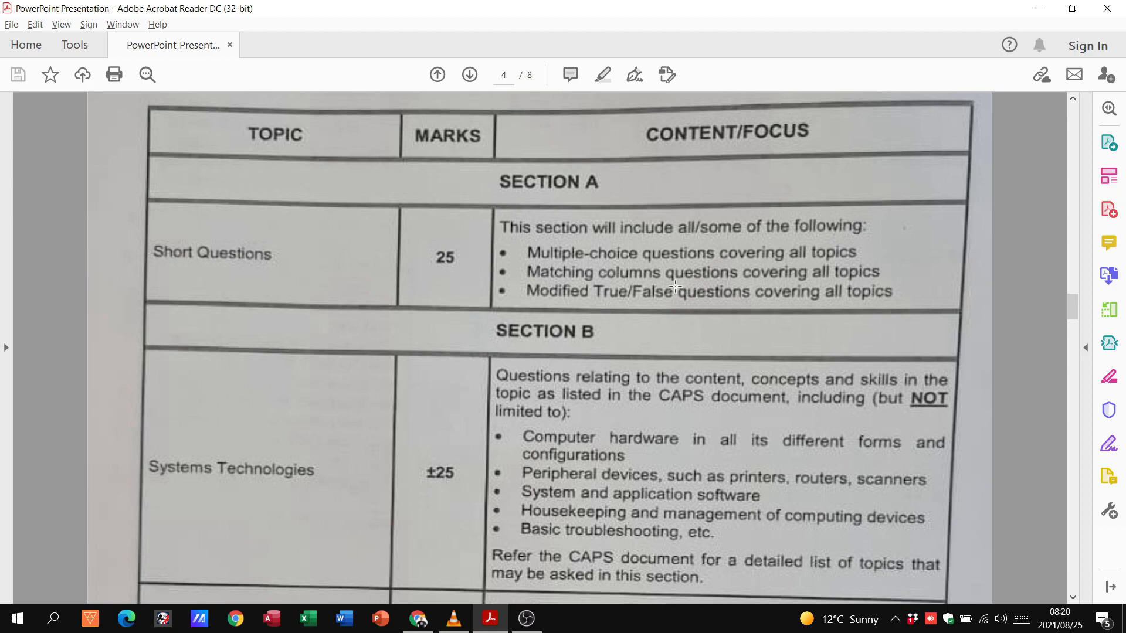
pyautogui.moveTo(640, 244)
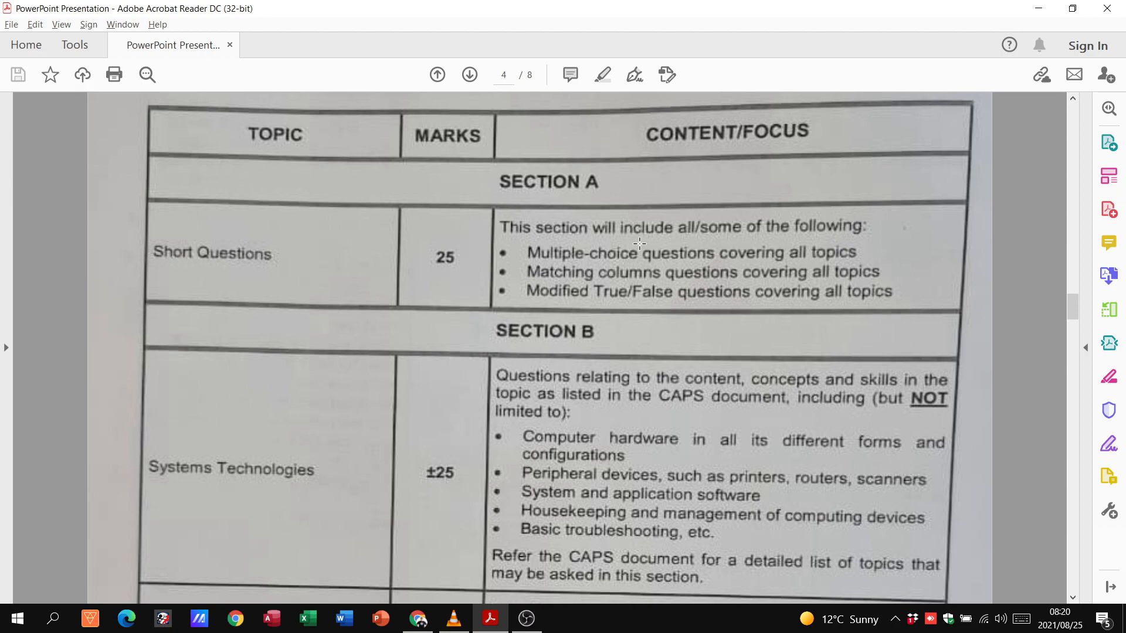
pyautogui.moveTo(627, 216)
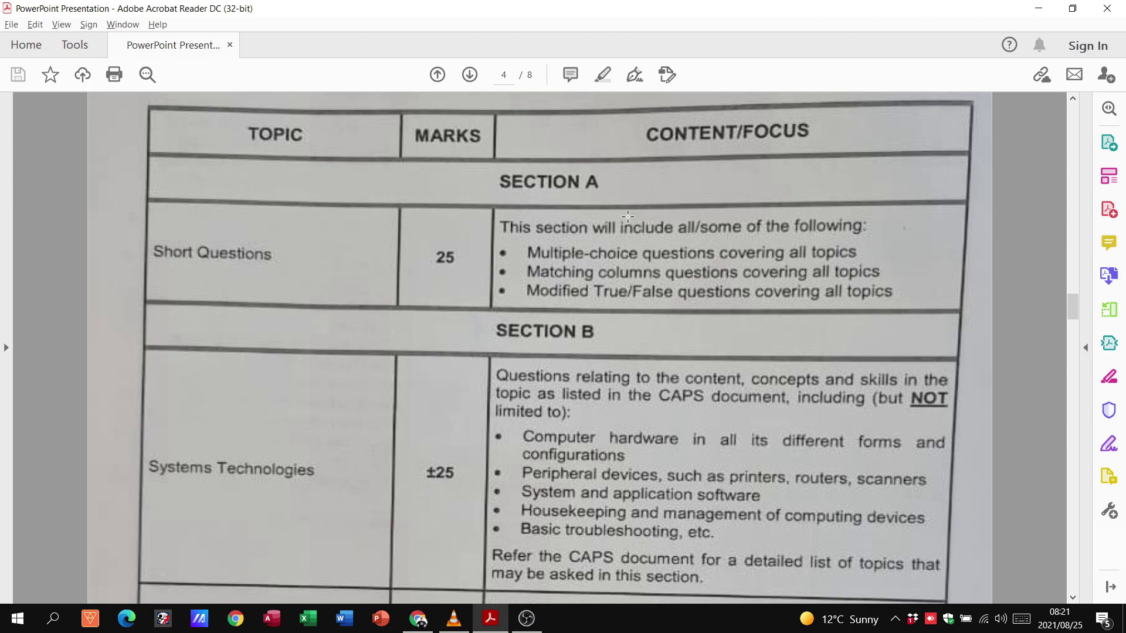
pyautogui.scroll(-3)
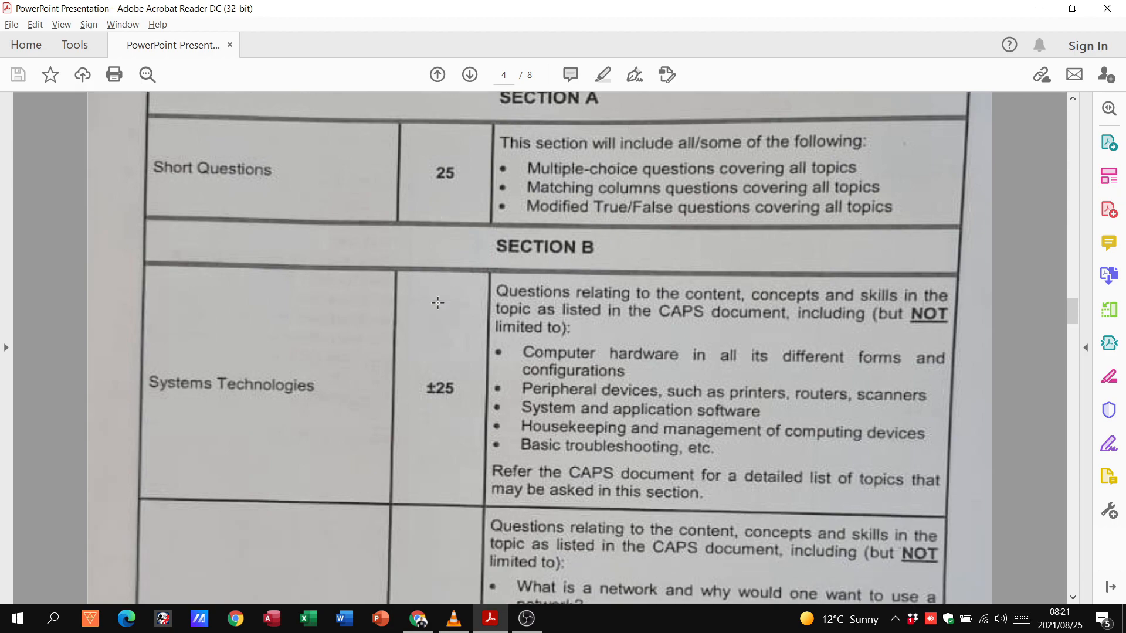
pyautogui.scroll(-3)
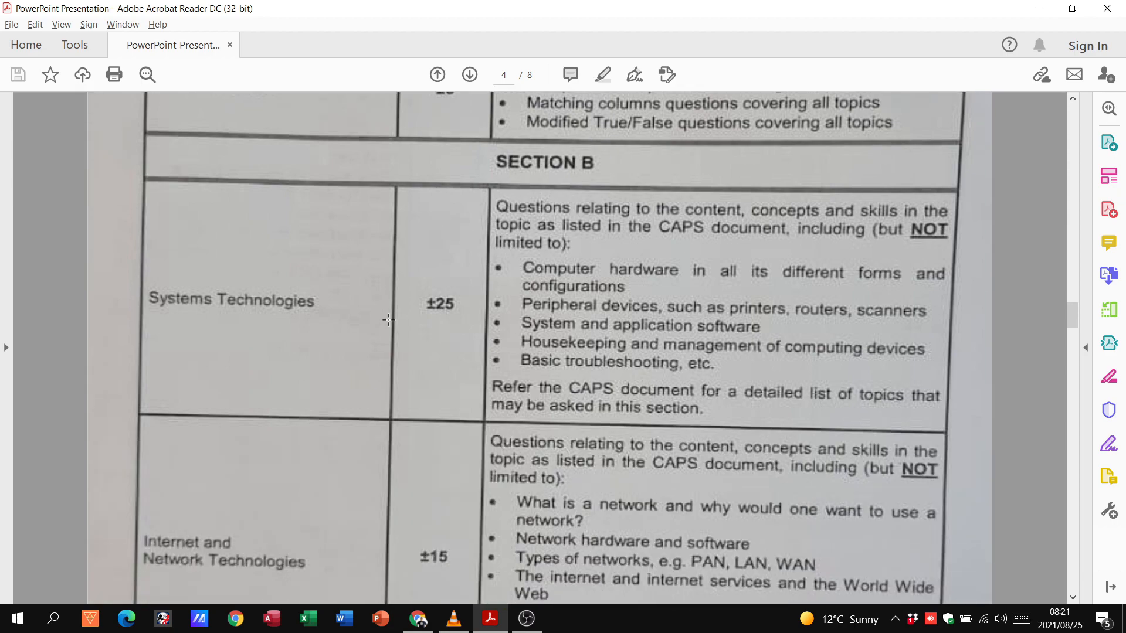
pyautogui.scroll(-3)
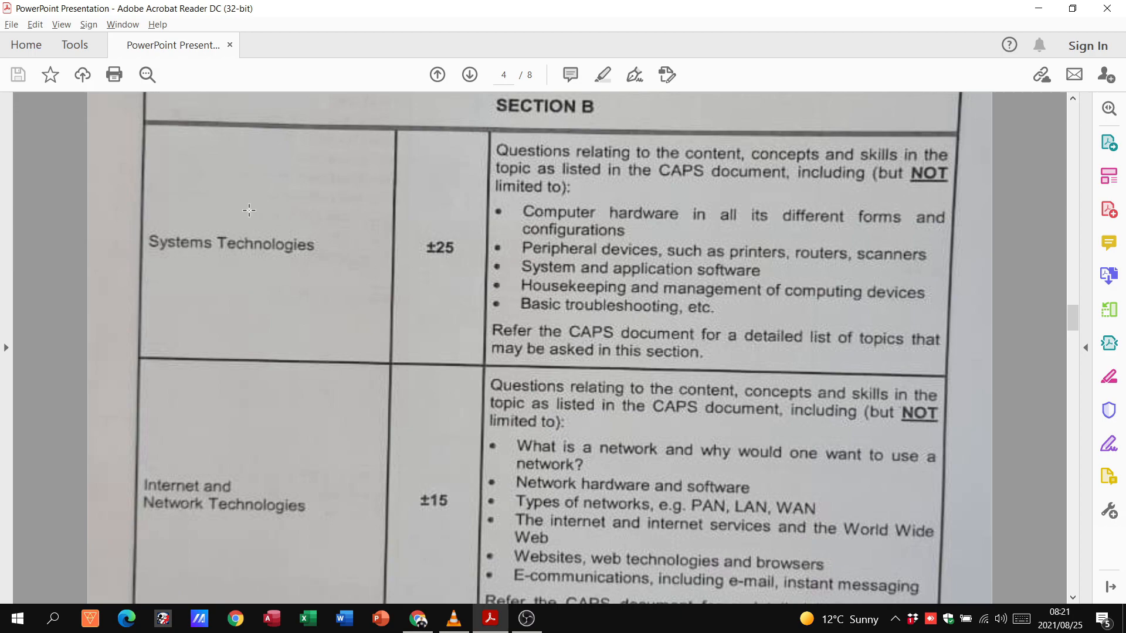
pyautogui.moveTo(569, 211)
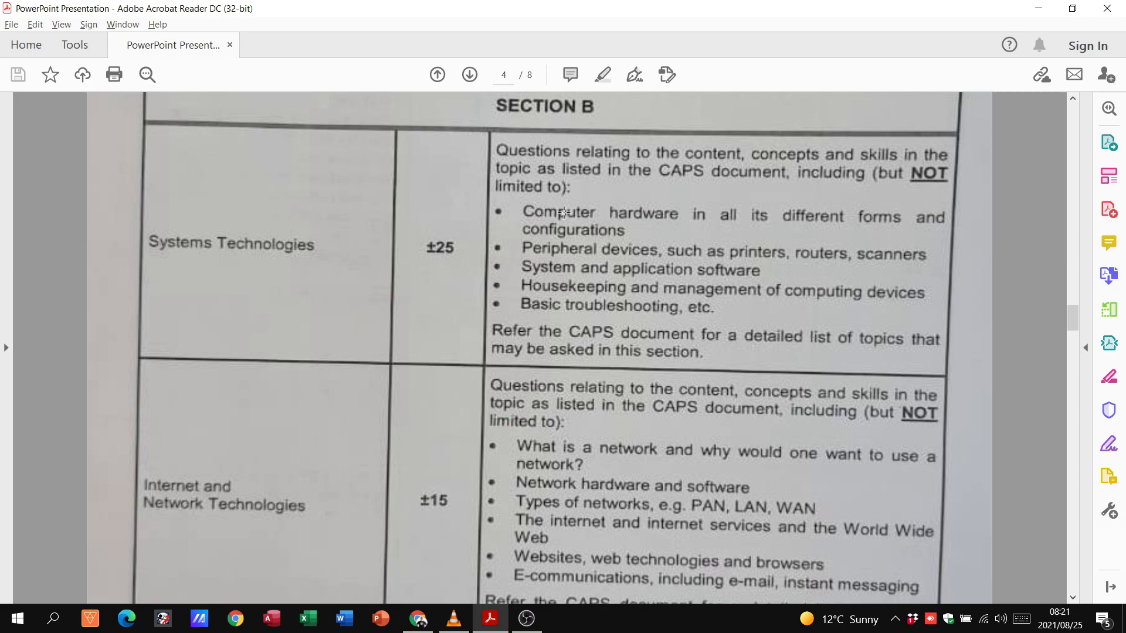
pyautogui.moveTo(597, 256)
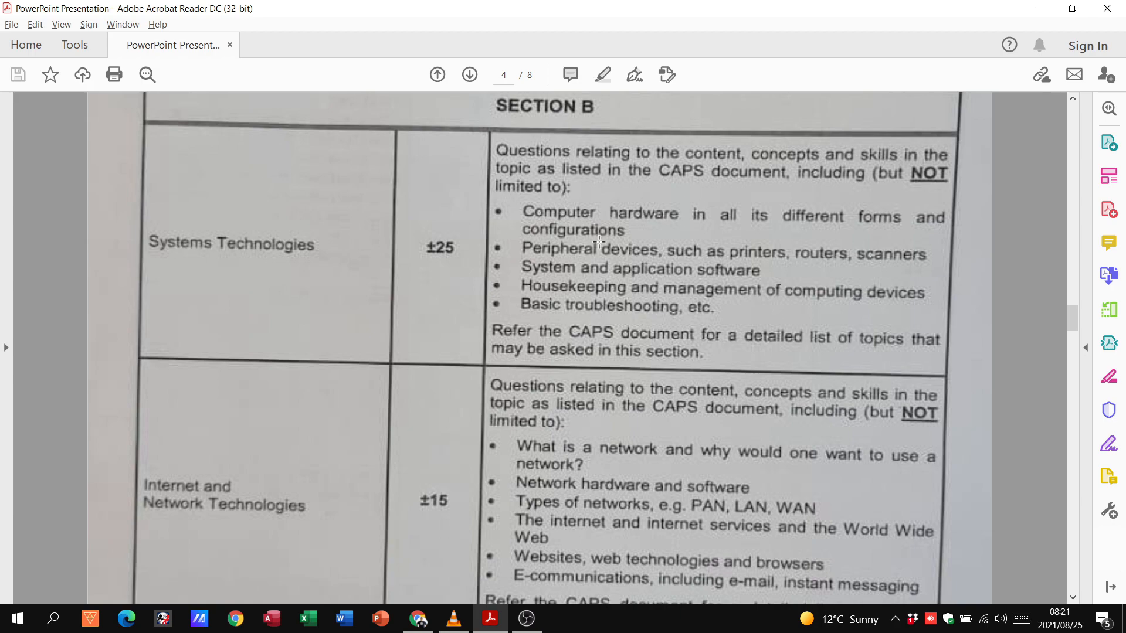
pyautogui.moveTo(583, 263)
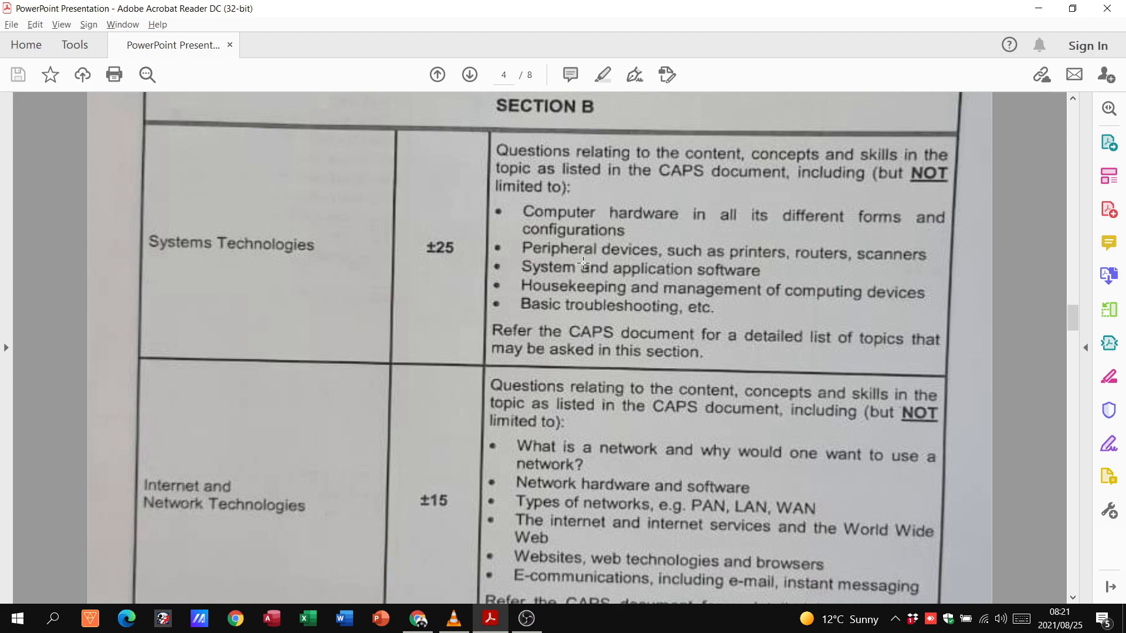
pyautogui.moveTo(543, 319)
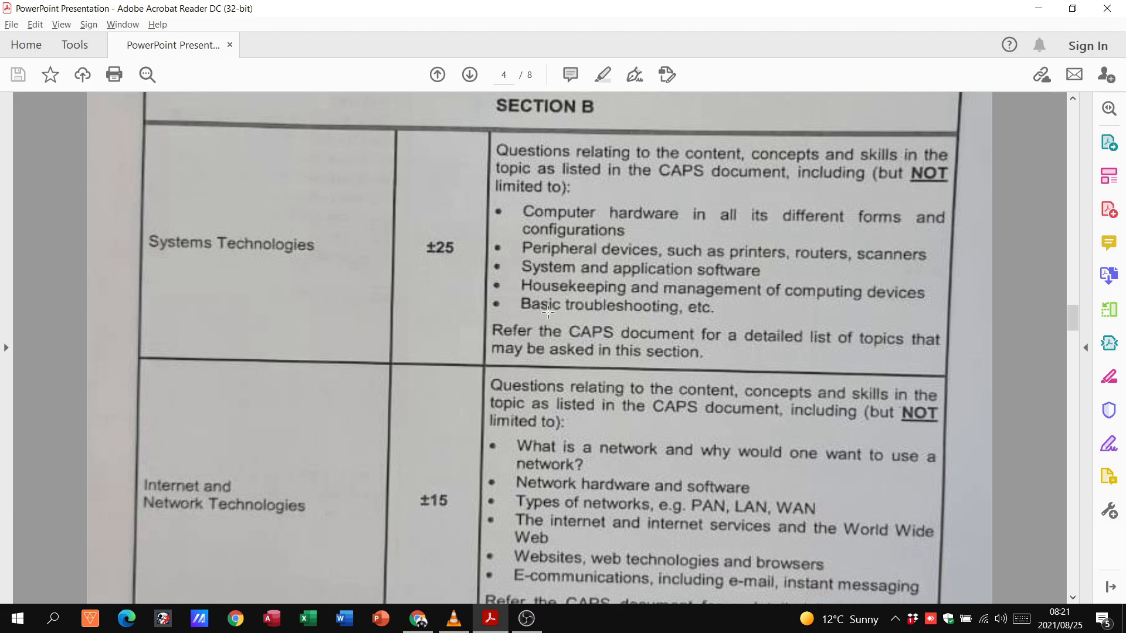
pyautogui.moveTo(399, 324)
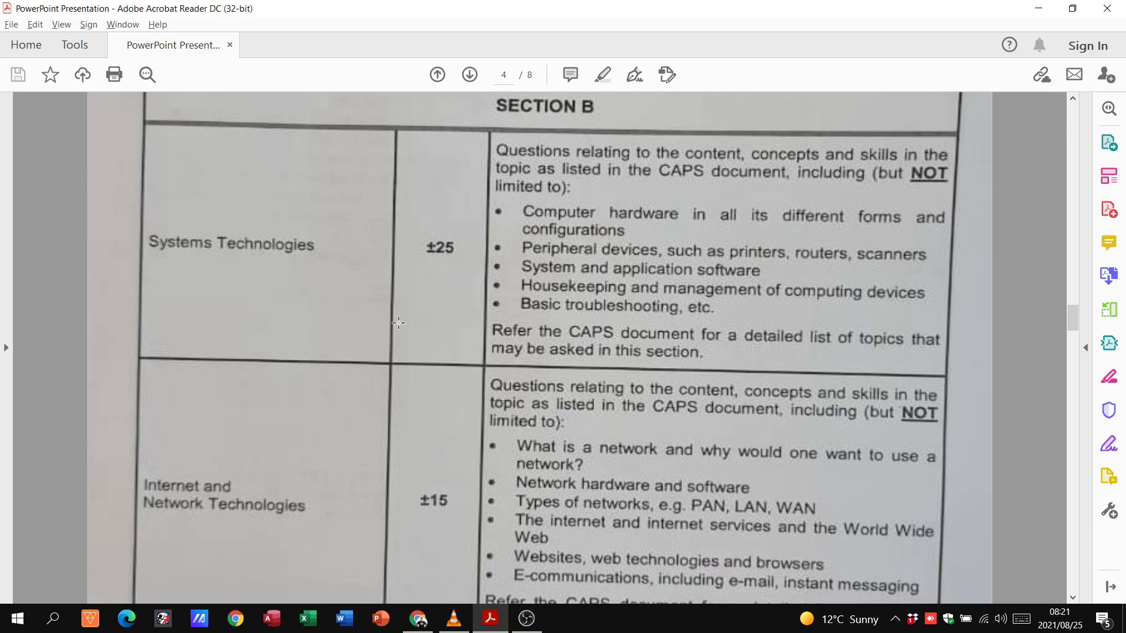
pyautogui.moveTo(390, 336)
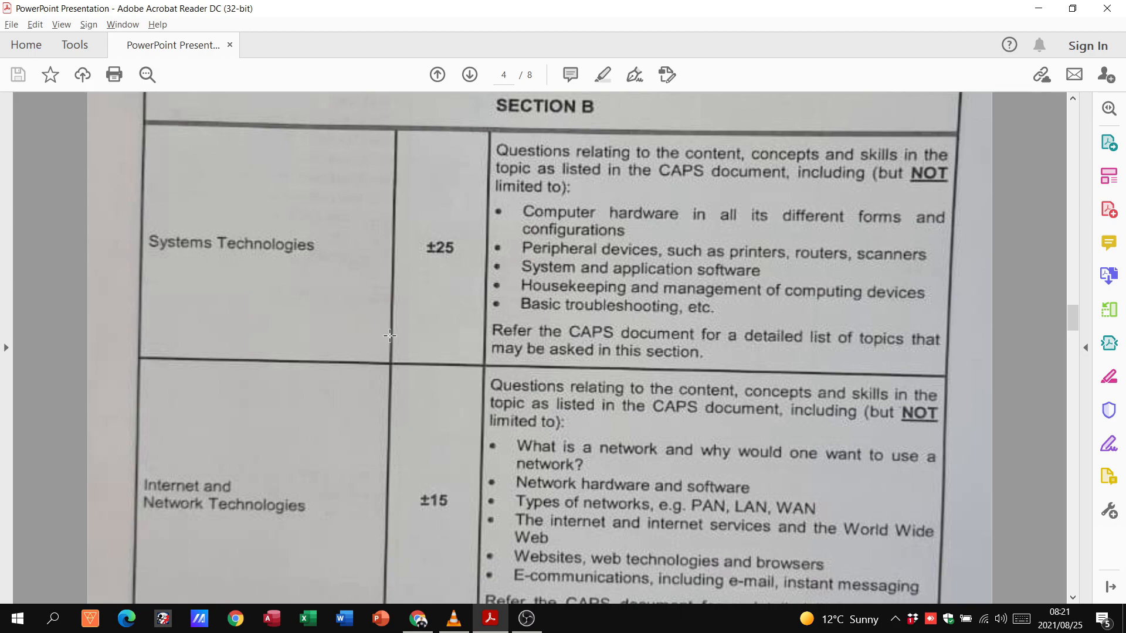
pyautogui.scroll(-3)
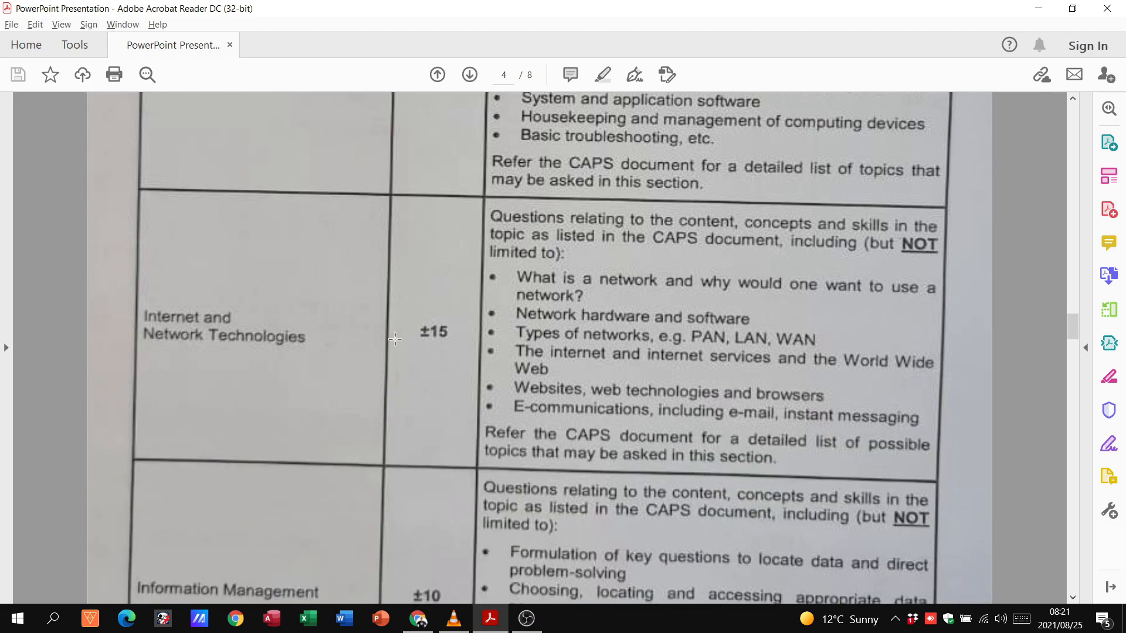
pyautogui.moveTo(403, 329)
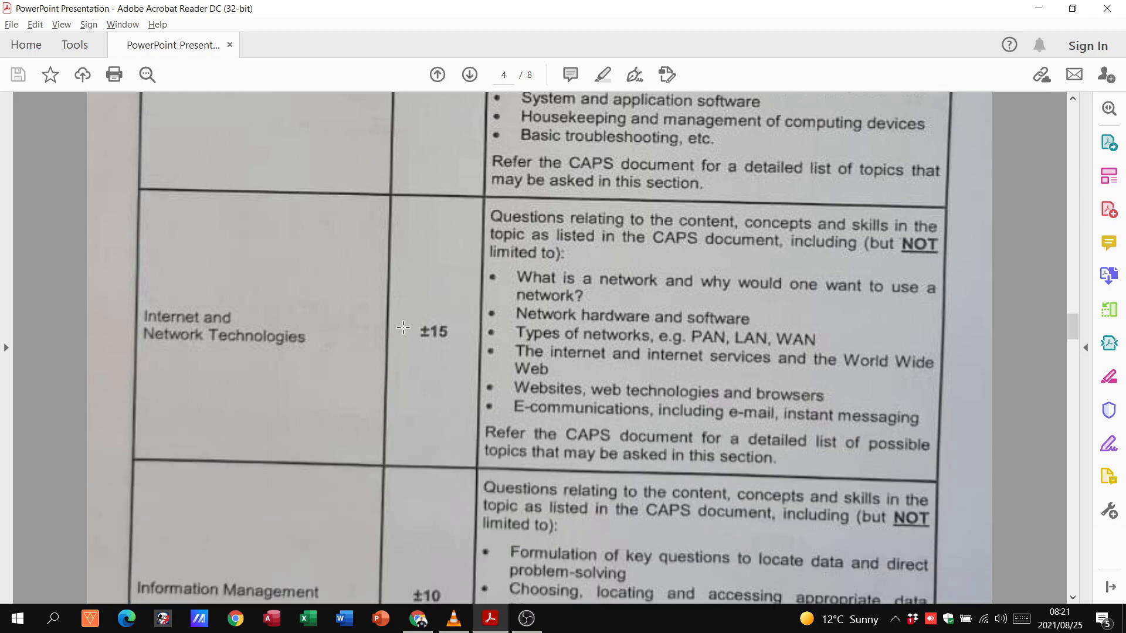
pyautogui.moveTo(679, 359)
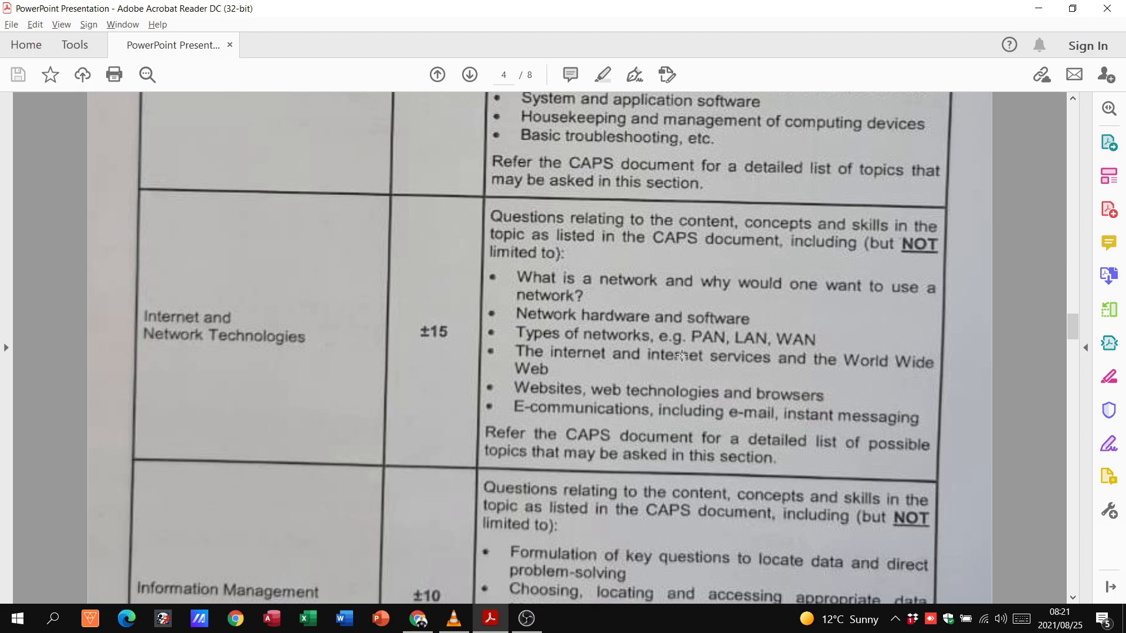
pyautogui.moveTo(788, 320)
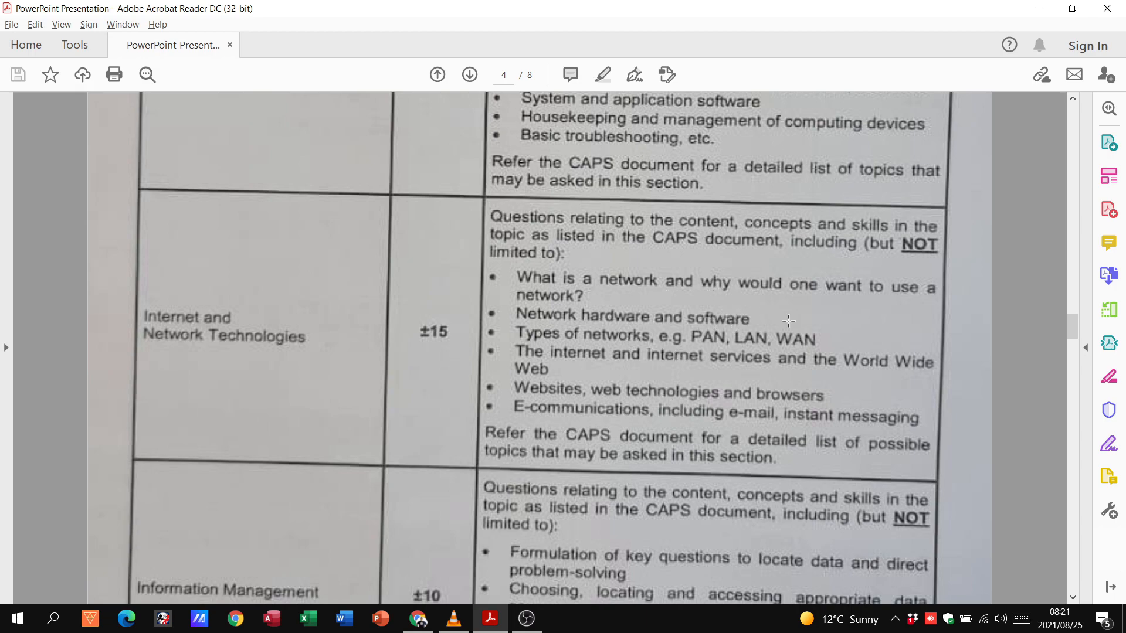
pyautogui.moveTo(613, 369)
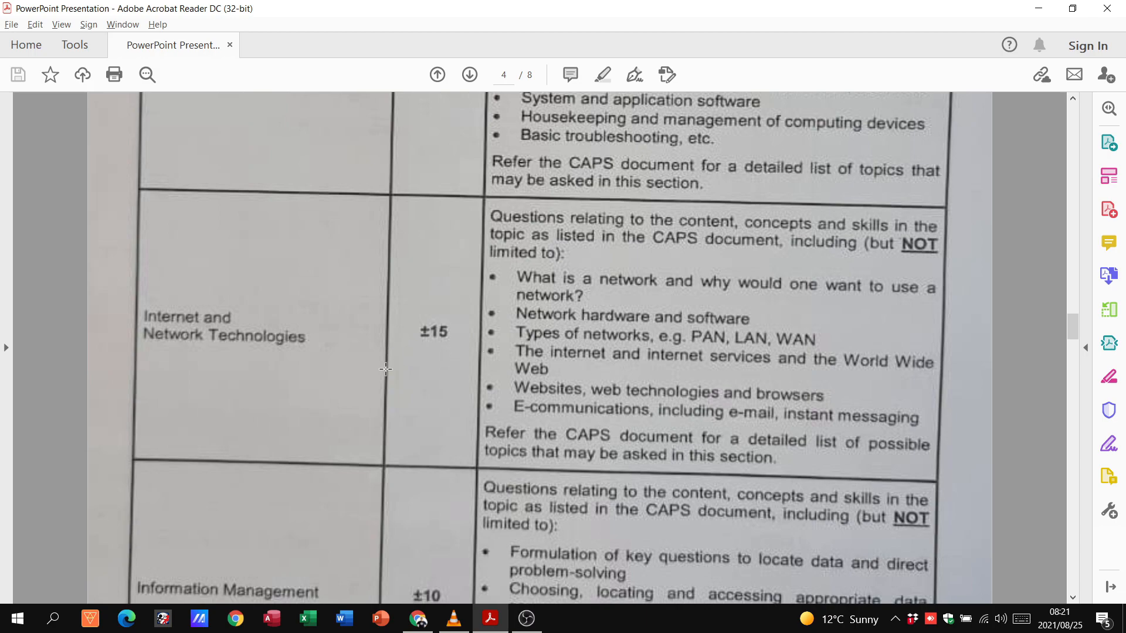
pyautogui.scroll(-3)
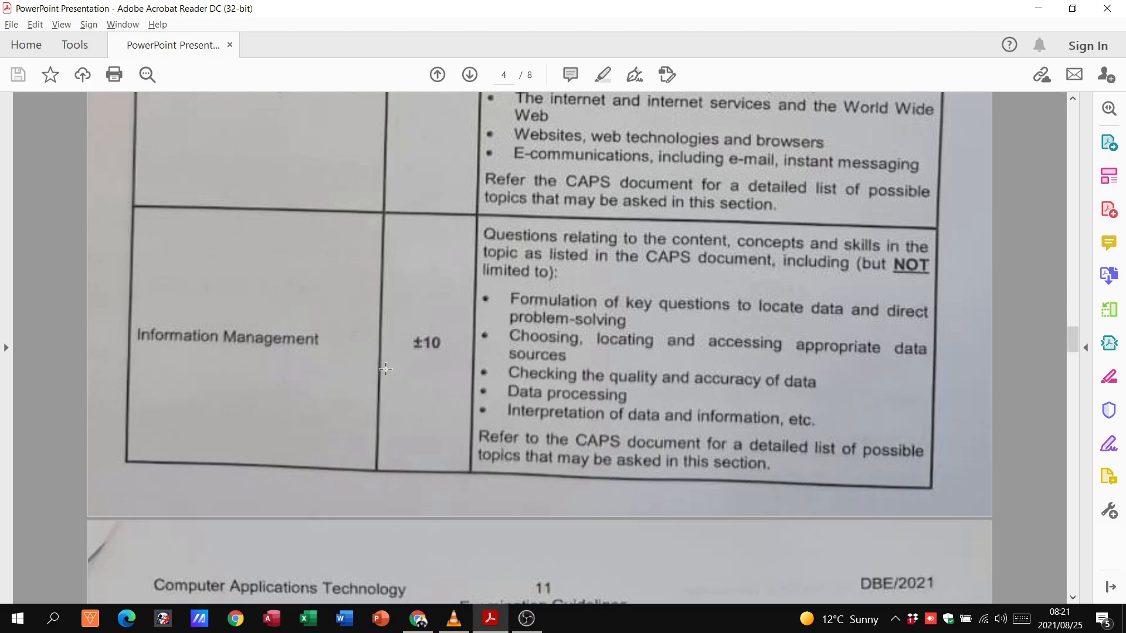
pyautogui.scroll(-3)
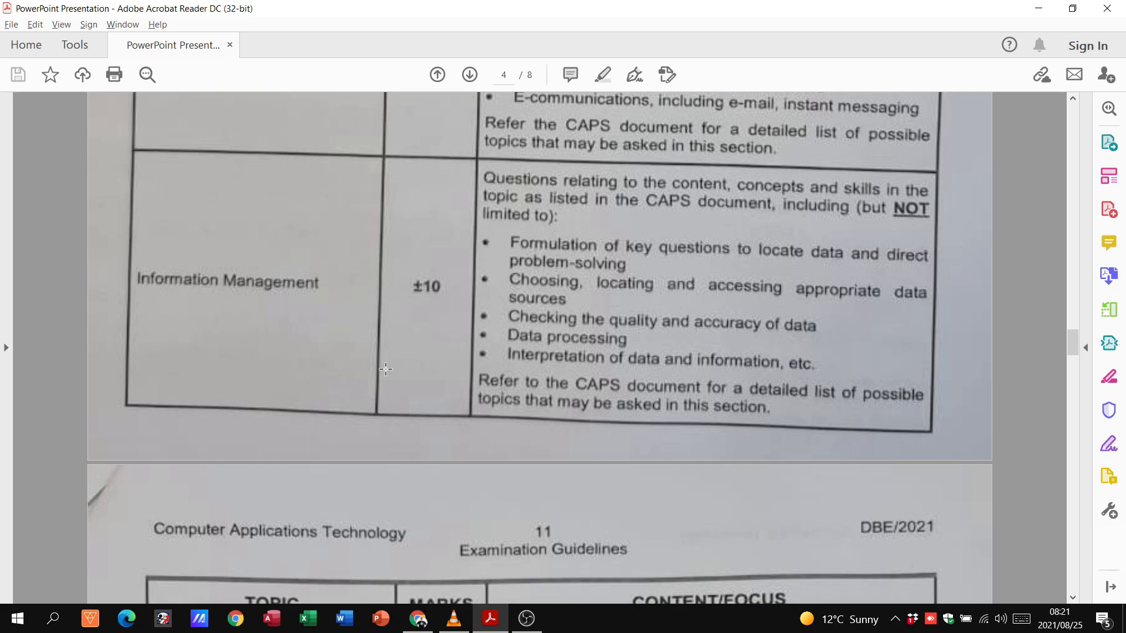
pyautogui.scroll(-3)
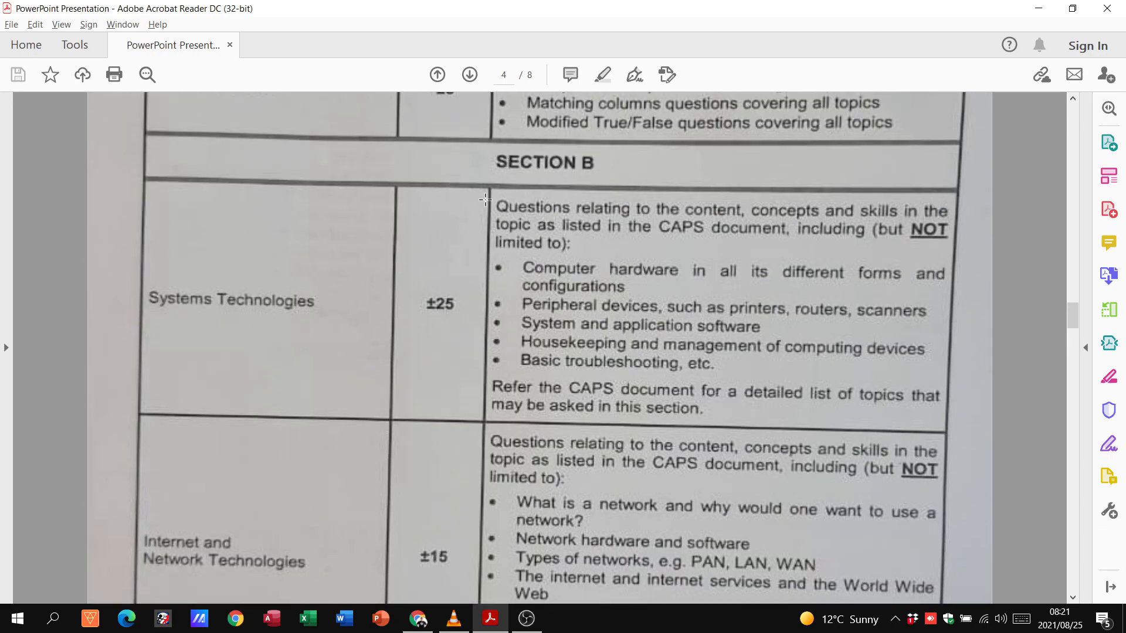
pyautogui.scroll(-3)
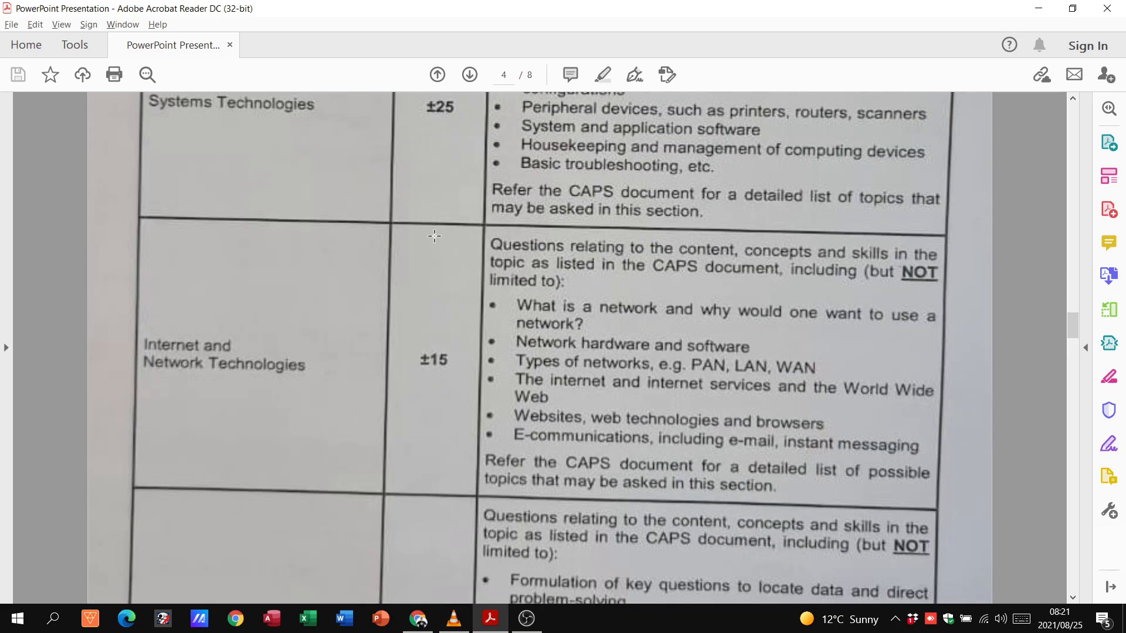
pyautogui.scroll(-3)
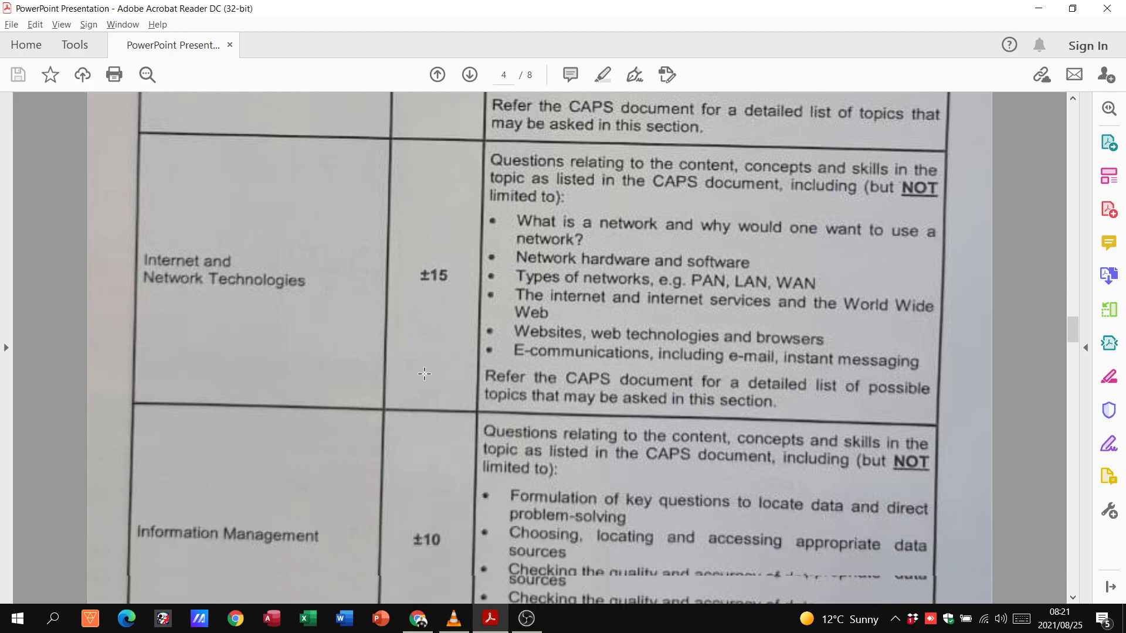
pyautogui.scroll(-3)
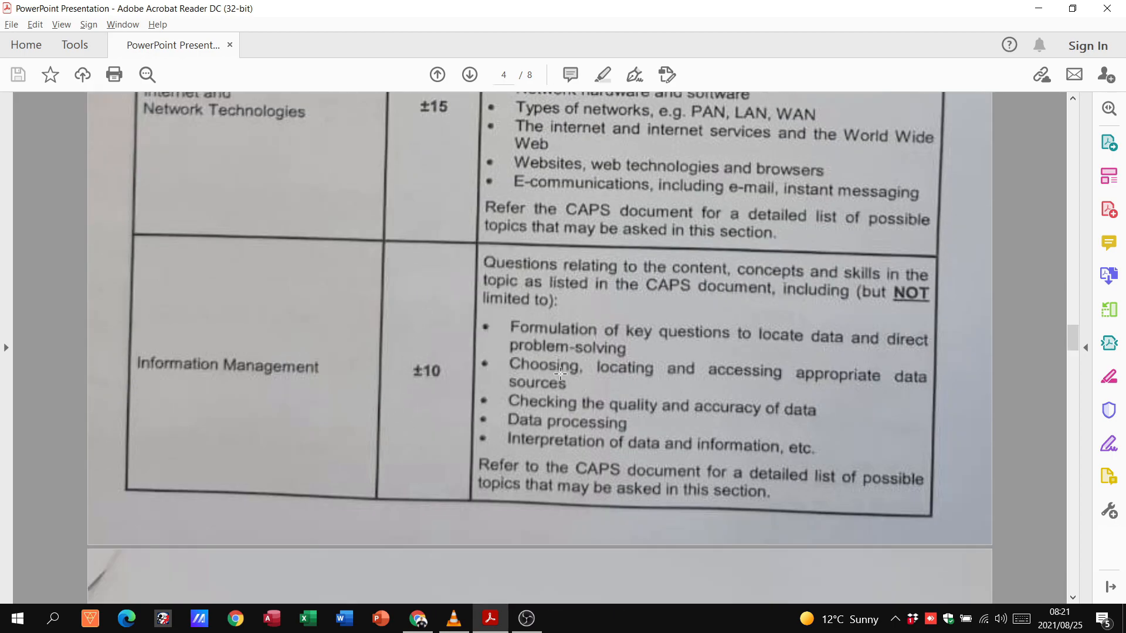
pyautogui.moveTo(521, 252)
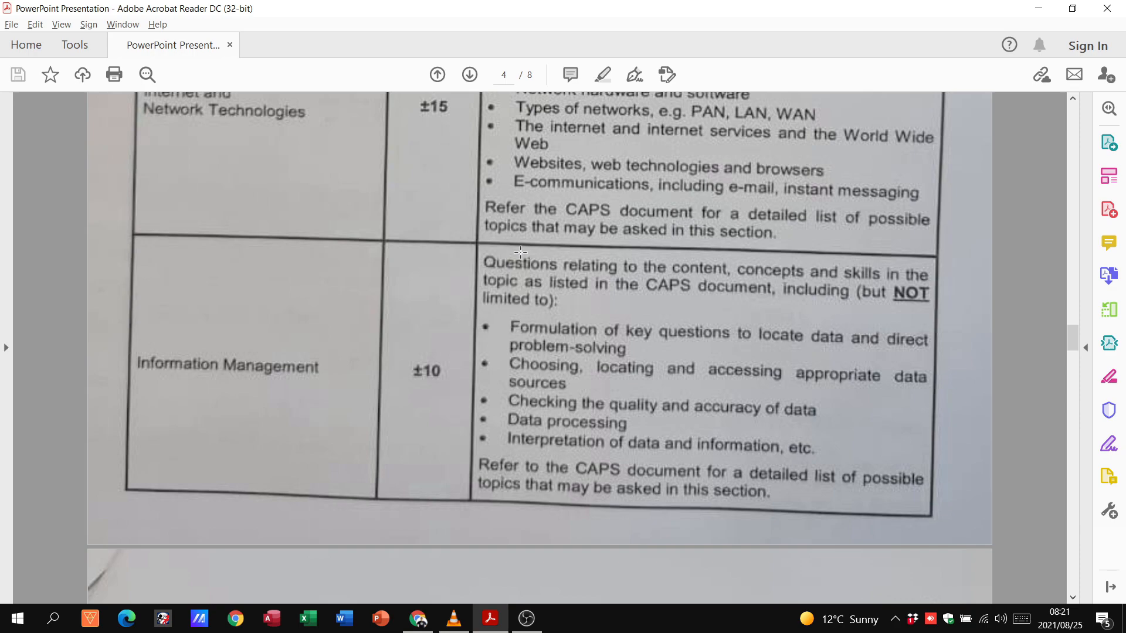
pyautogui.moveTo(710, 318)
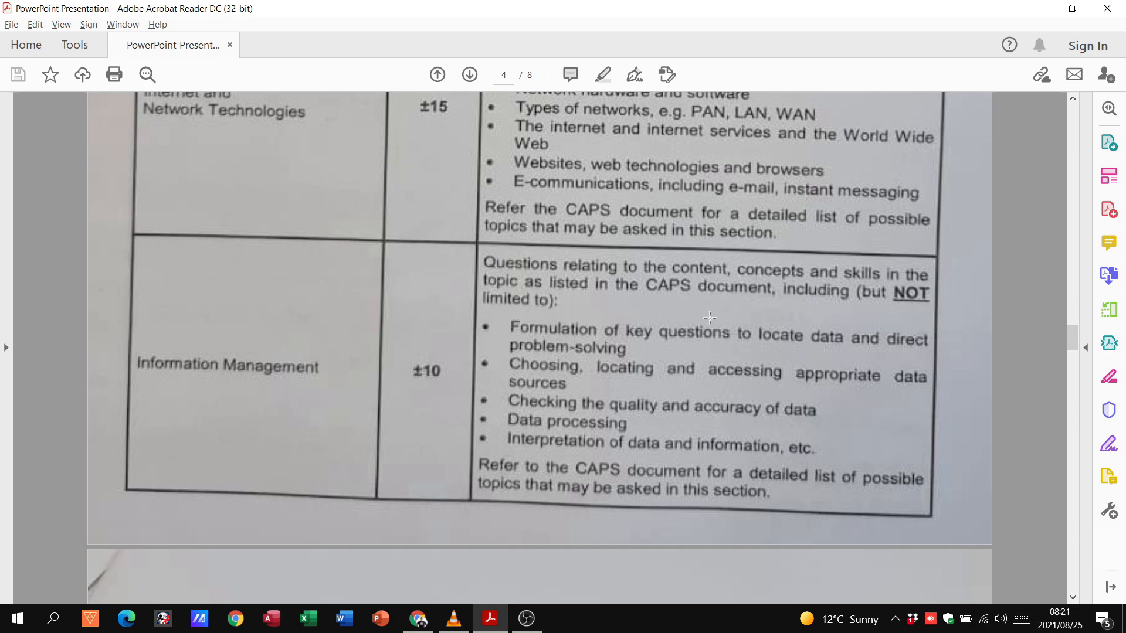
pyautogui.moveTo(577, 334)
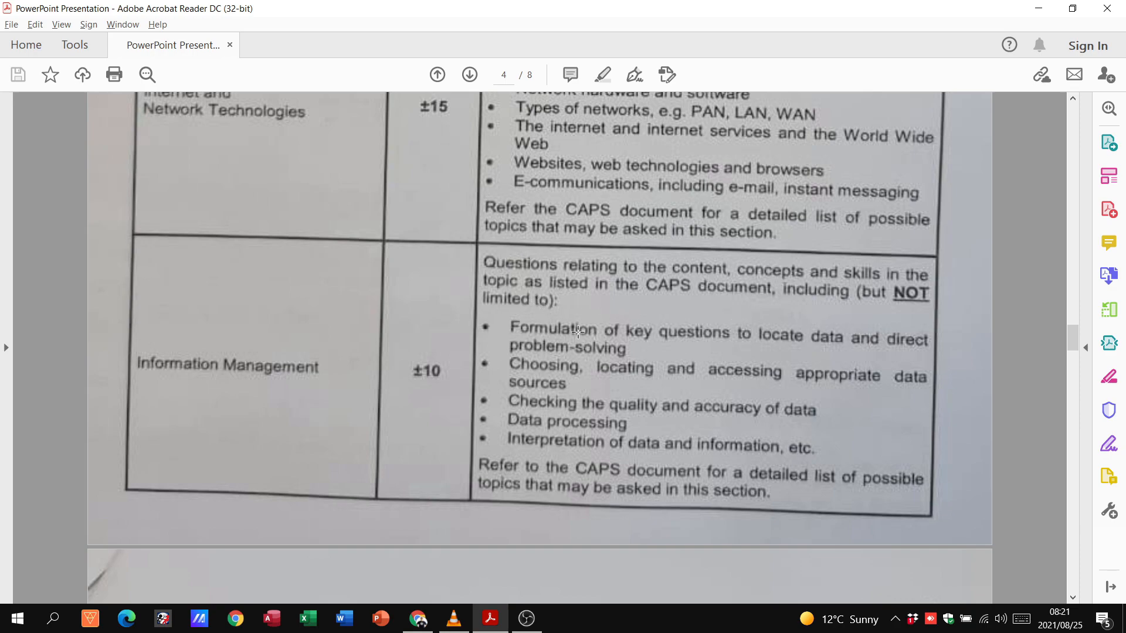
pyautogui.moveTo(765, 378)
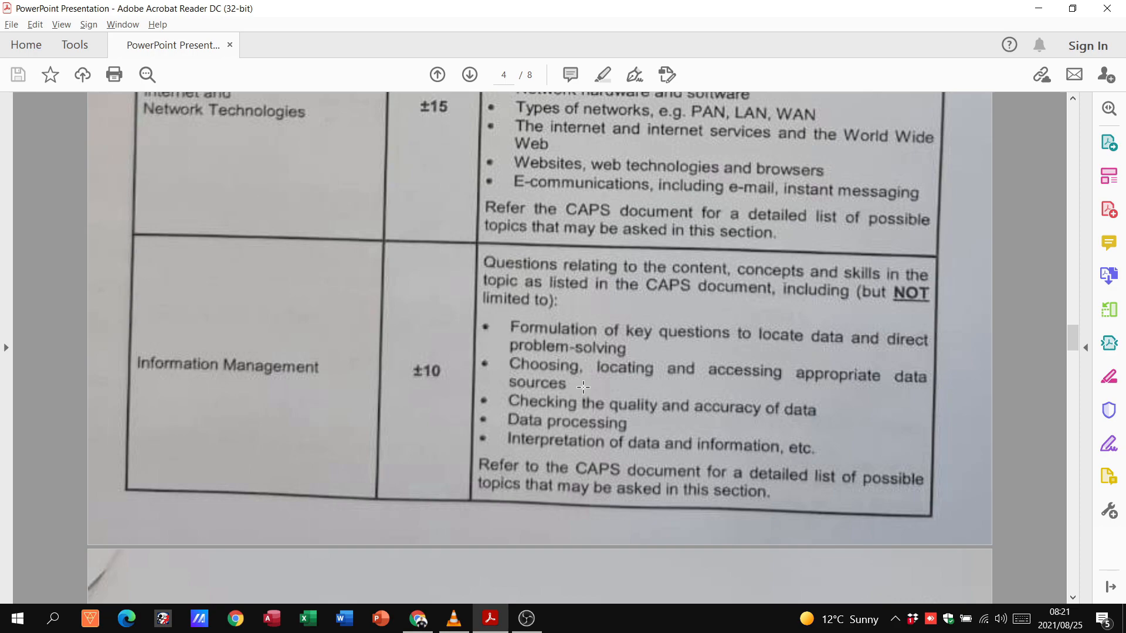
pyautogui.moveTo(378, 366)
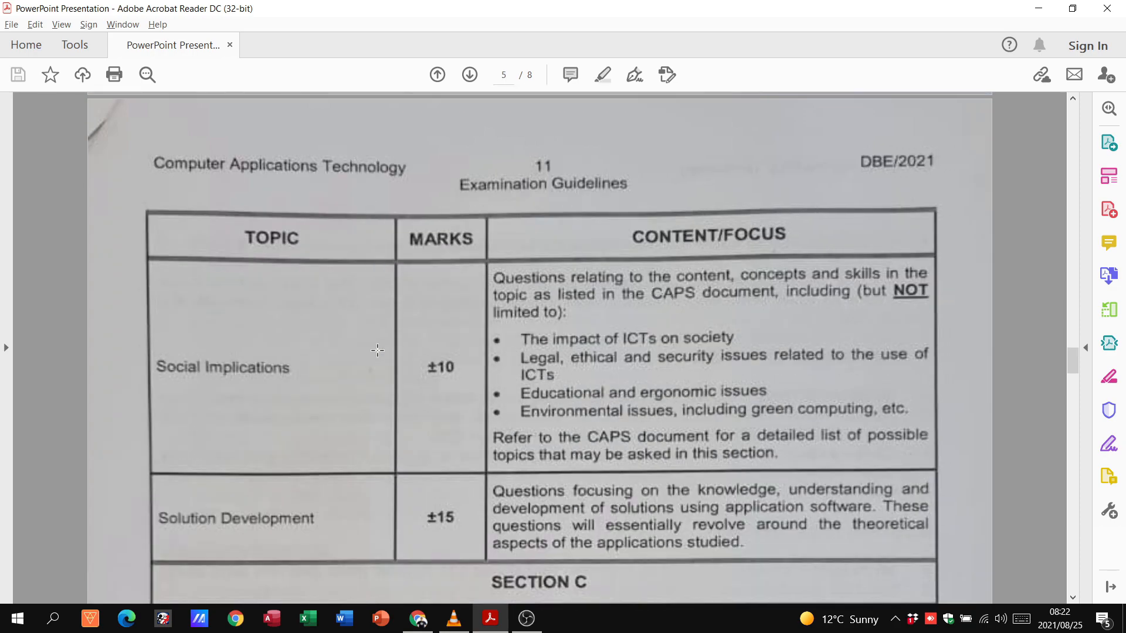
pyautogui.scroll(-3)
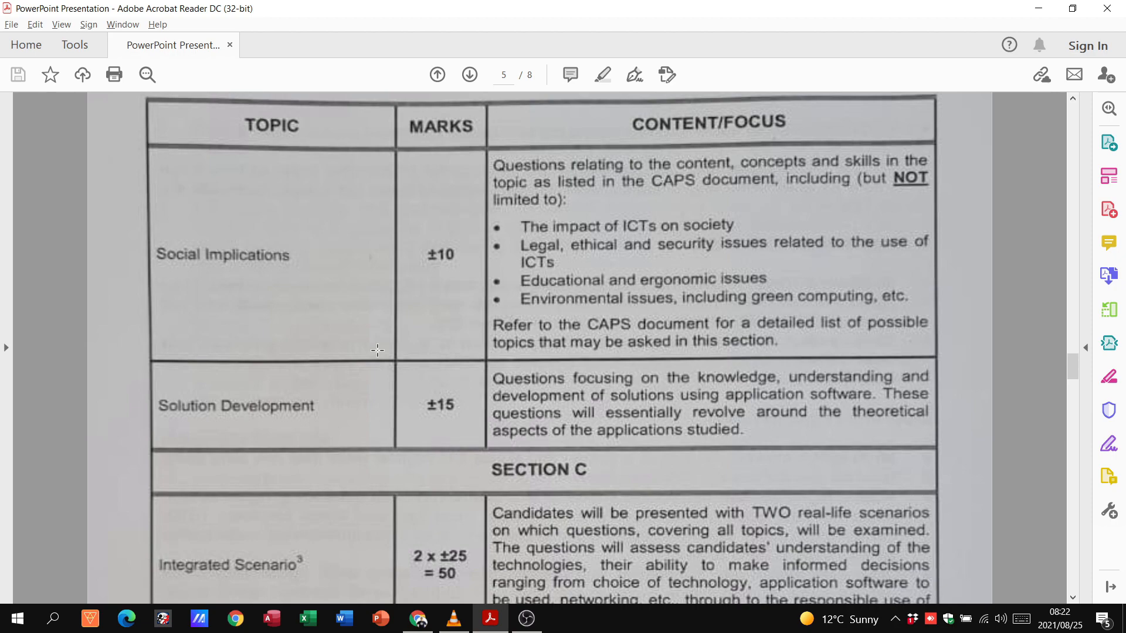
pyautogui.moveTo(413, 357)
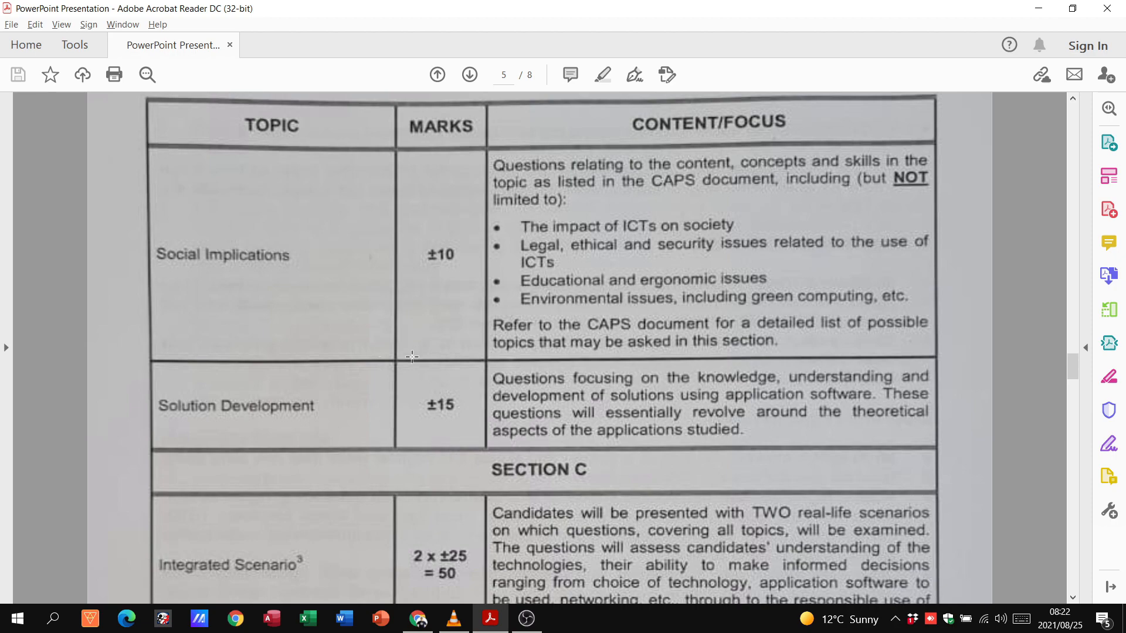
pyautogui.moveTo(560, 216)
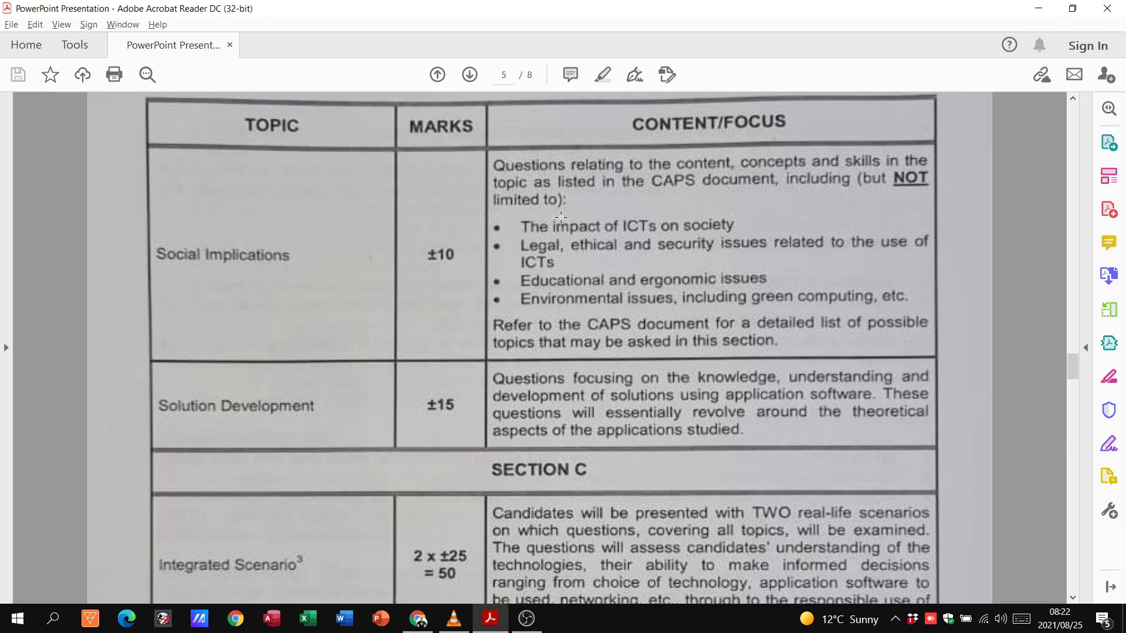
pyautogui.moveTo(598, 217)
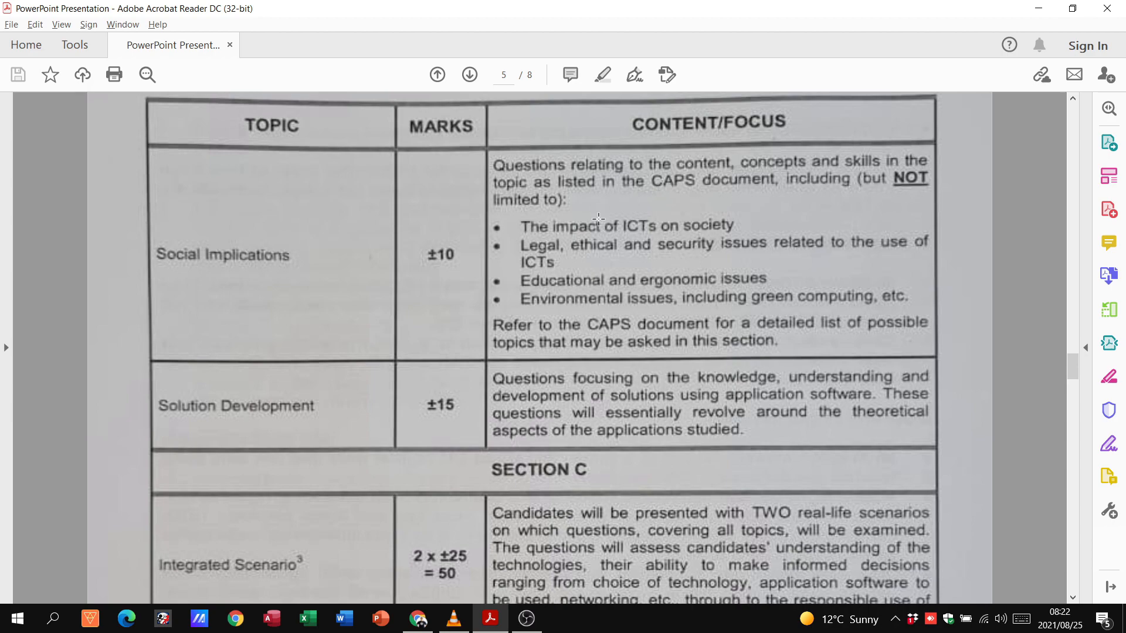
pyautogui.moveTo(603, 259)
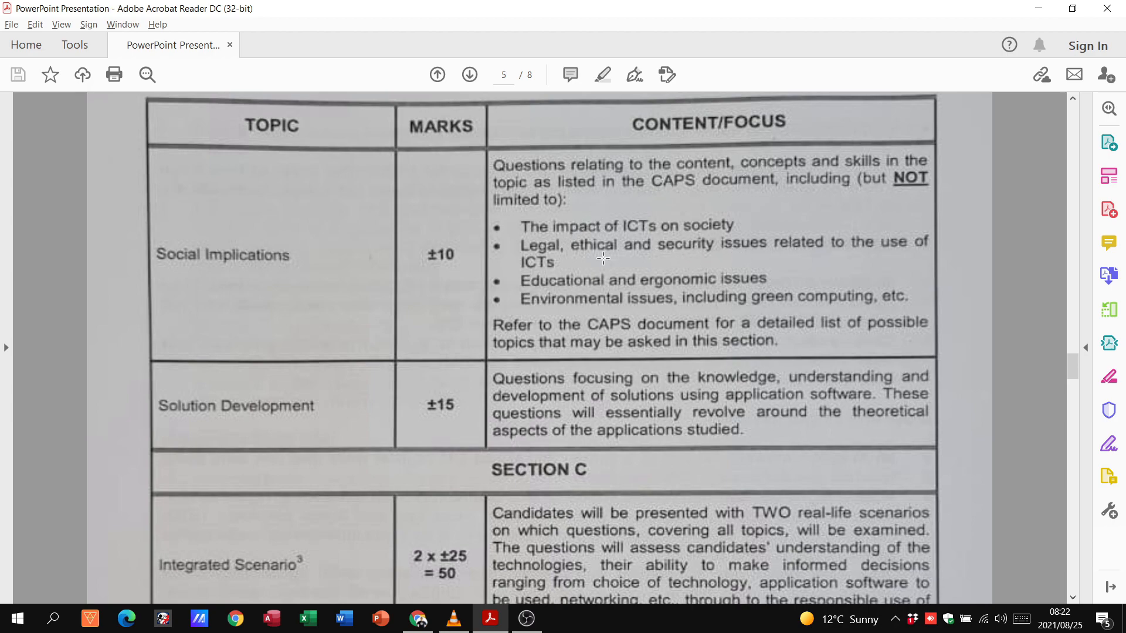
pyautogui.moveTo(716, 272)
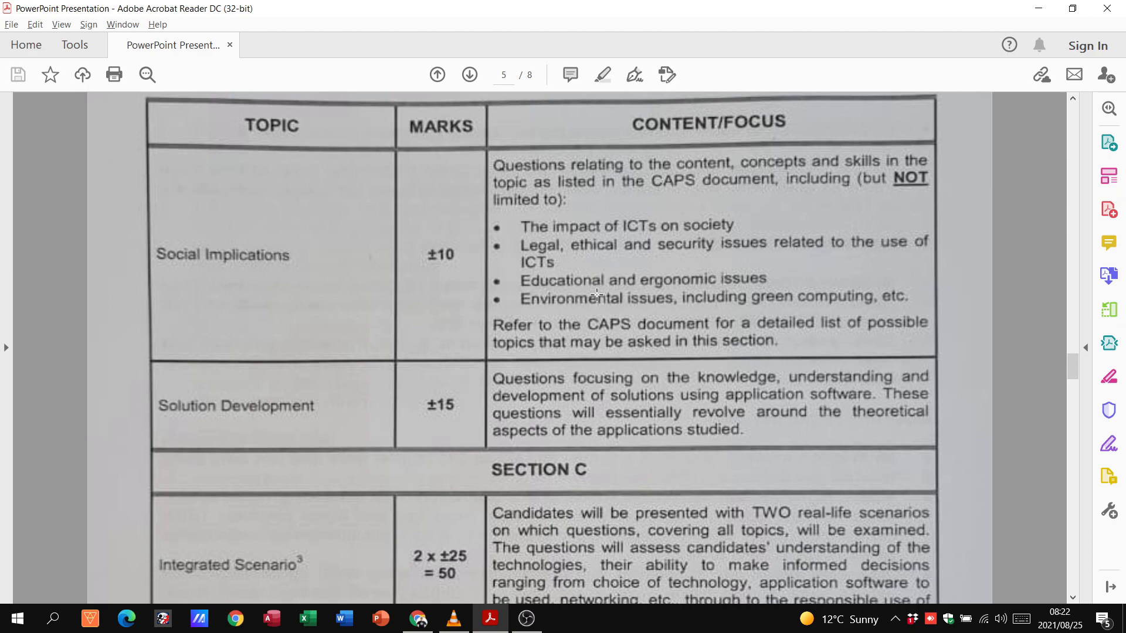
pyautogui.moveTo(817, 281)
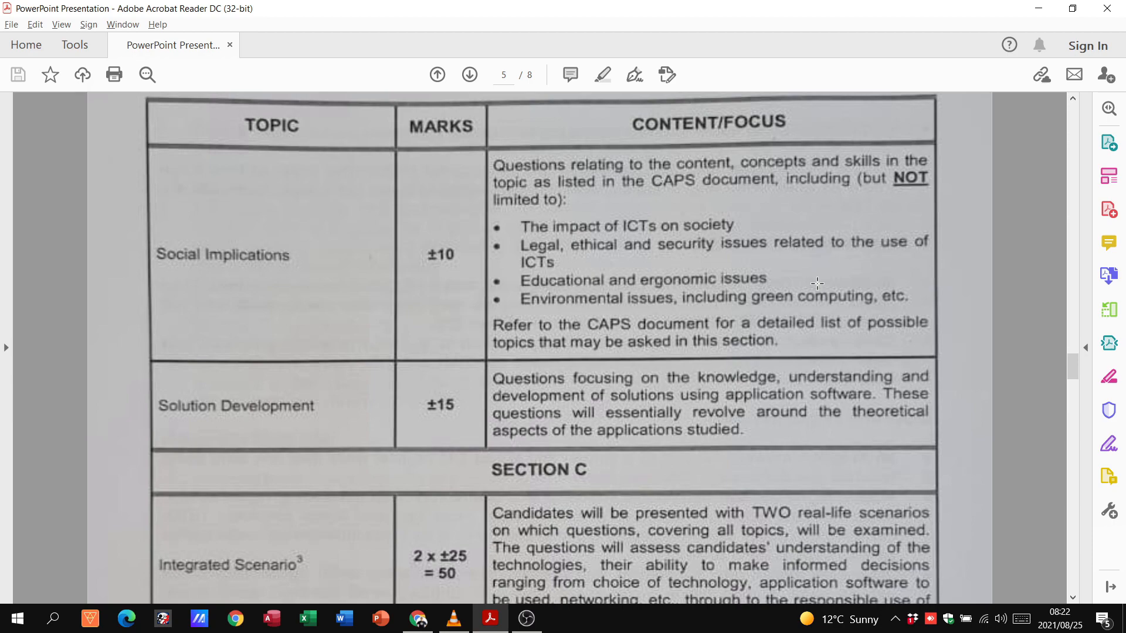
pyautogui.moveTo(477, 338)
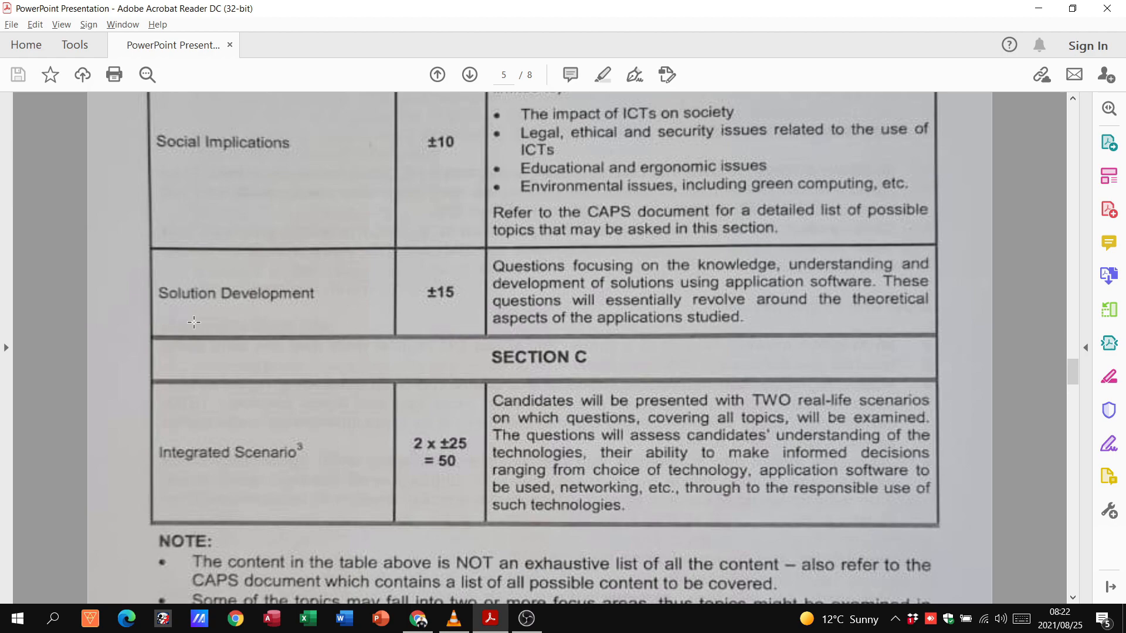
pyautogui.moveTo(509, 304)
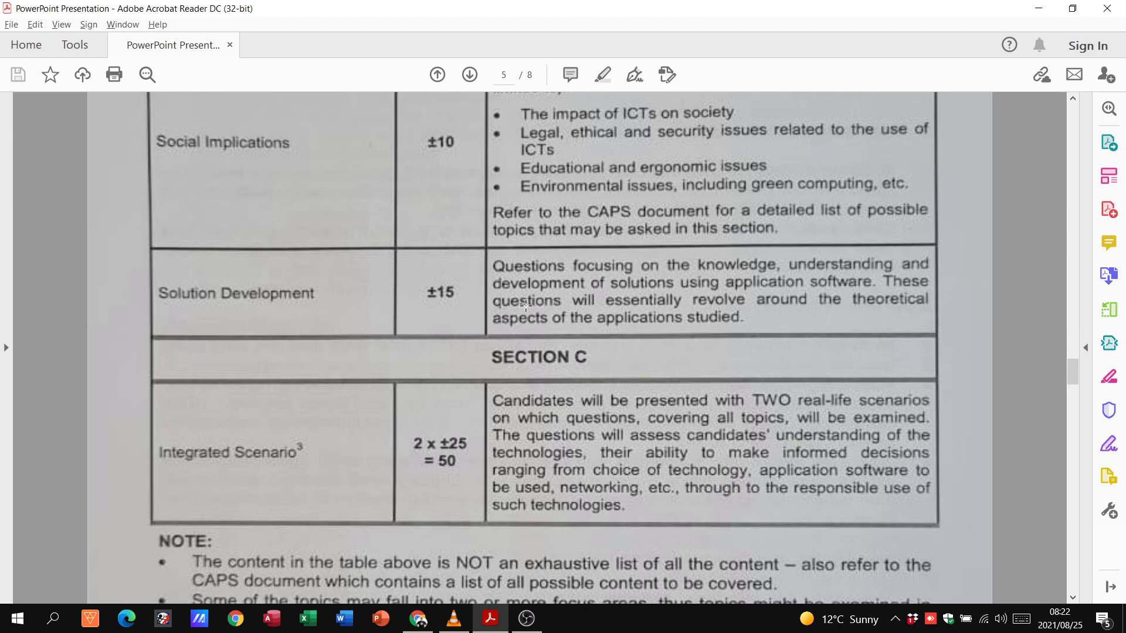
pyautogui.moveTo(450, 268)
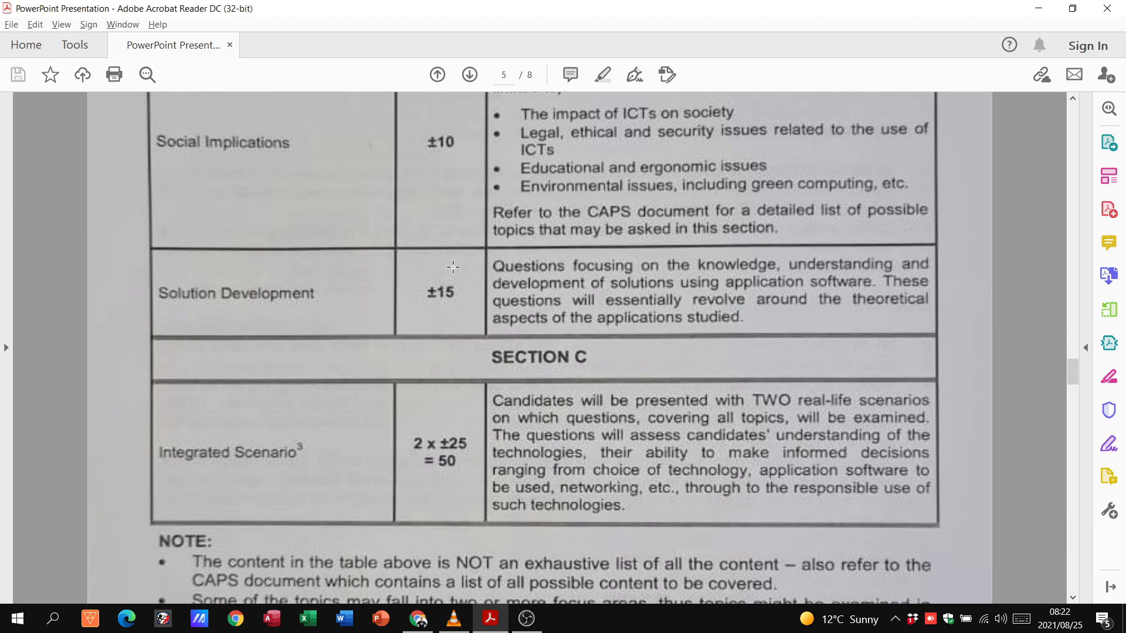
pyautogui.scroll(-3)
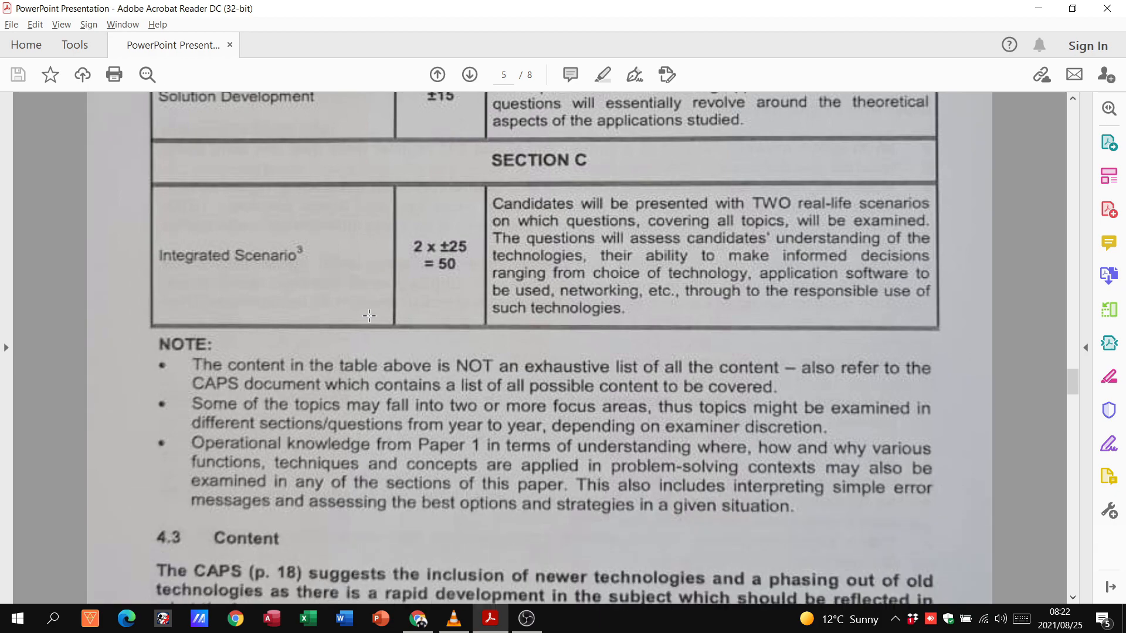
pyautogui.moveTo(441, 254)
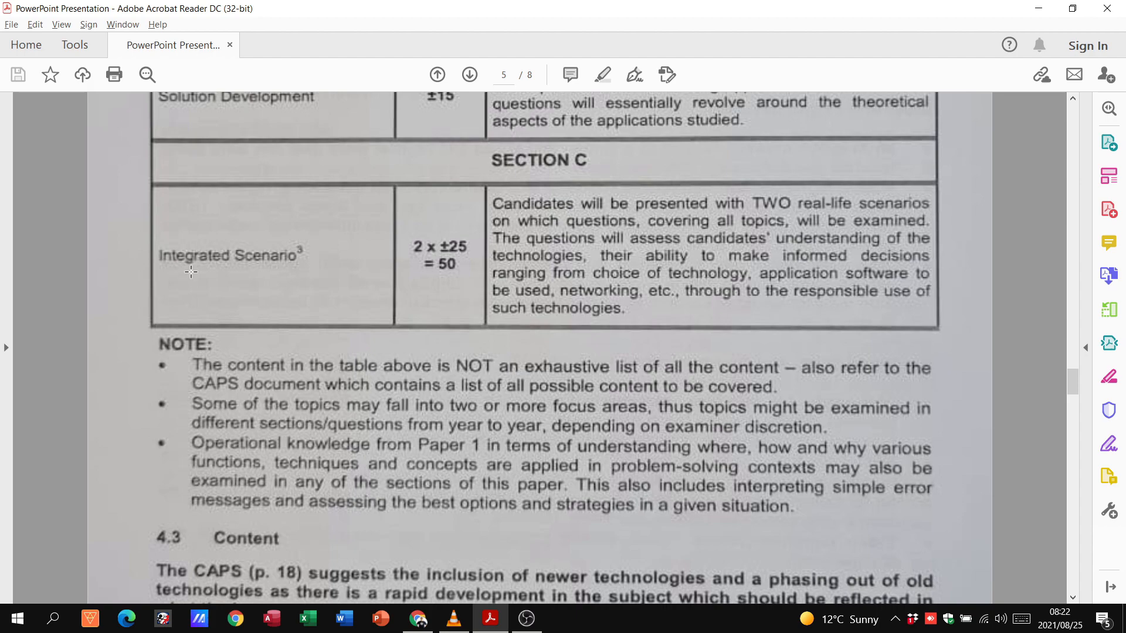
pyautogui.moveTo(485, 280)
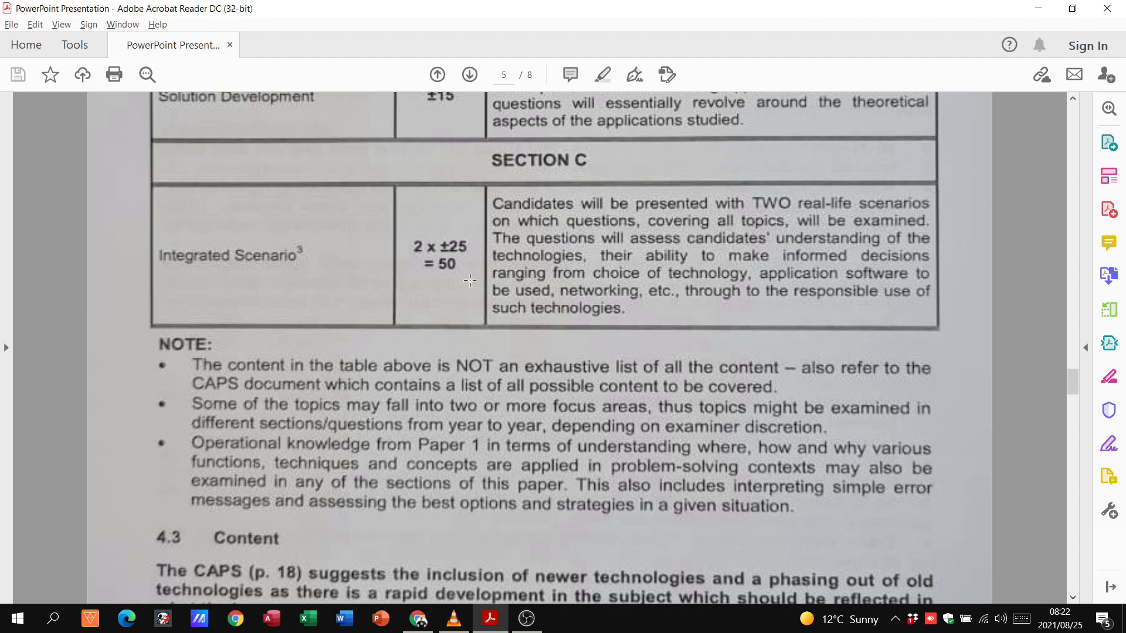
pyautogui.moveTo(474, 295)
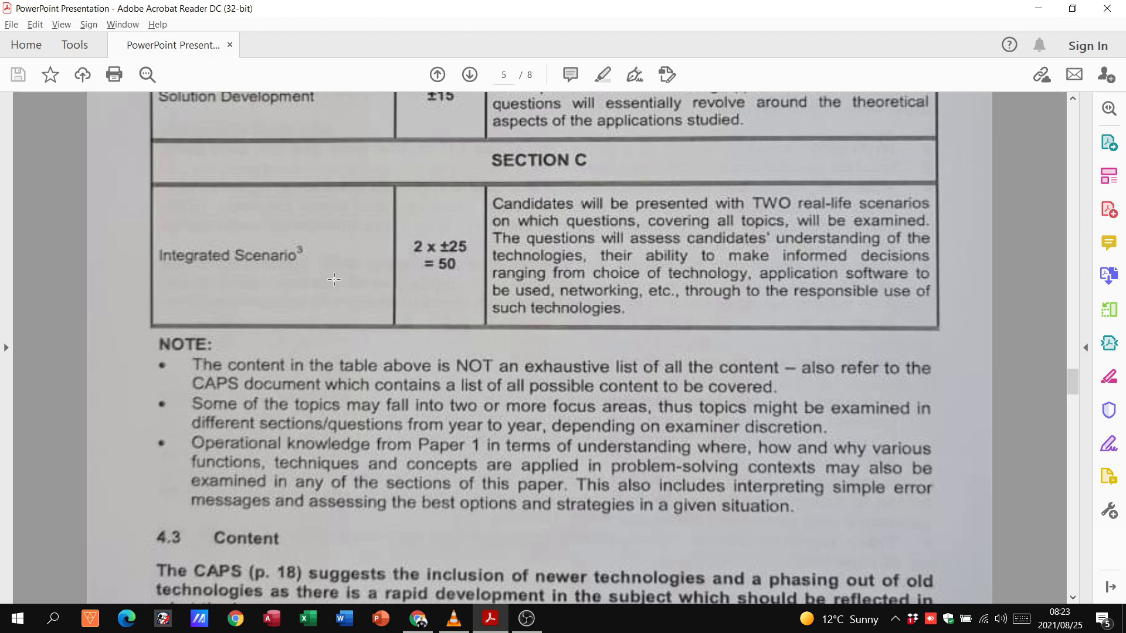
pyautogui.moveTo(456, 315)
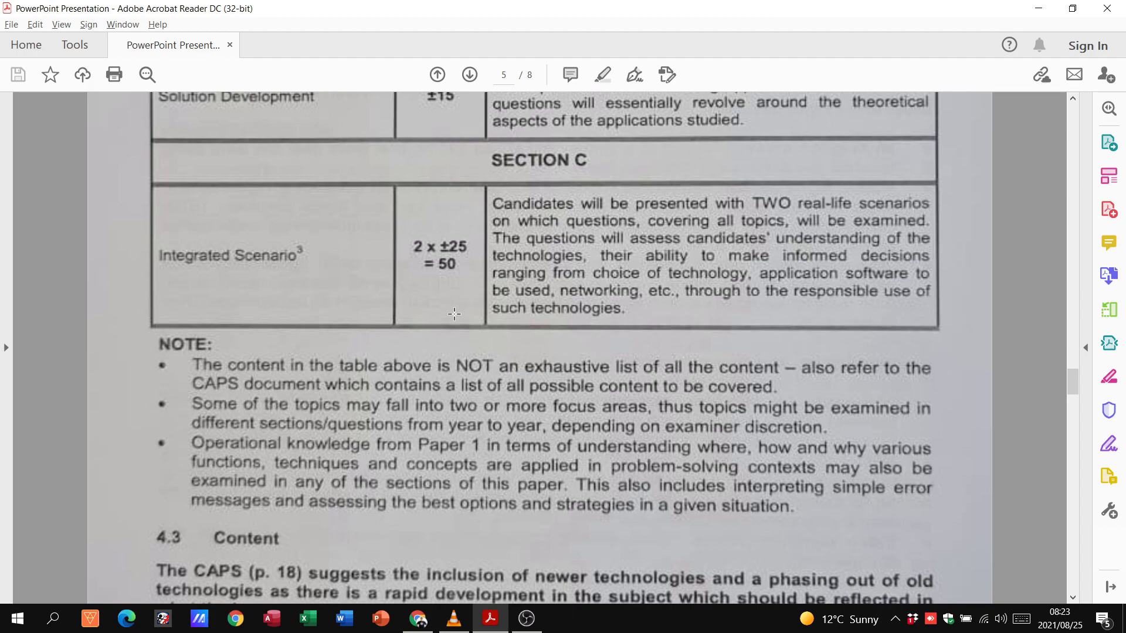
pyautogui.scroll(-3)
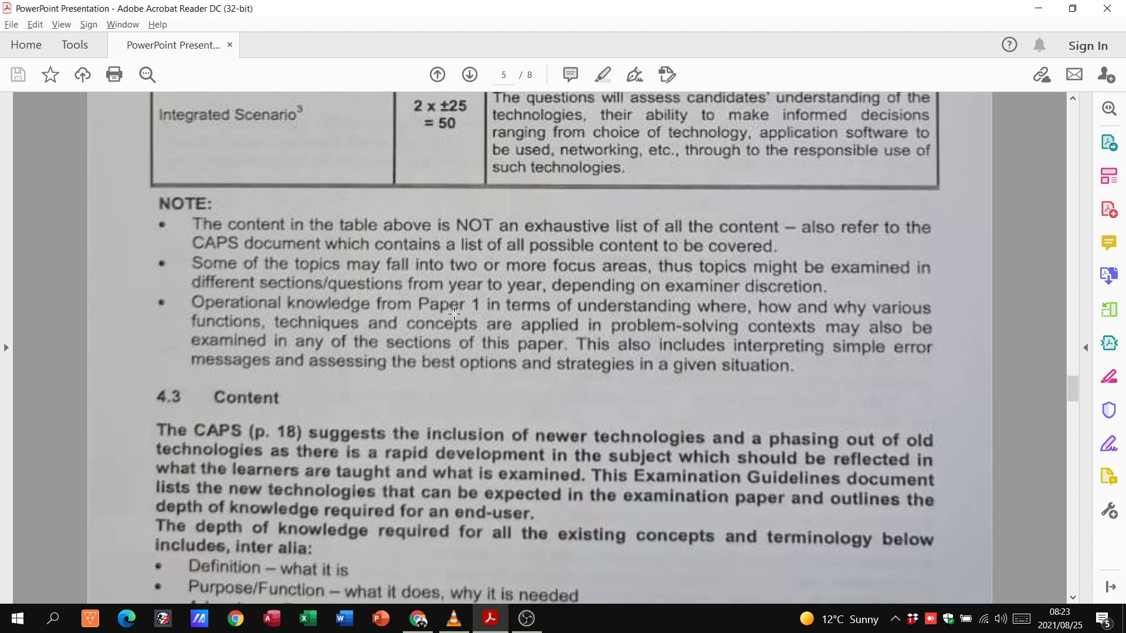
pyautogui.moveTo(437, 212)
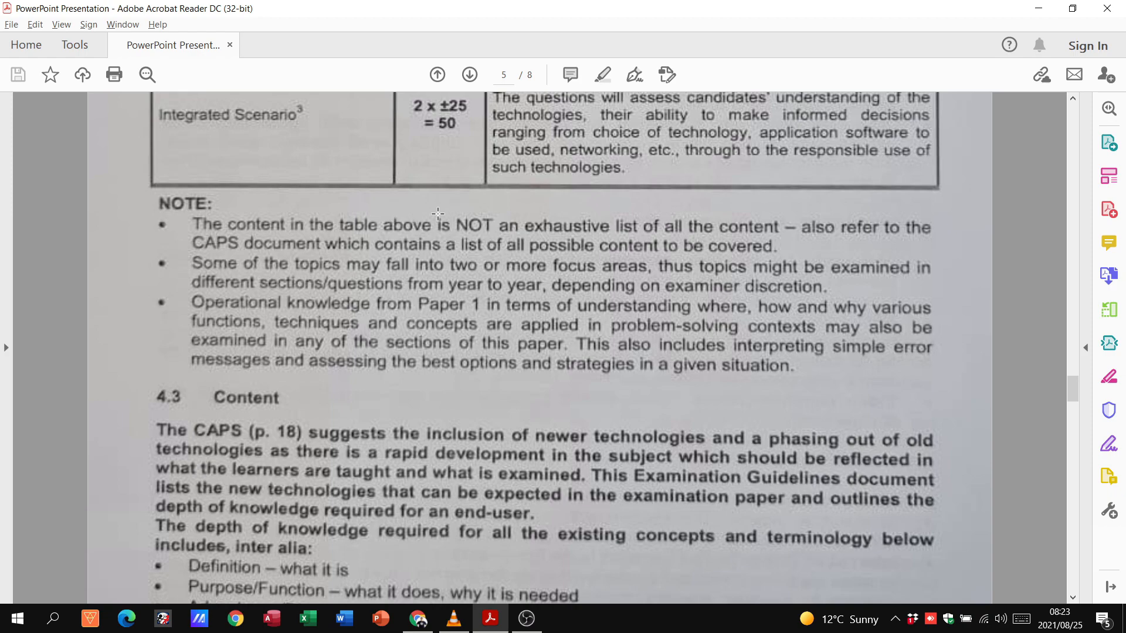
pyautogui.moveTo(695, 211)
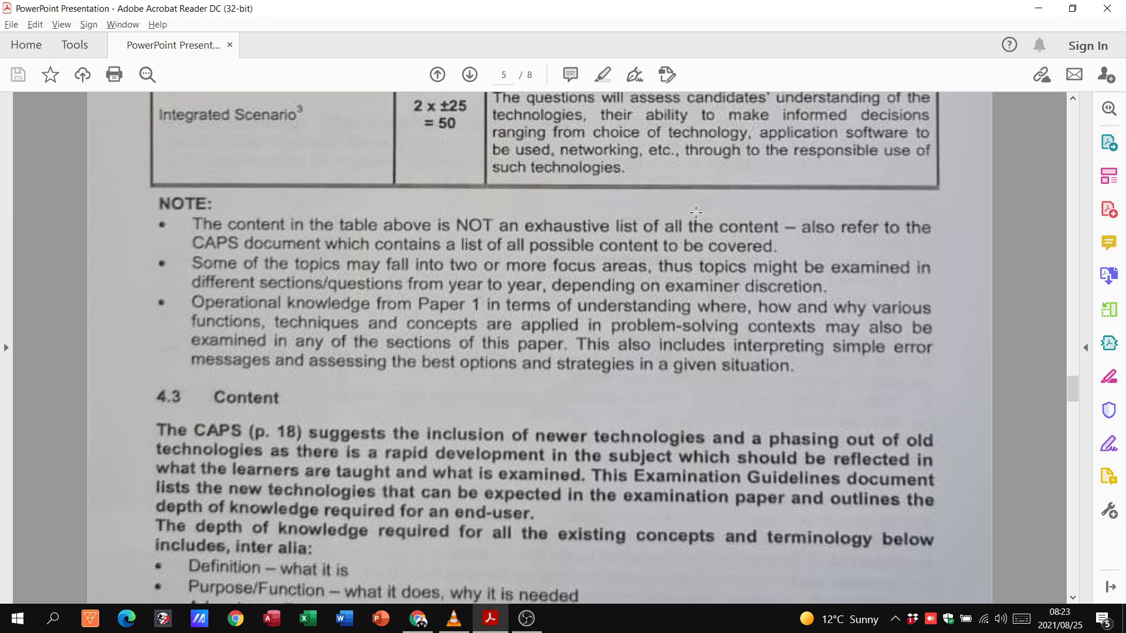
pyautogui.moveTo(712, 214)
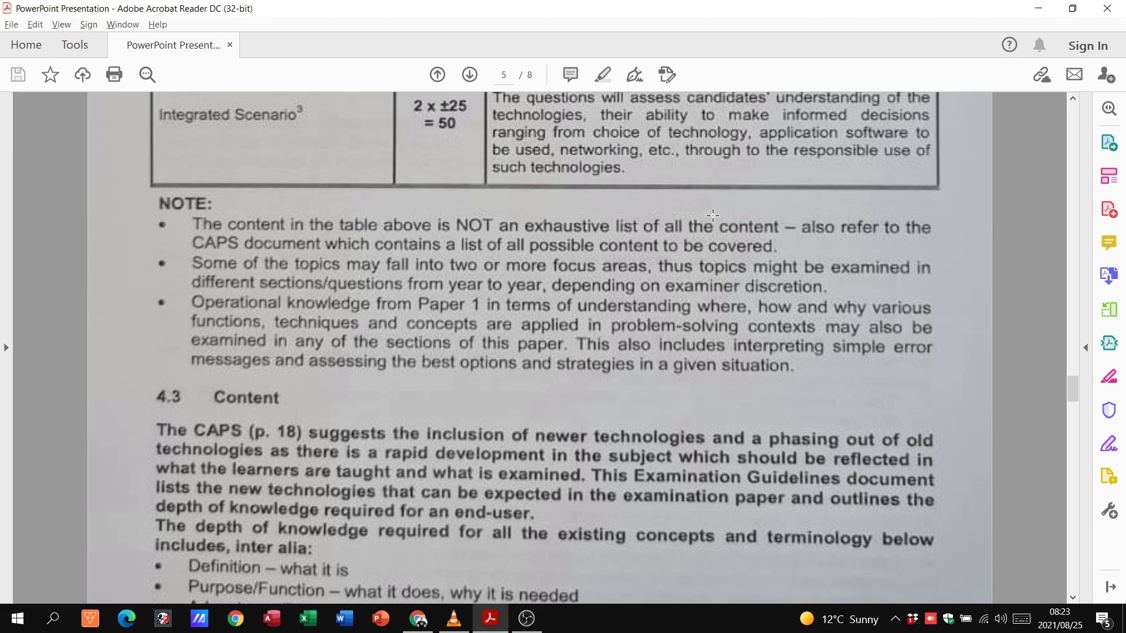
pyautogui.moveTo(584, 314)
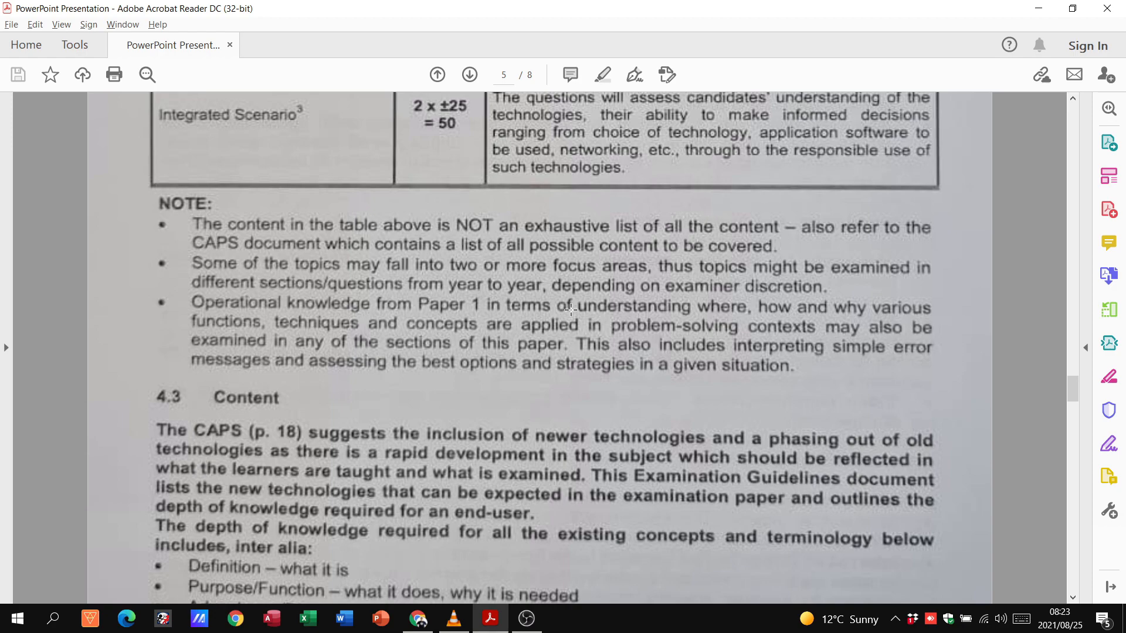
pyautogui.scroll(-3)
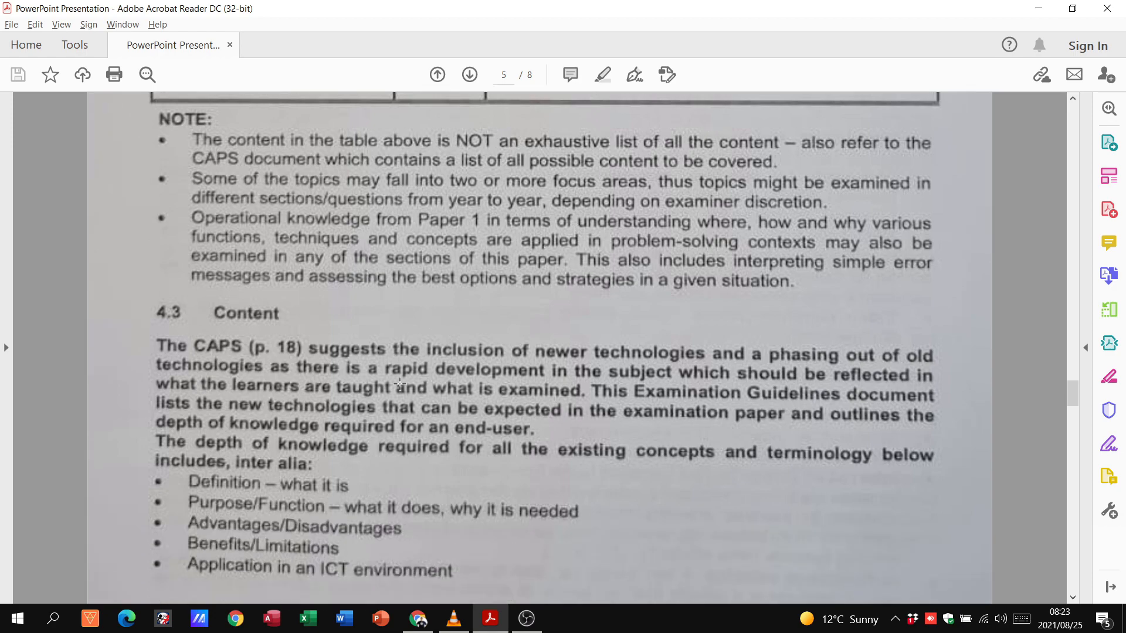
pyautogui.moveTo(544, 438)
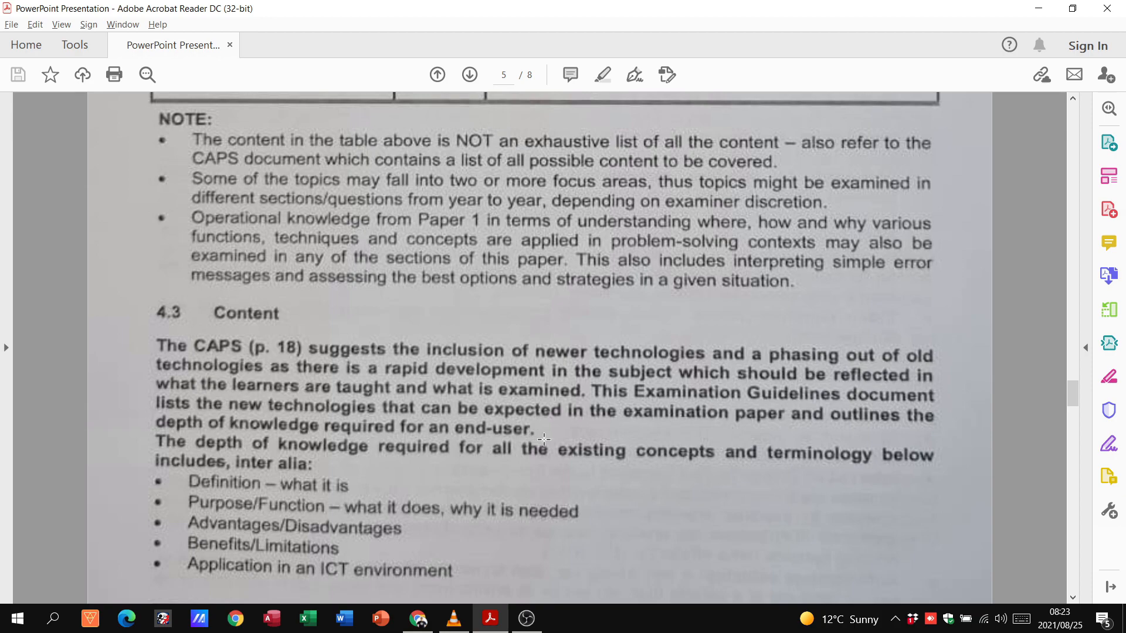
pyautogui.moveTo(299, 460)
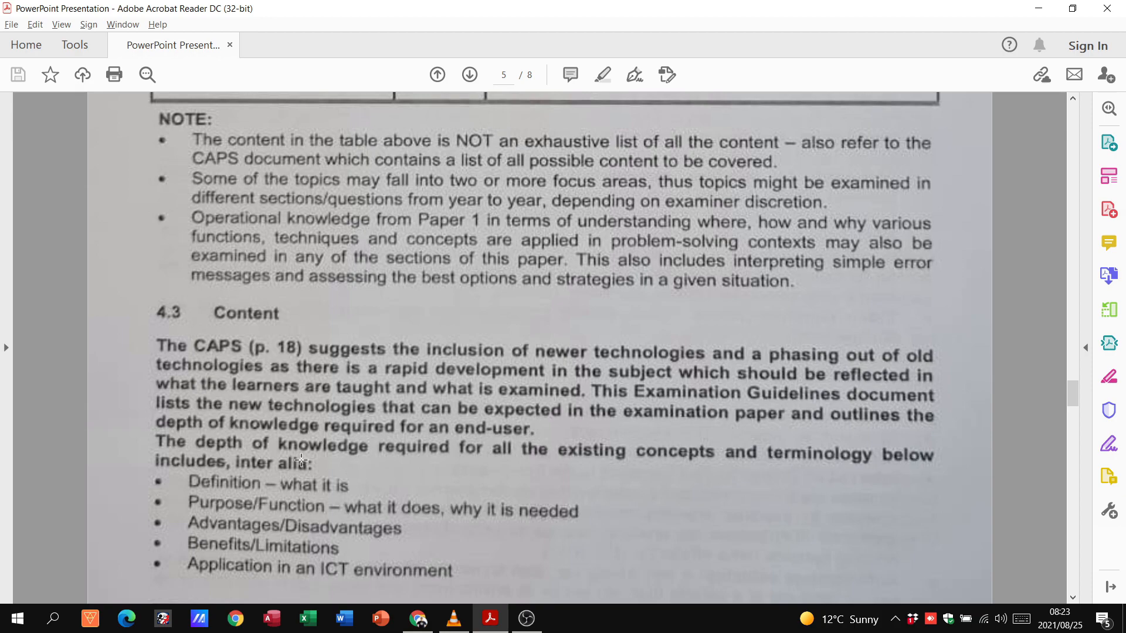
pyautogui.scroll(-3)
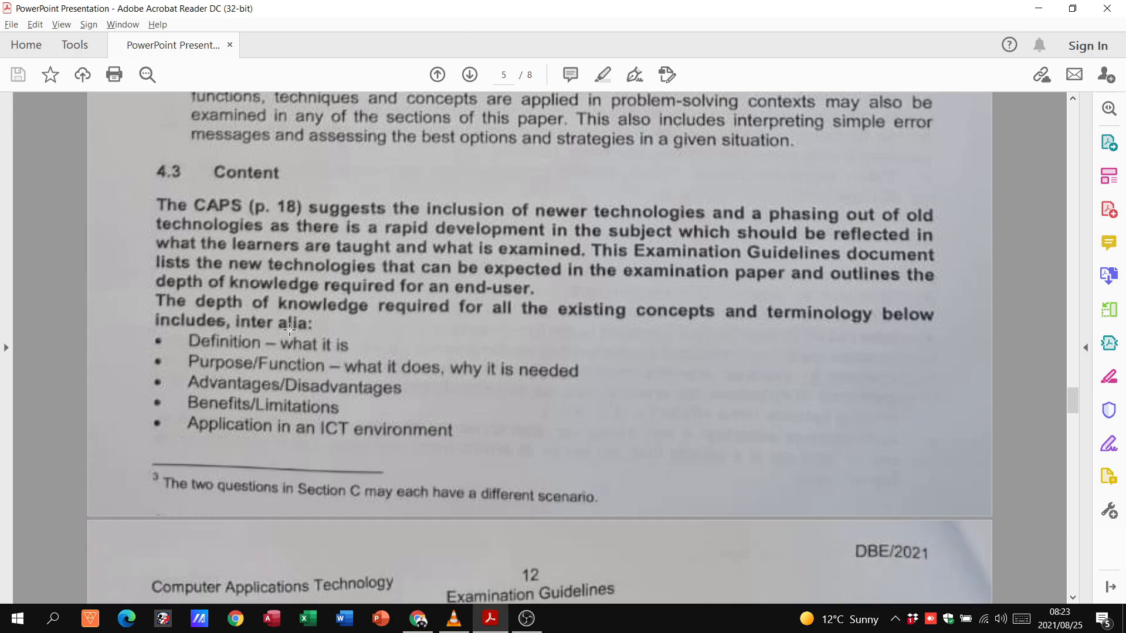
pyautogui.moveTo(247, 384)
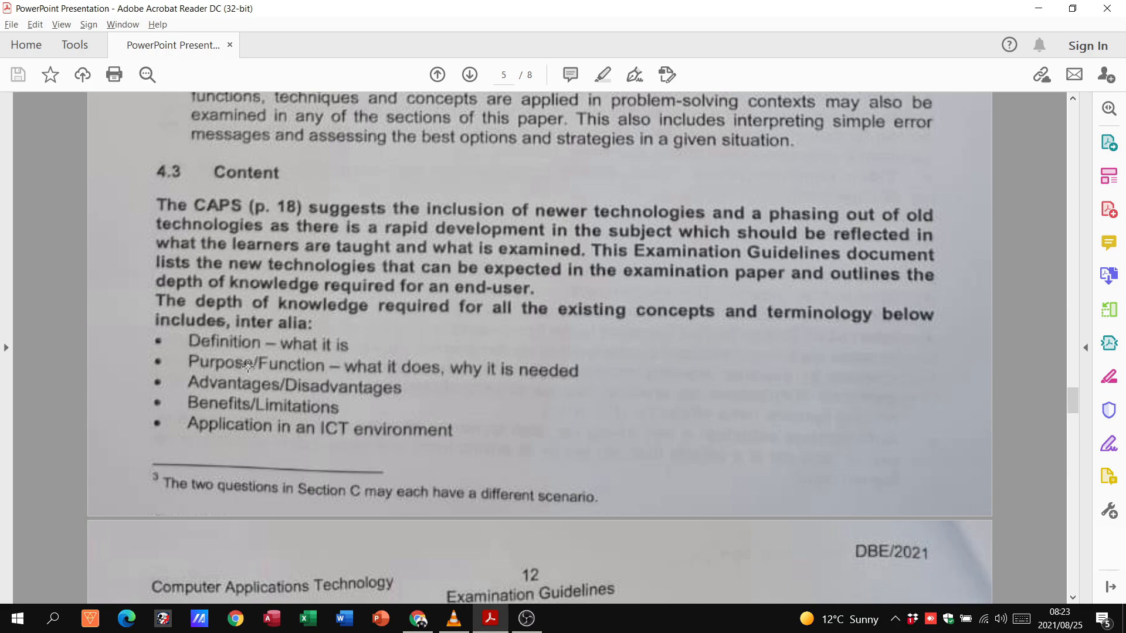
pyautogui.moveTo(213, 389)
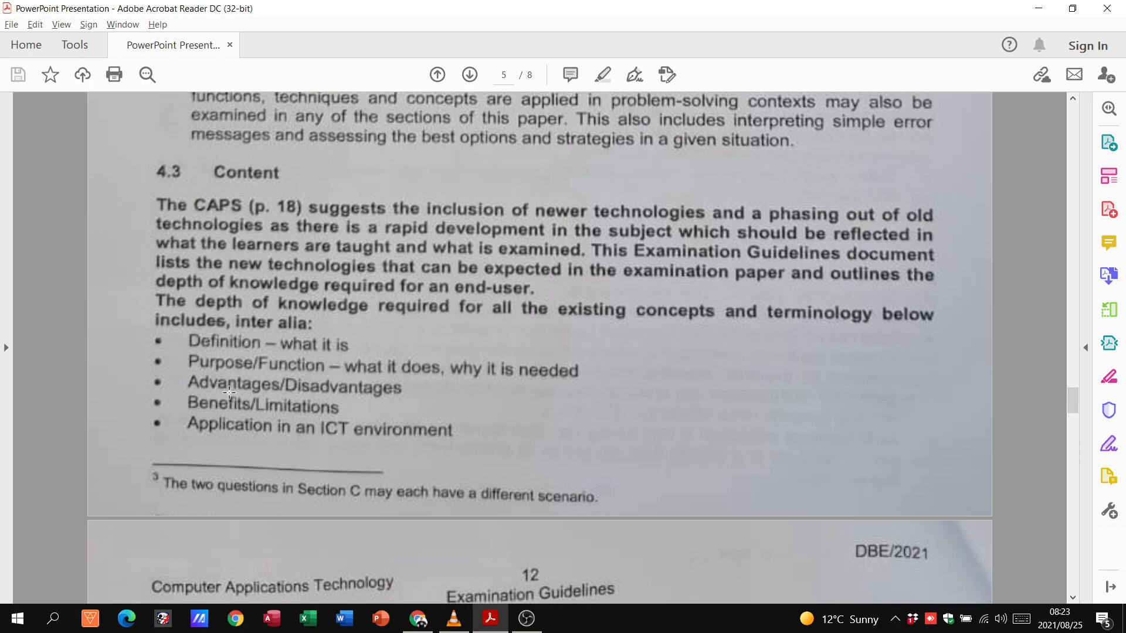
pyautogui.scroll(-3)
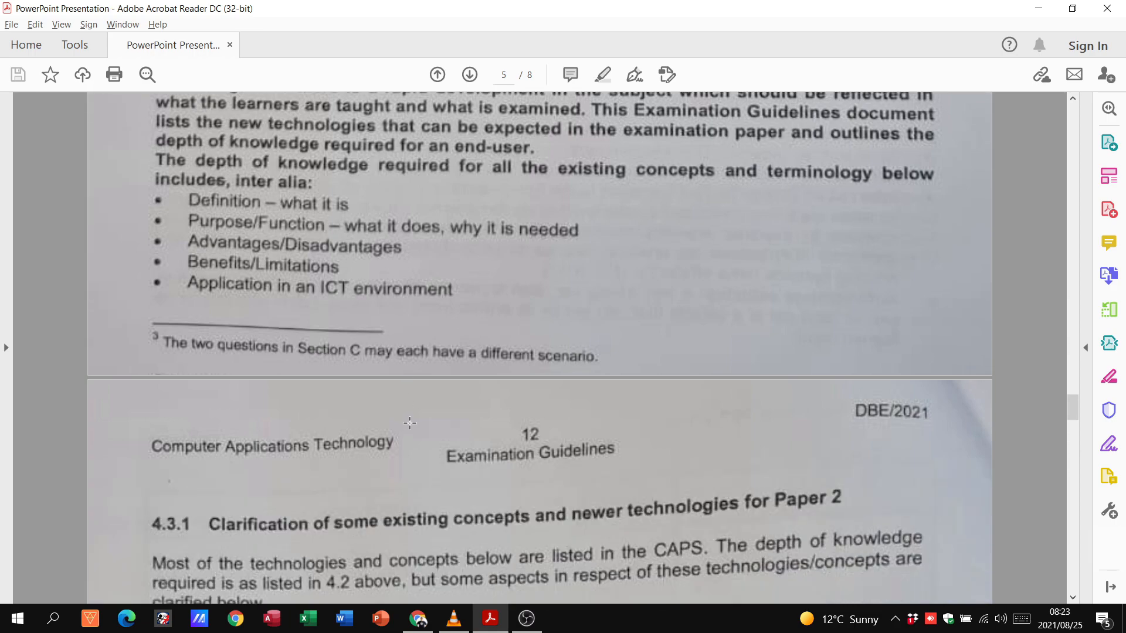
pyautogui.scroll(-3)
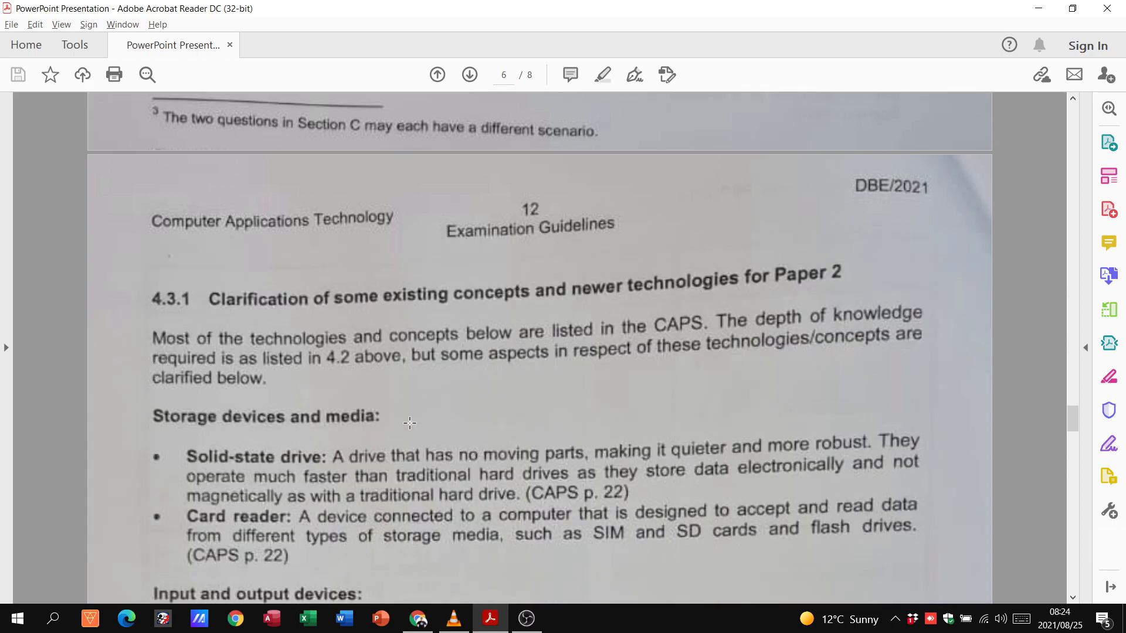
pyautogui.scroll(-3)
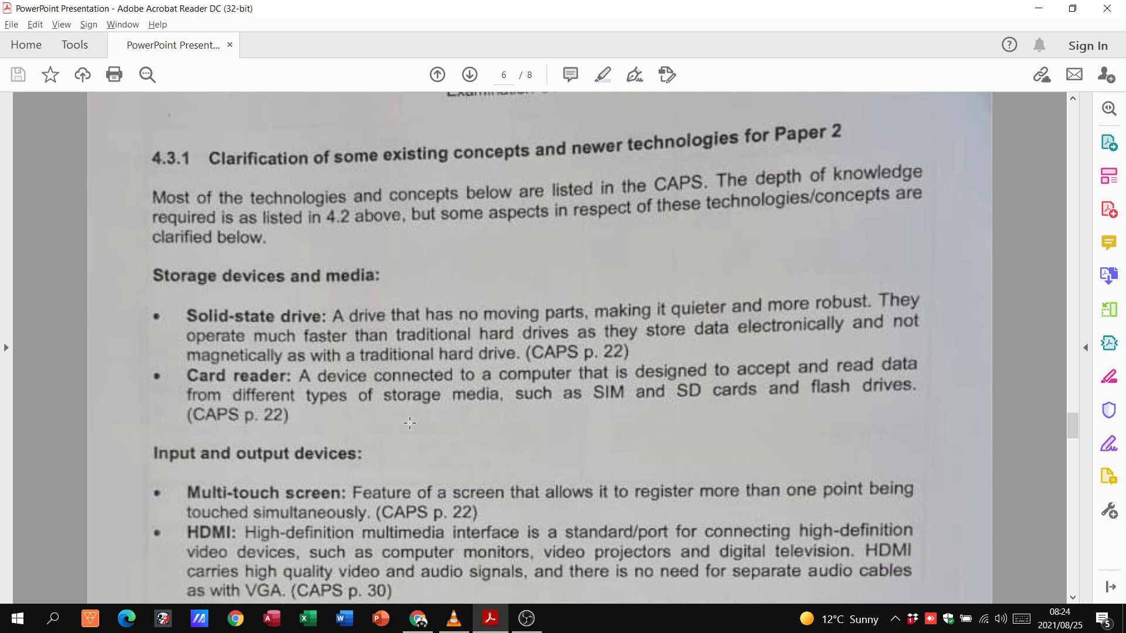
pyautogui.moveTo(204, 300)
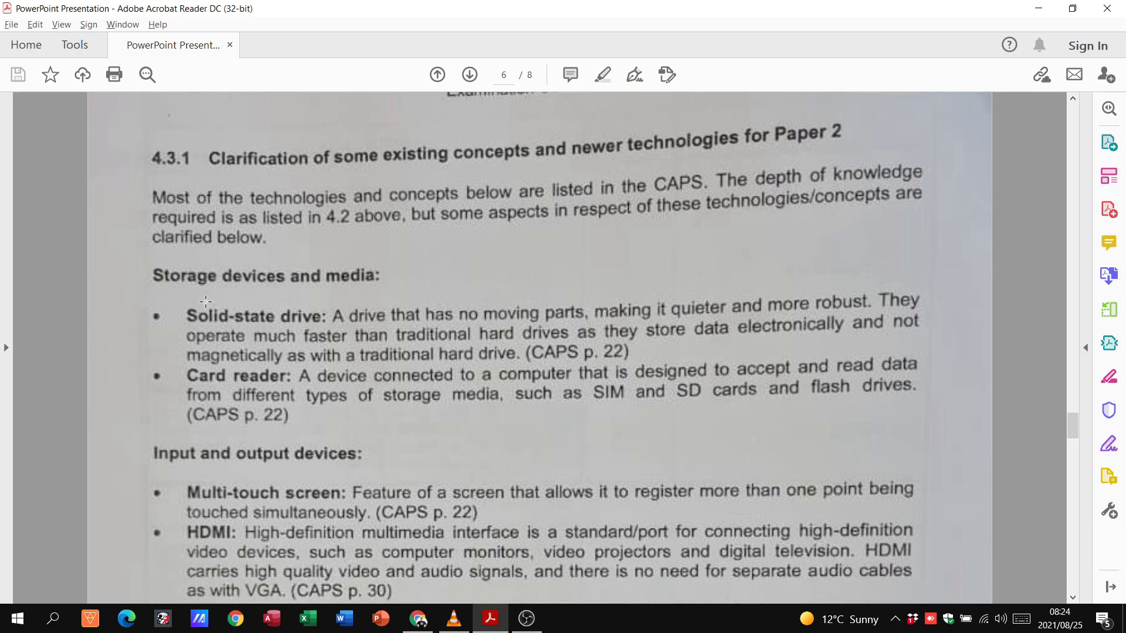
pyautogui.moveTo(251, 351)
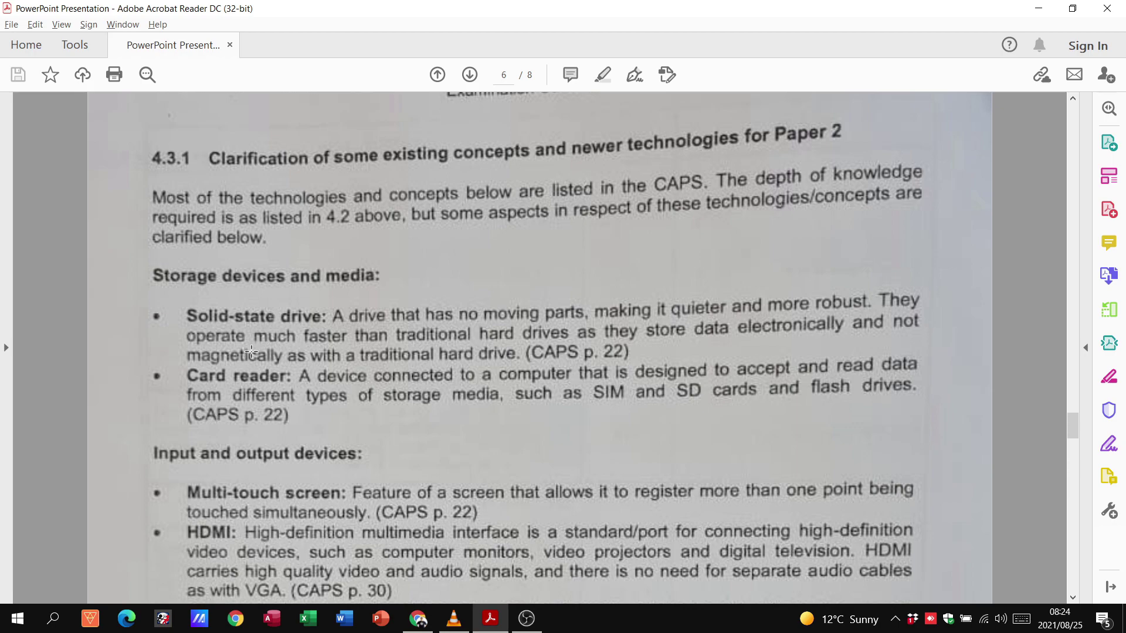
pyautogui.moveTo(344, 389)
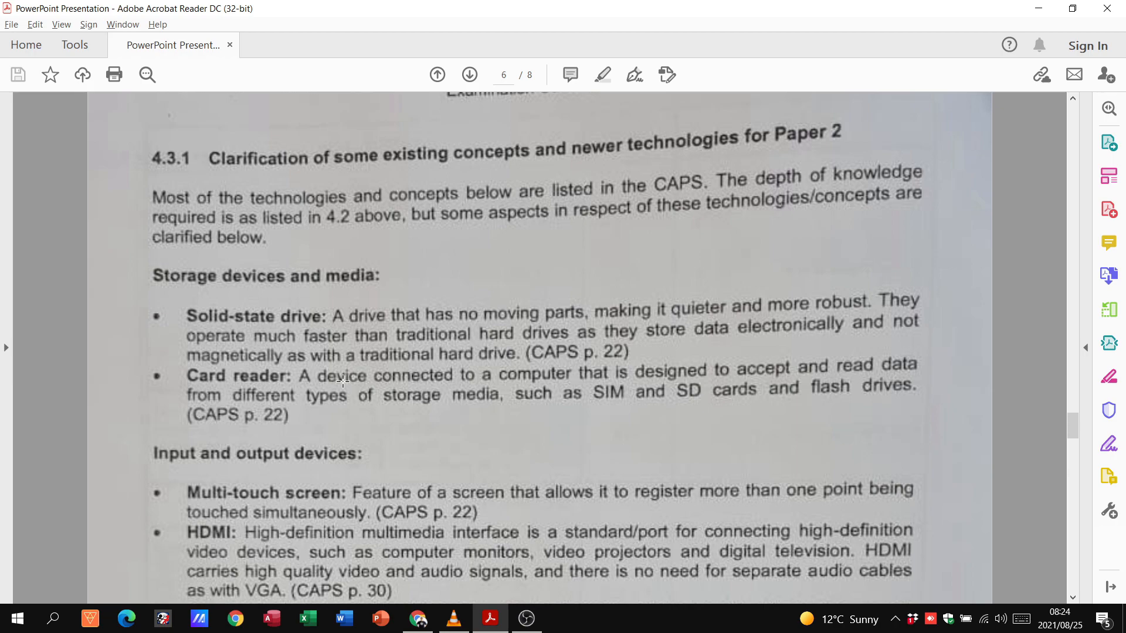
pyautogui.moveTo(352, 367)
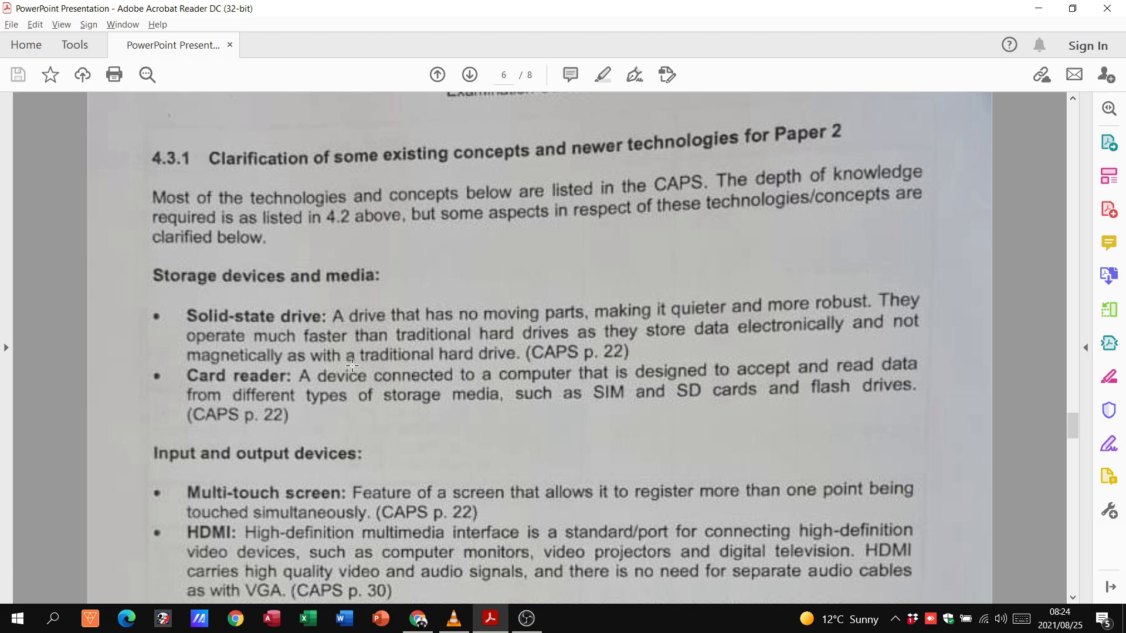
pyautogui.scroll(-3)
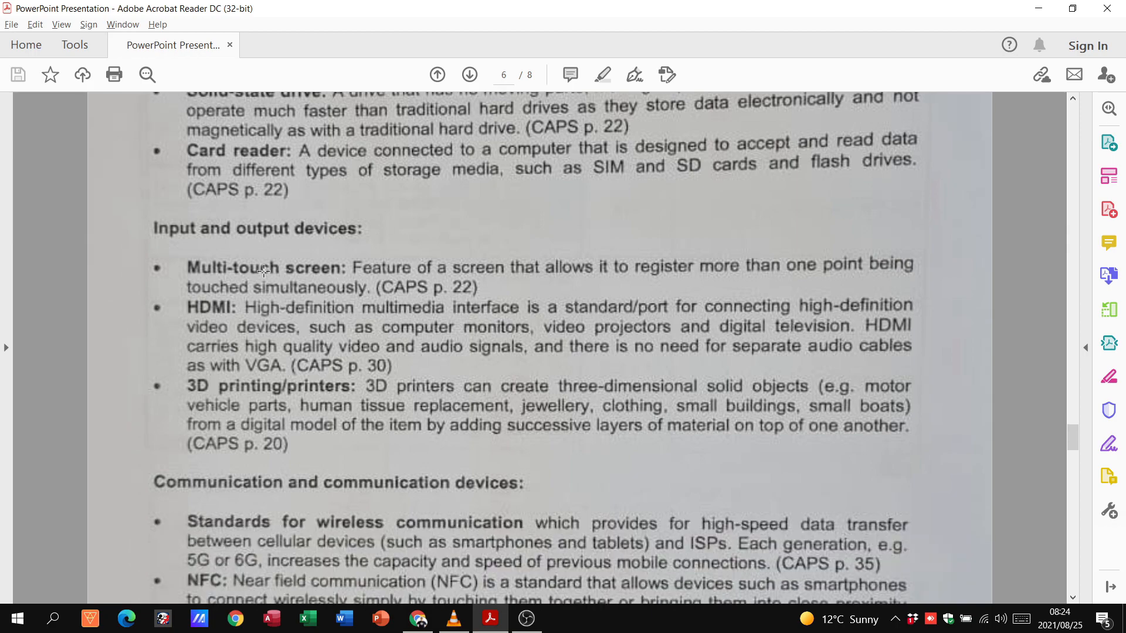
pyautogui.moveTo(285, 249)
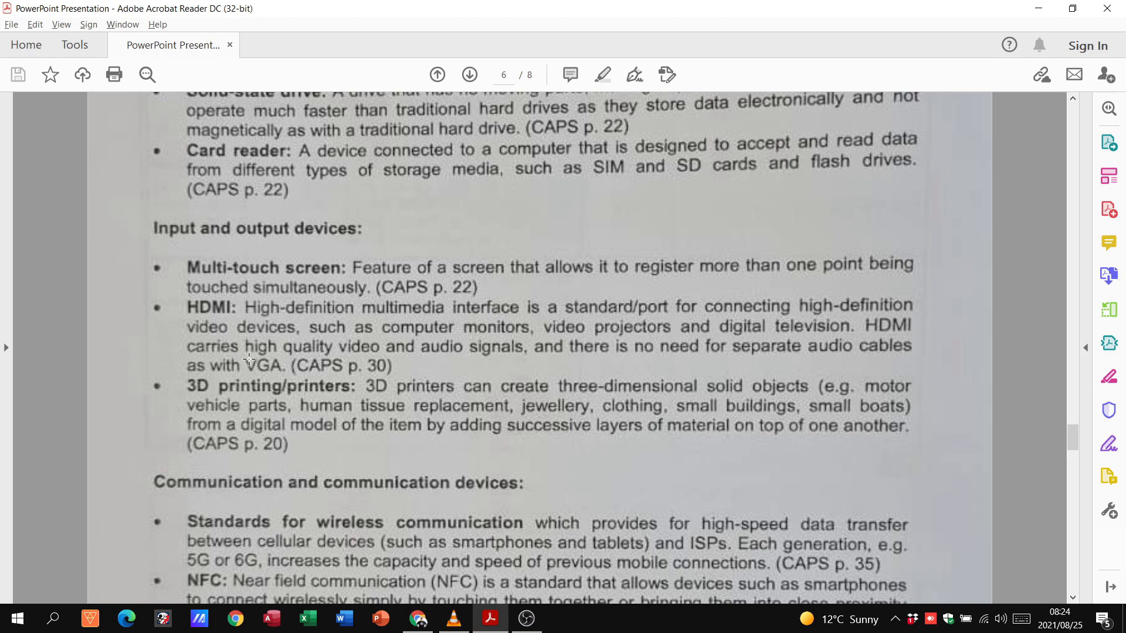
pyautogui.scroll(-3)
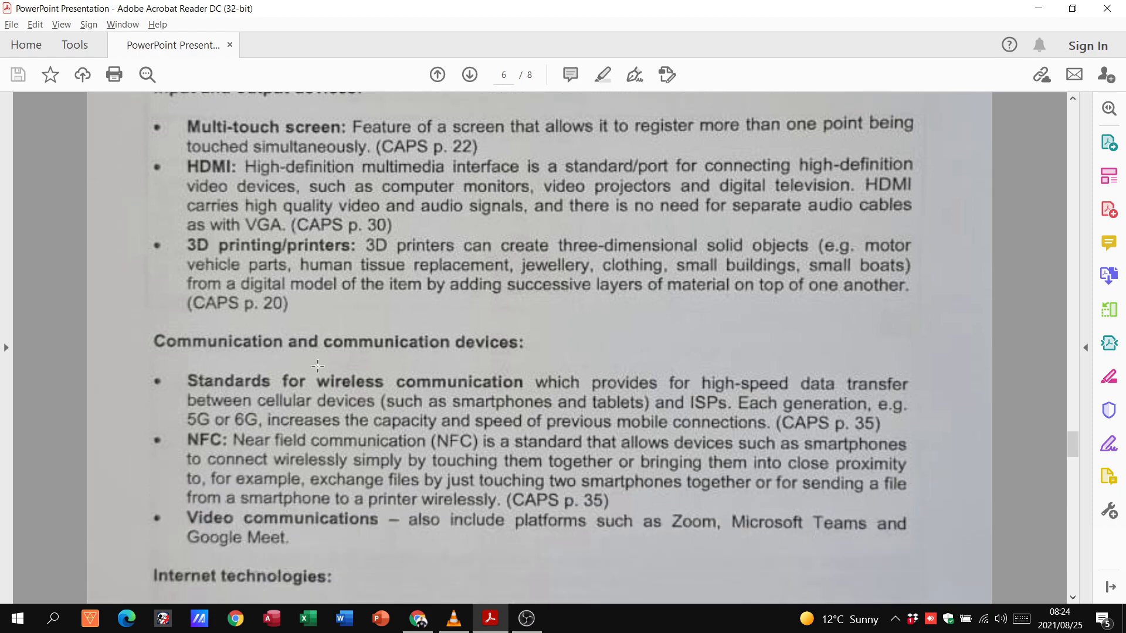
pyautogui.scroll(-3)
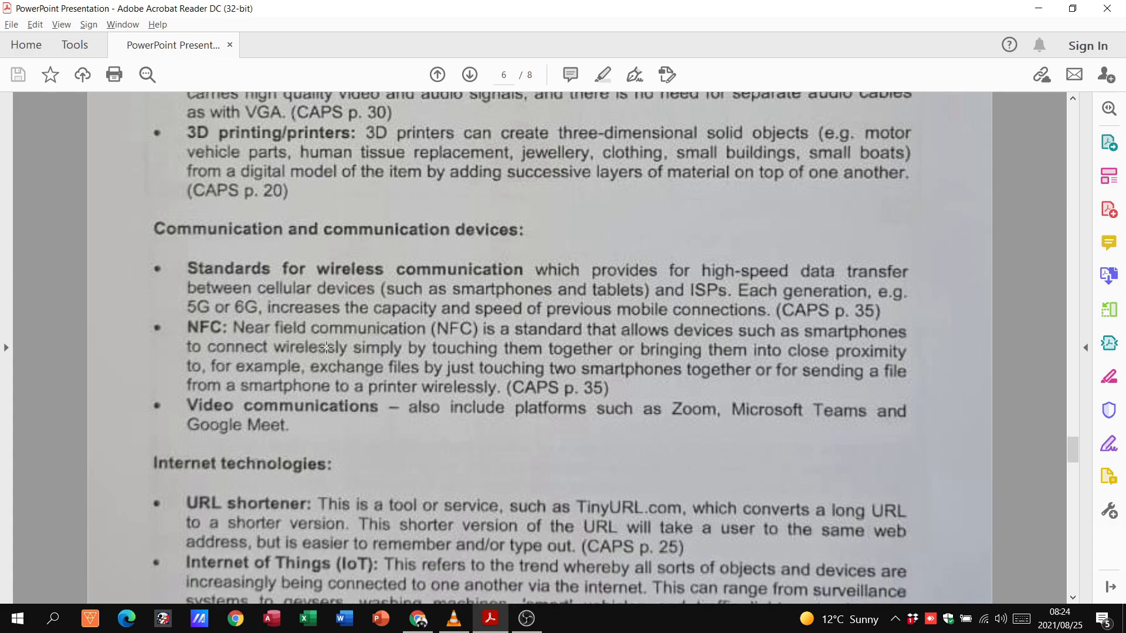
pyautogui.moveTo(448, 256)
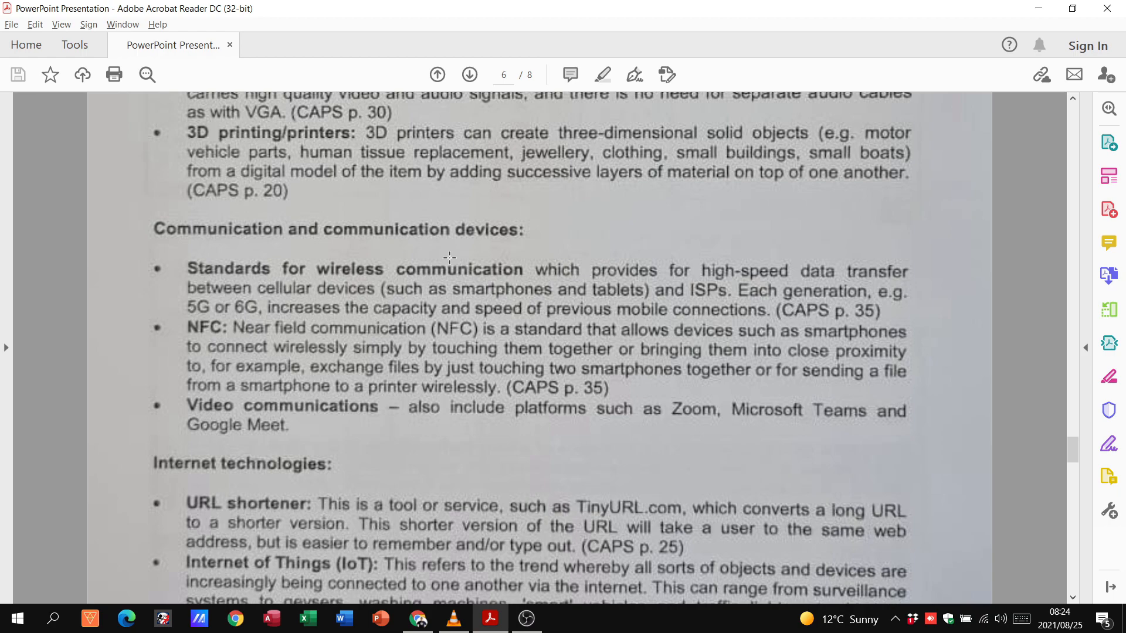
pyautogui.moveTo(308, 268)
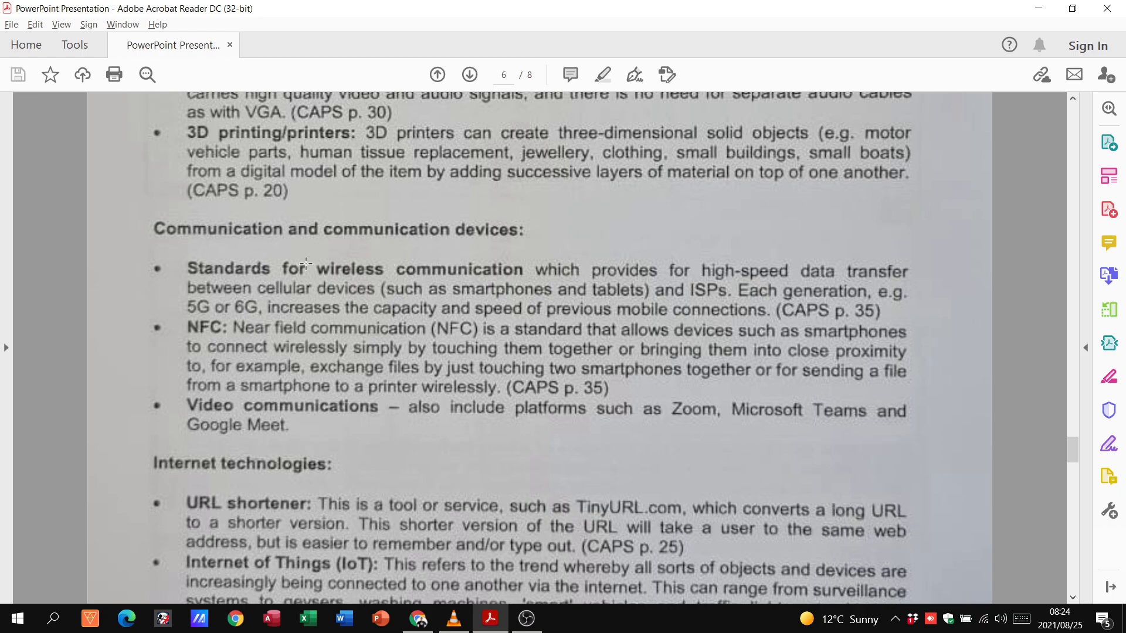
pyautogui.scroll(-3)
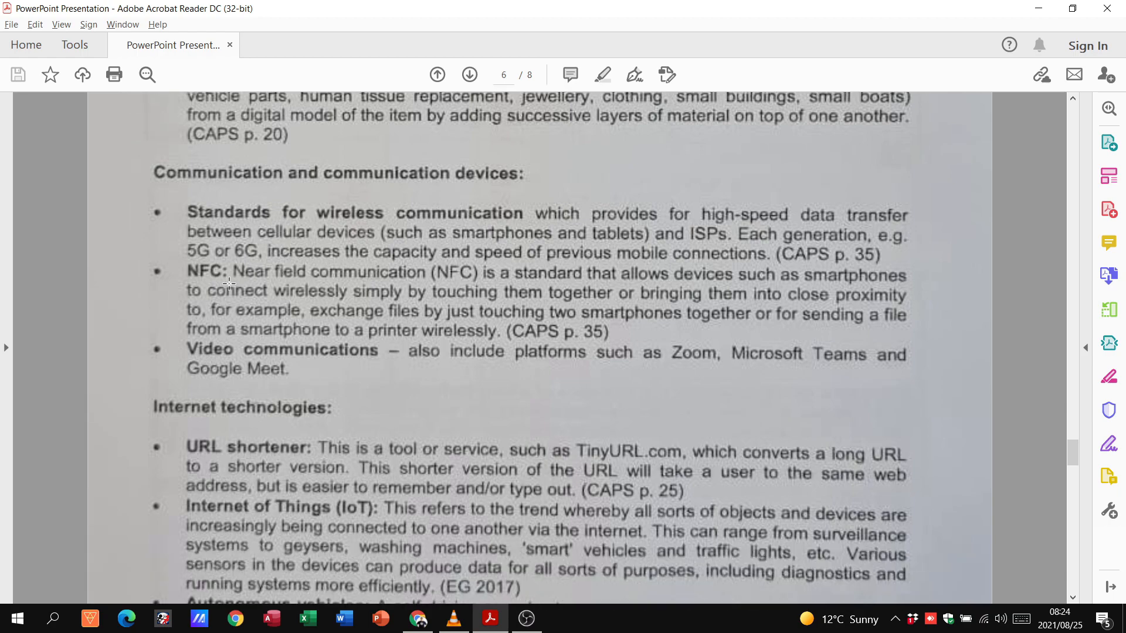
pyautogui.moveTo(333, 272)
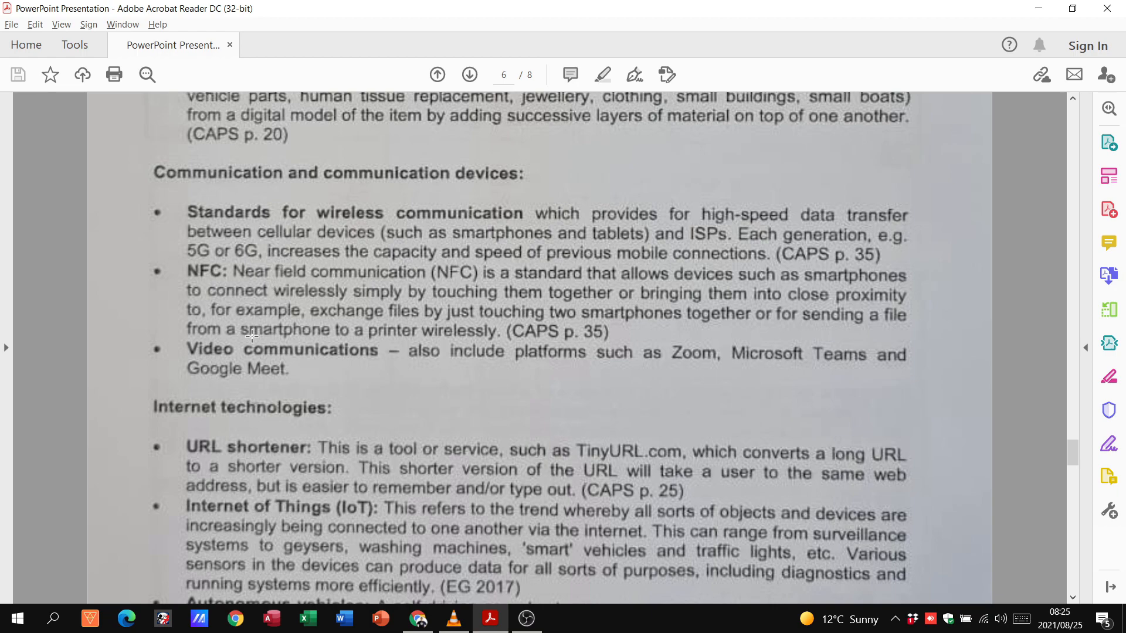
pyautogui.moveTo(236, 324)
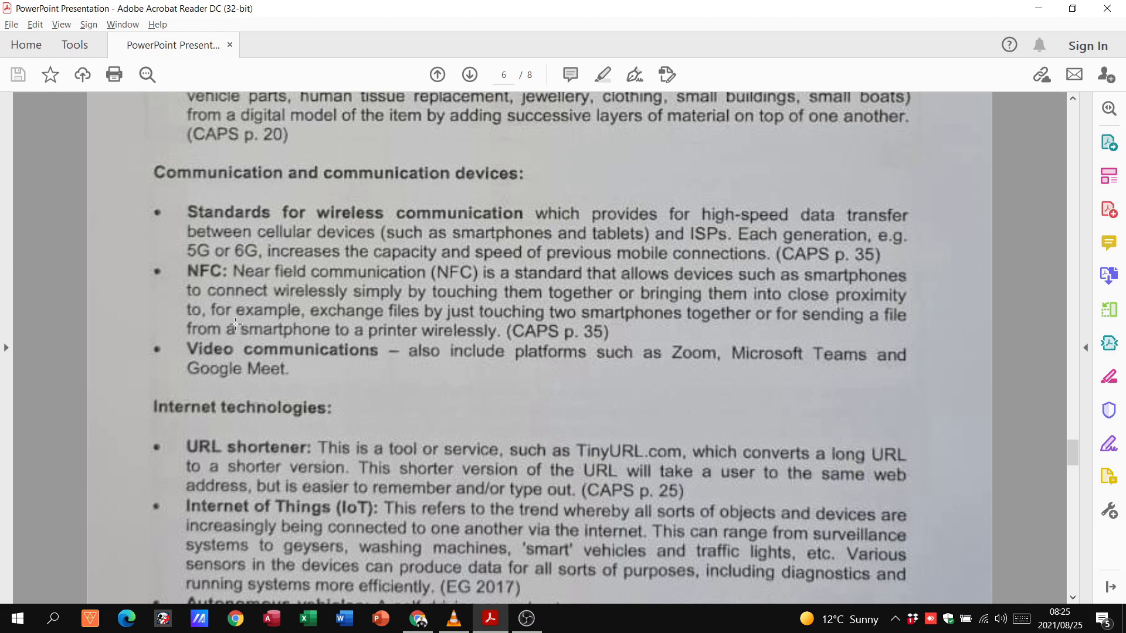
pyautogui.moveTo(165, 312)
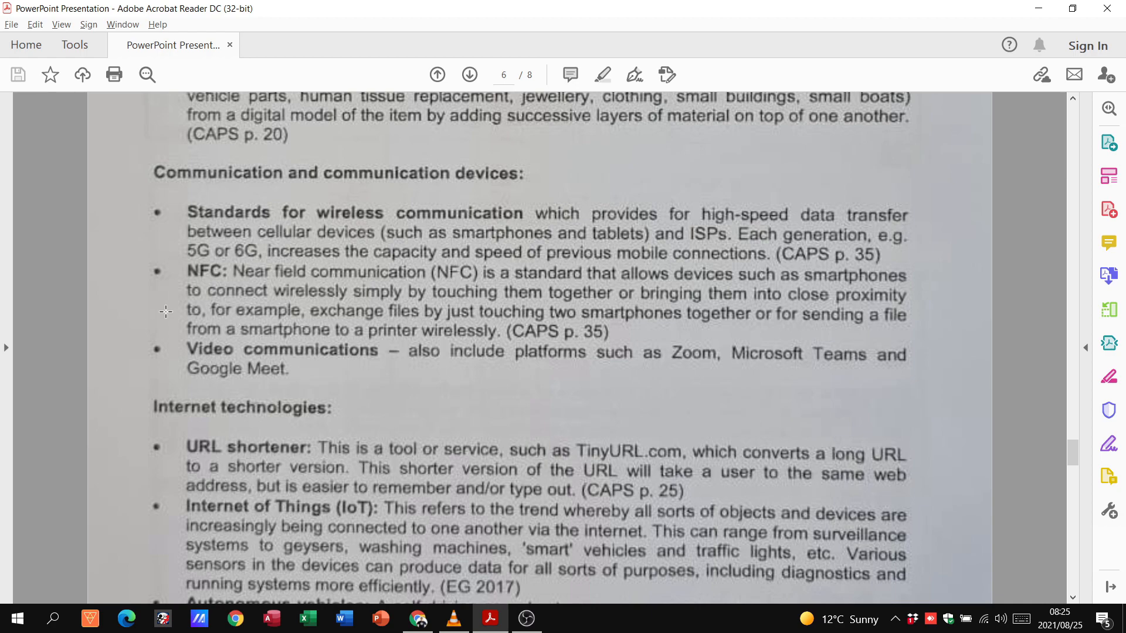
pyautogui.scroll(-3)
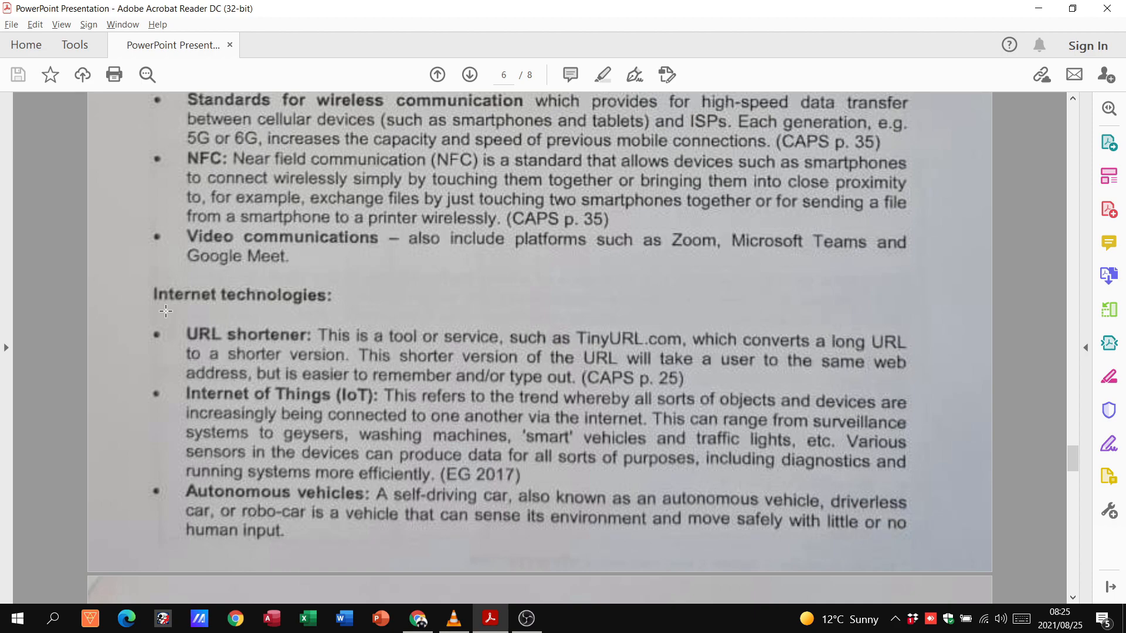
pyautogui.scroll(-3)
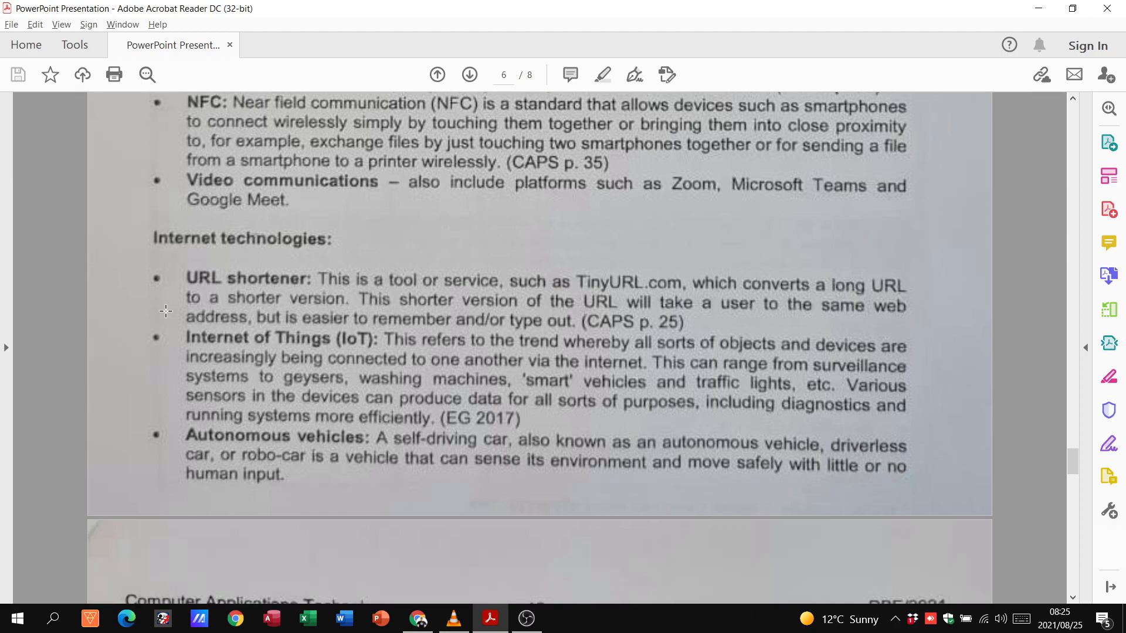
pyautogui.moveTo(223, 270)
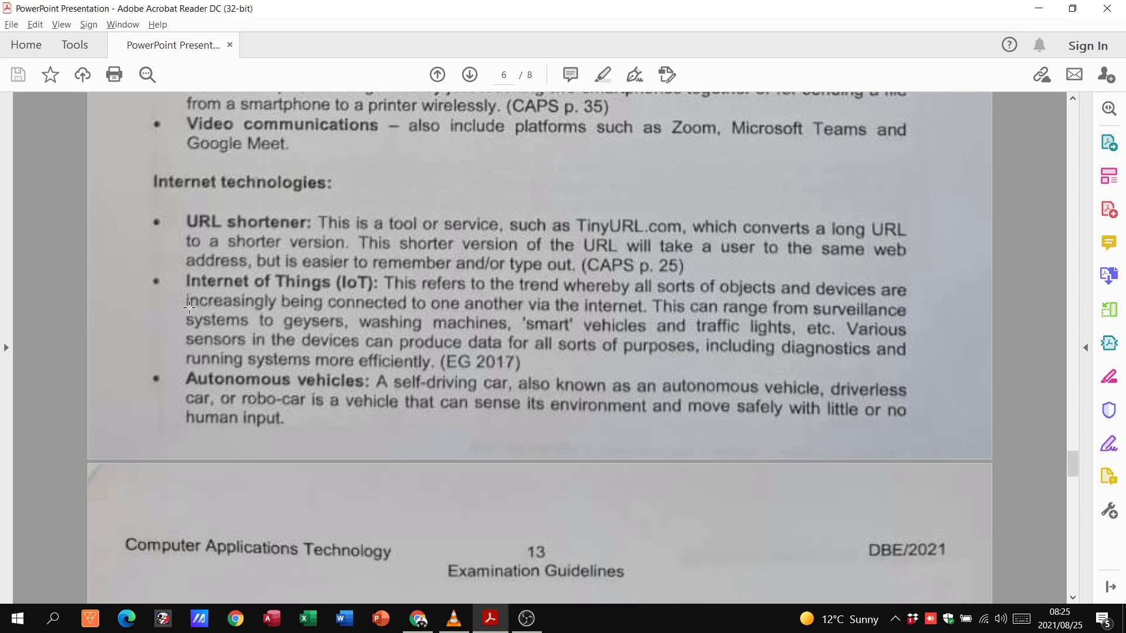
pyautogui.moveTo(312, 279)
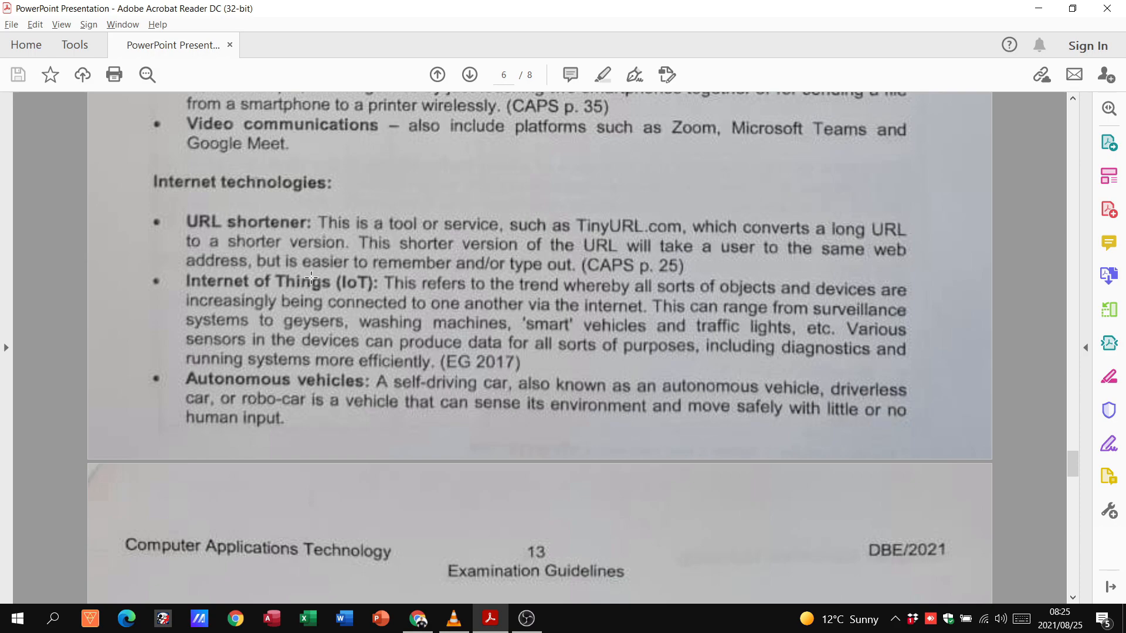
pyautogui.scroll(-3)
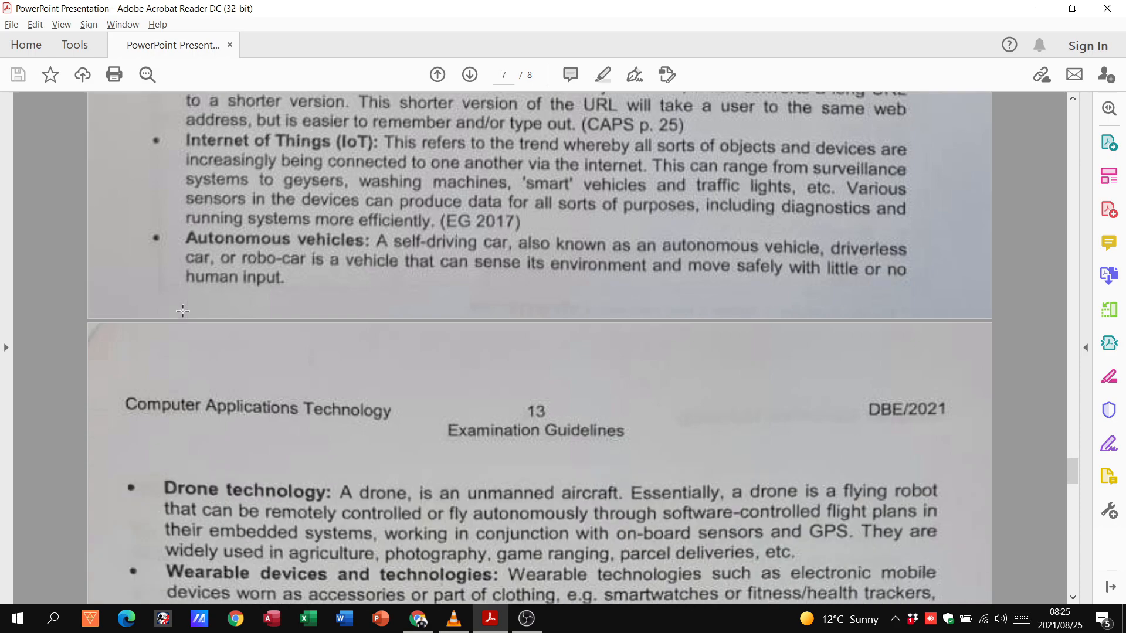
pyautogui.moveTo(333, 251)
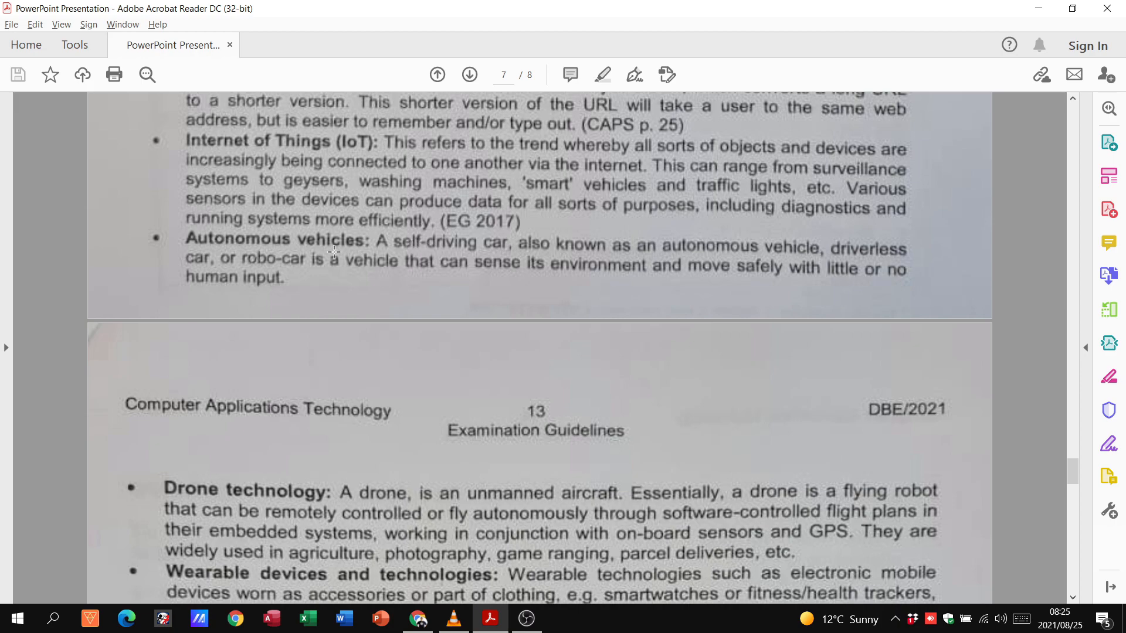
pyautogui.scroll(-3)
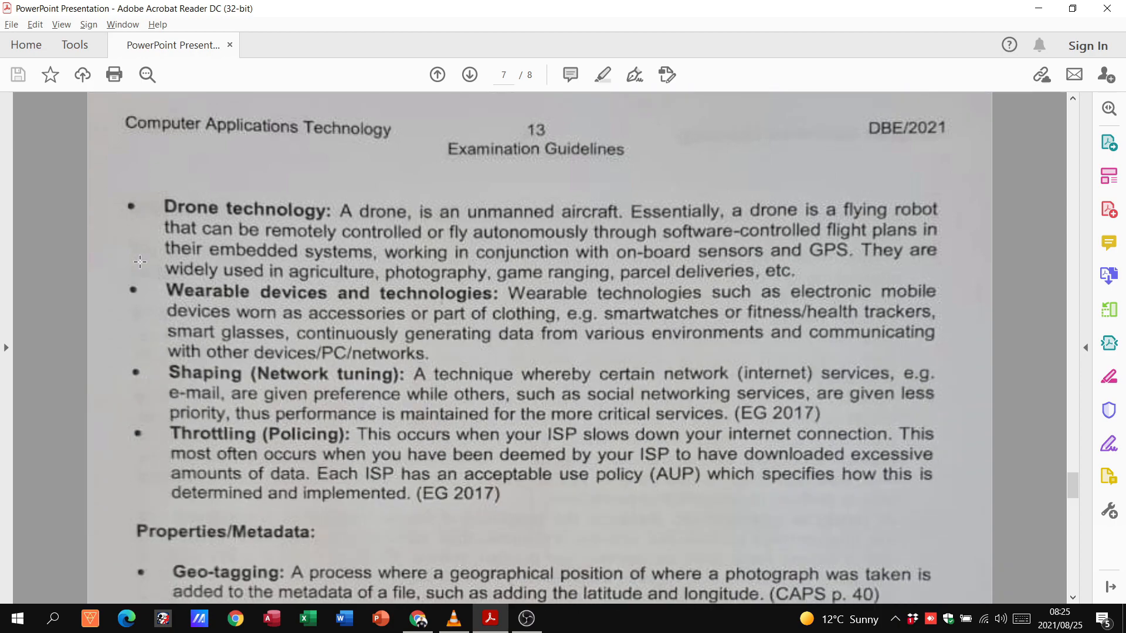
pyautogui.scroll(-3)
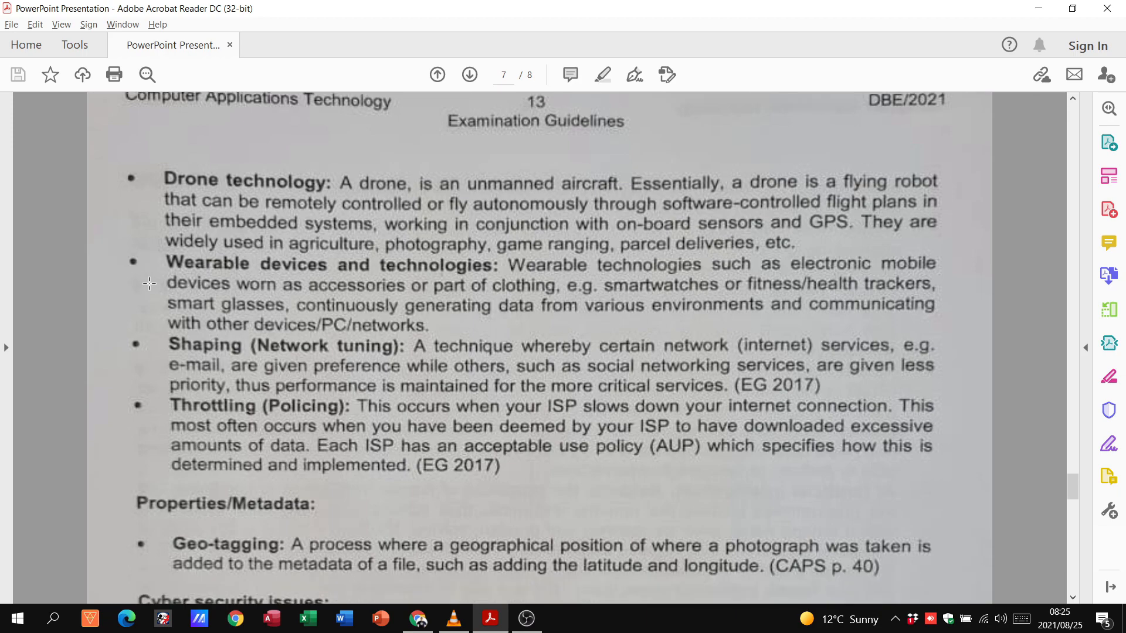
pyautogui.scroll(-3)
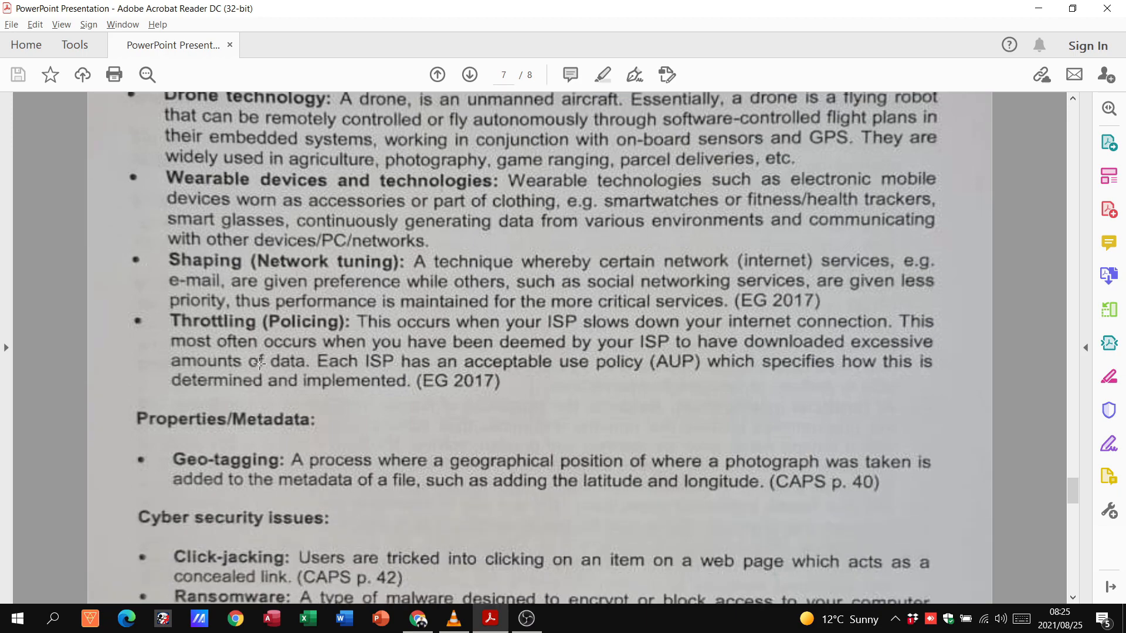
pyautogui.moveTo(254, 255)
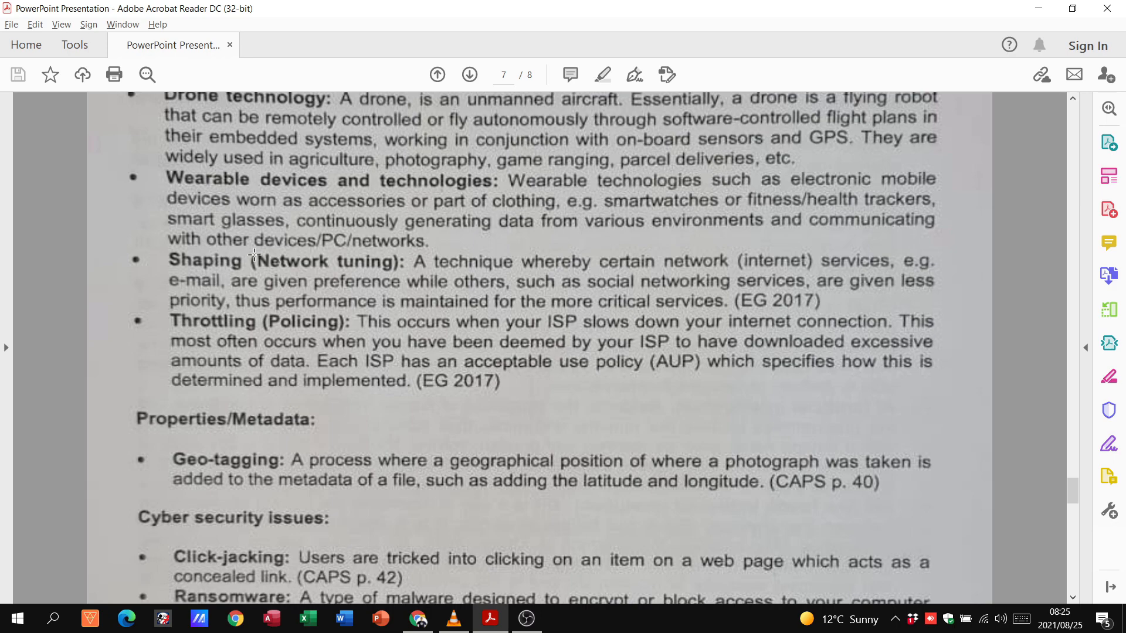
pyautogui.moveTo(255, 252)
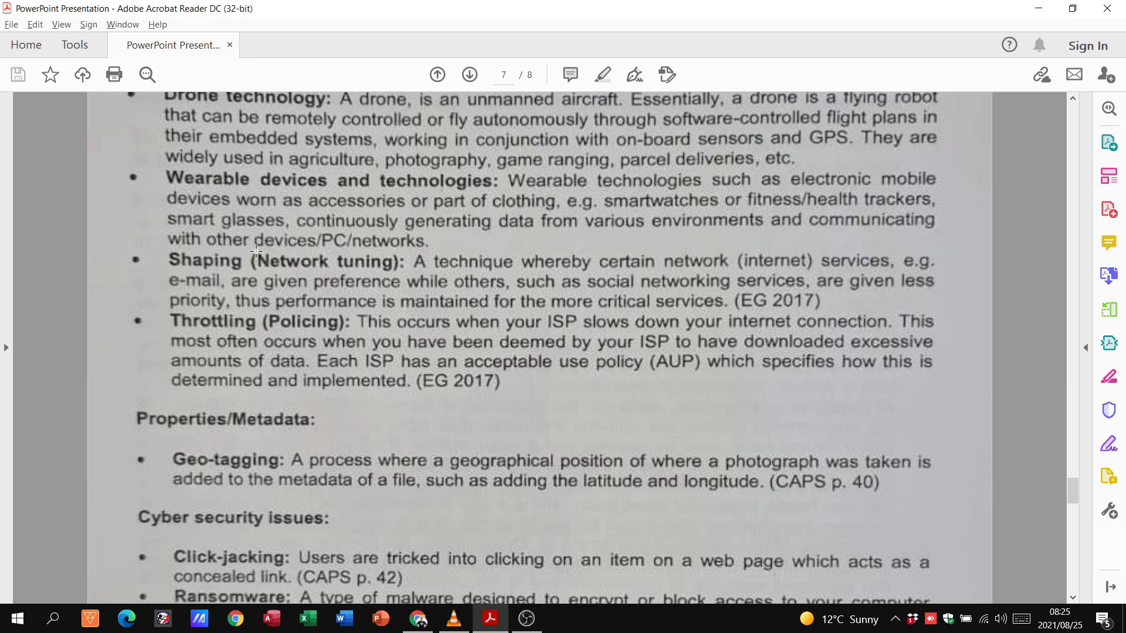
pyautogui.moveTo(223, 256)
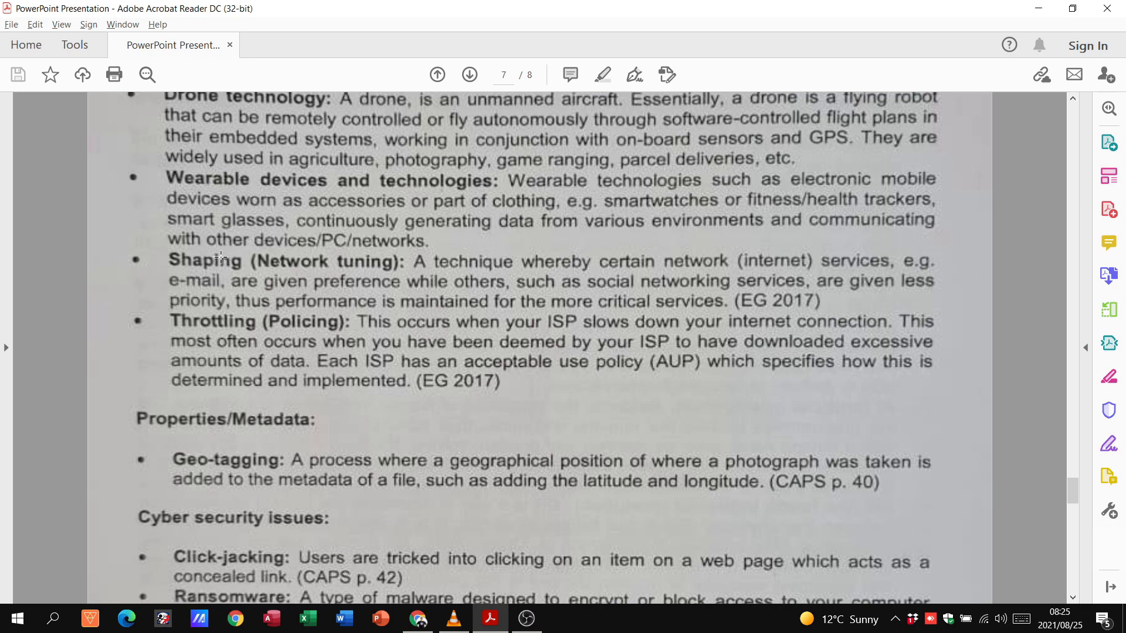
pyautogui.moveTo(832, 246)
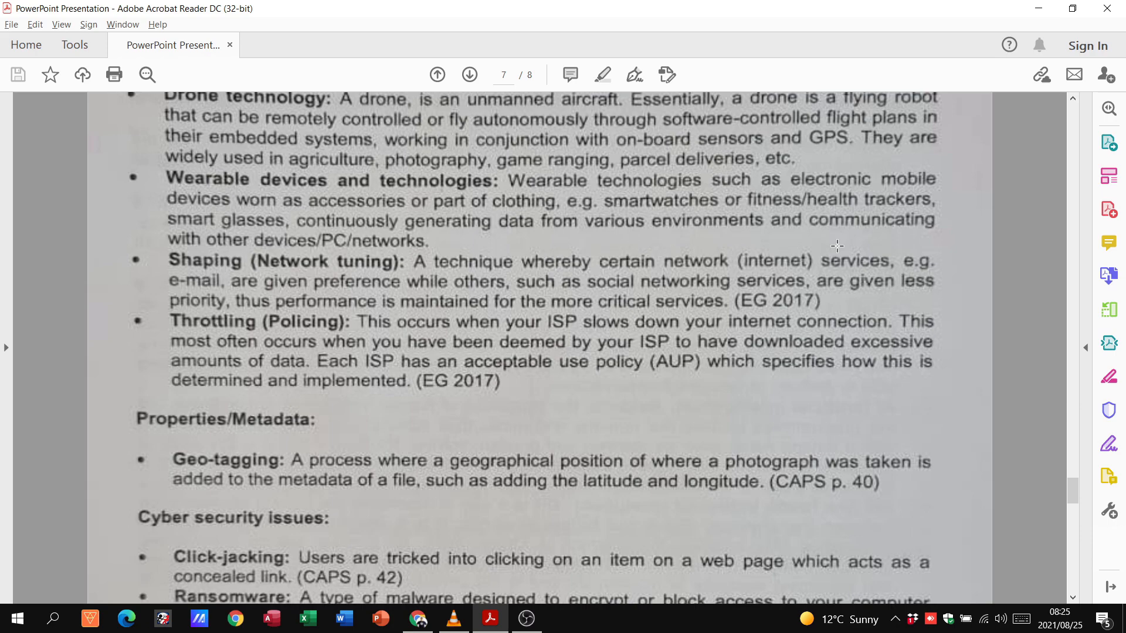
pyautogui.moveTo(388, 288)
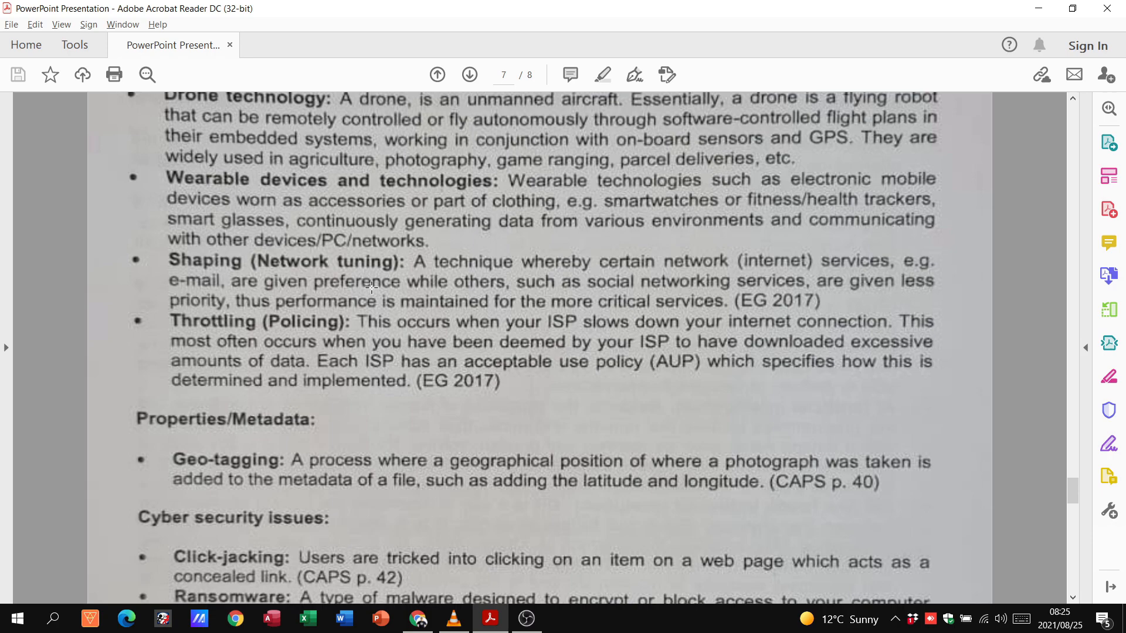
pyautogui.moveTo(315, 304)
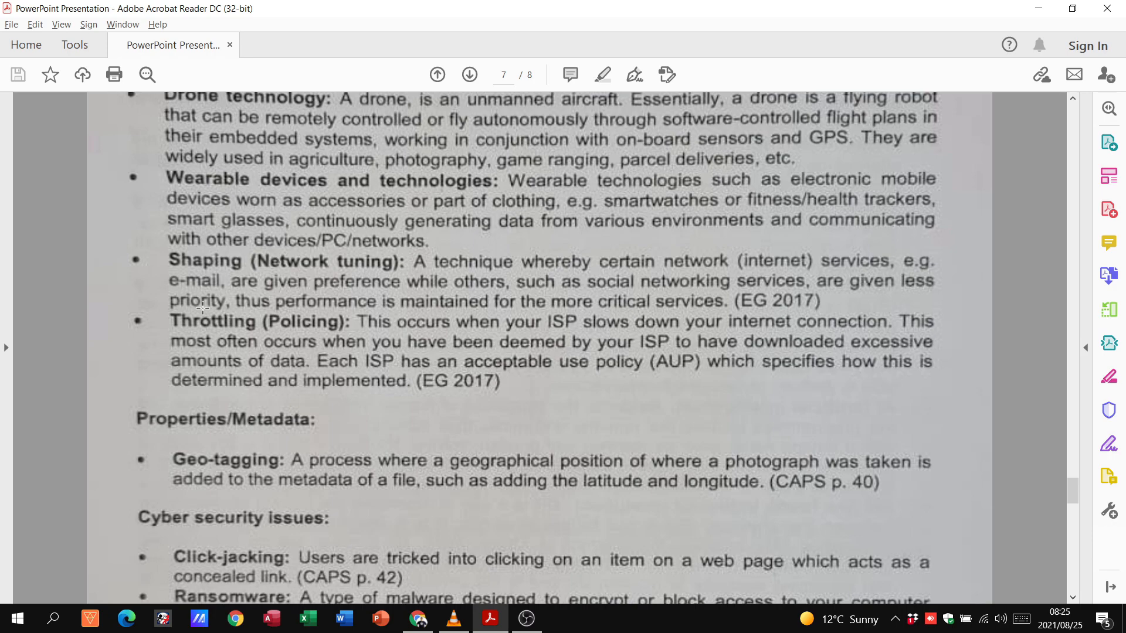
pyautogui.scroll(-3)
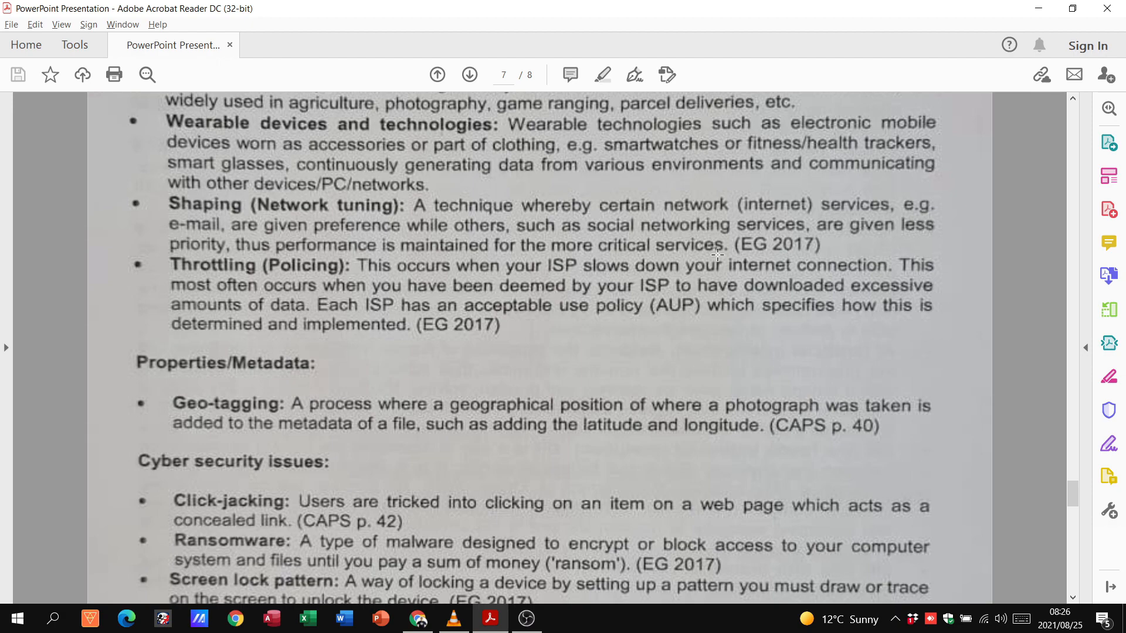
pyautogui.scroll(-3)
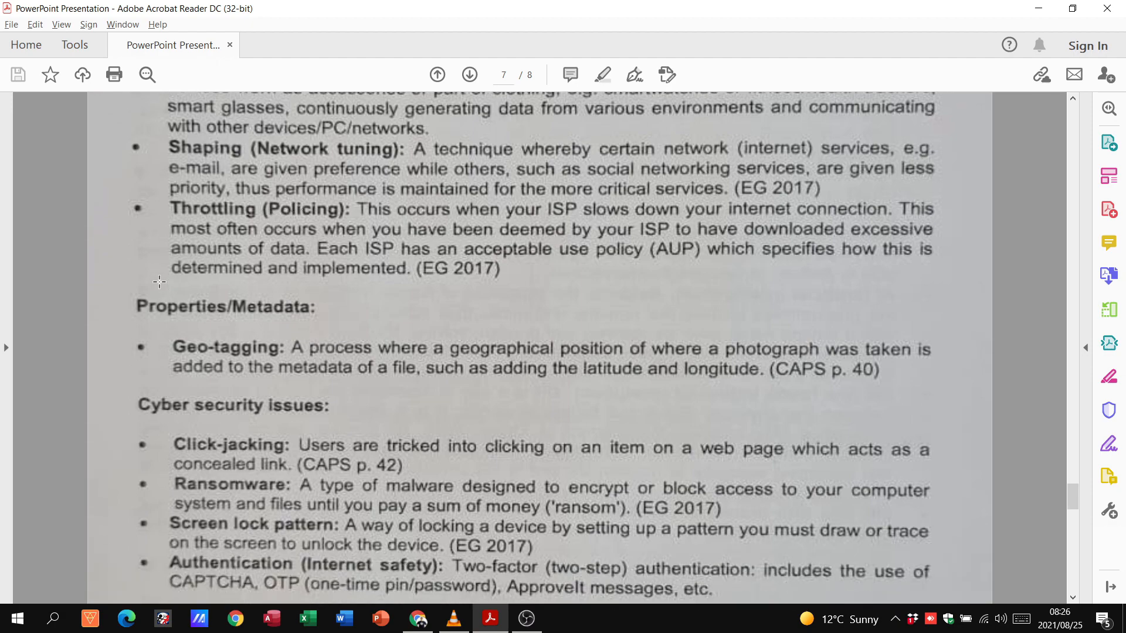
pyautogui.scroll(-3)
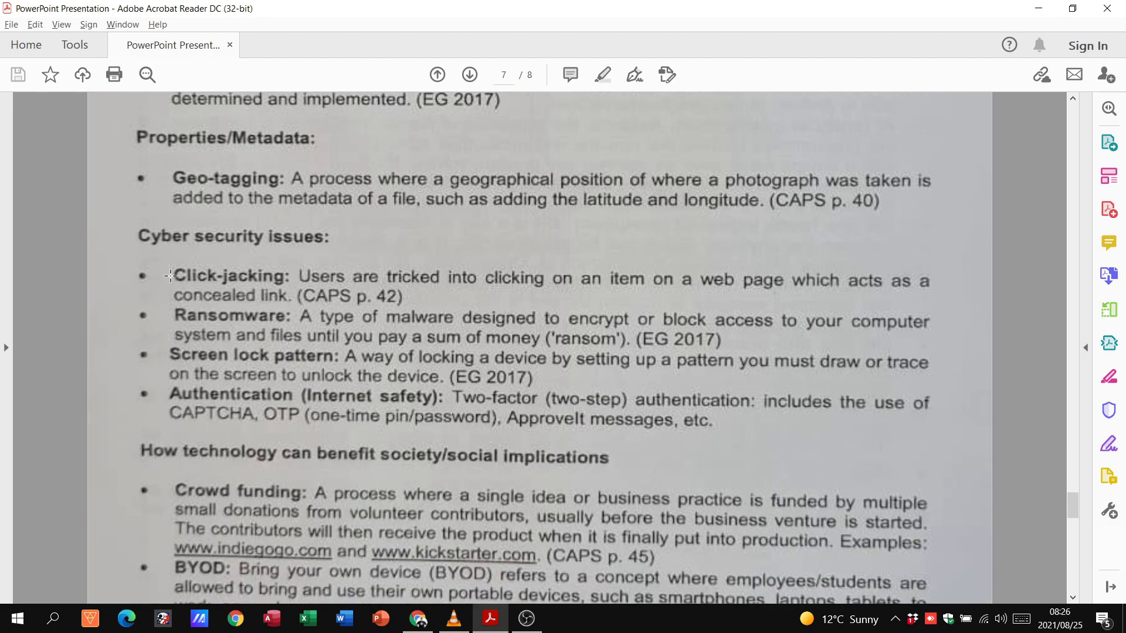
pyautogui.scroll(-3)
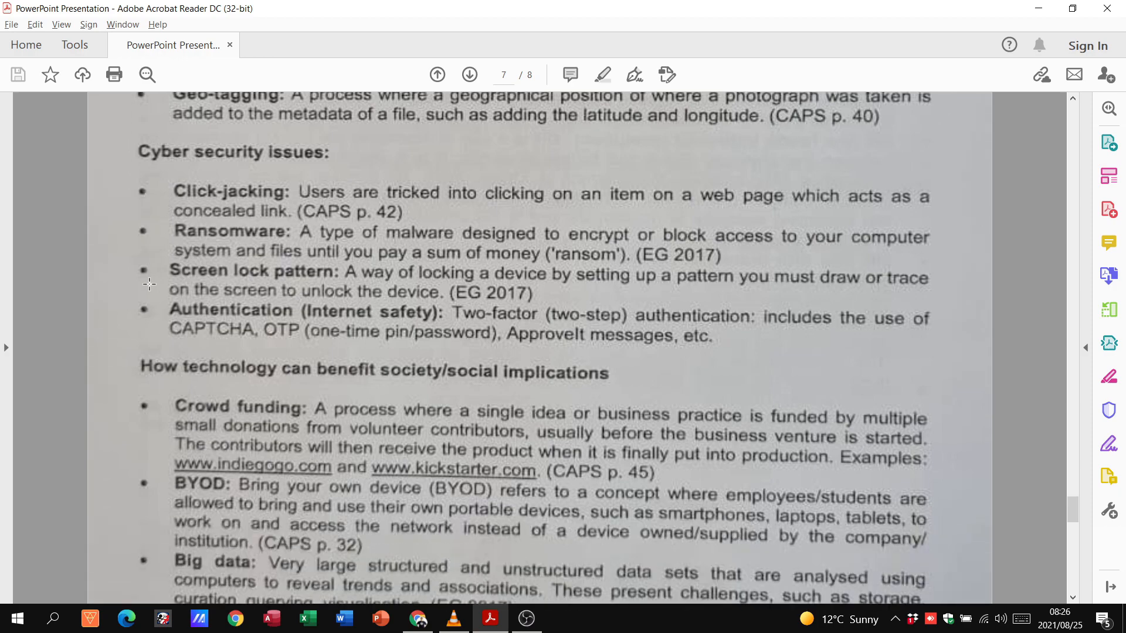
pyautogui.moveTo(214, 194)
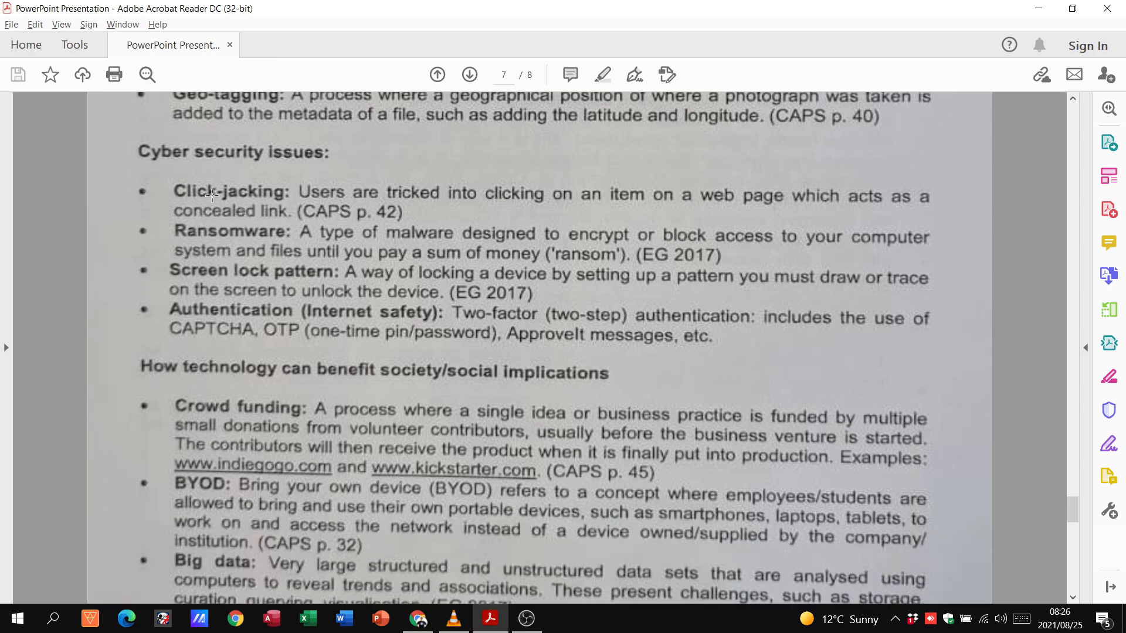
pyautogui.moveTo(268, 248)
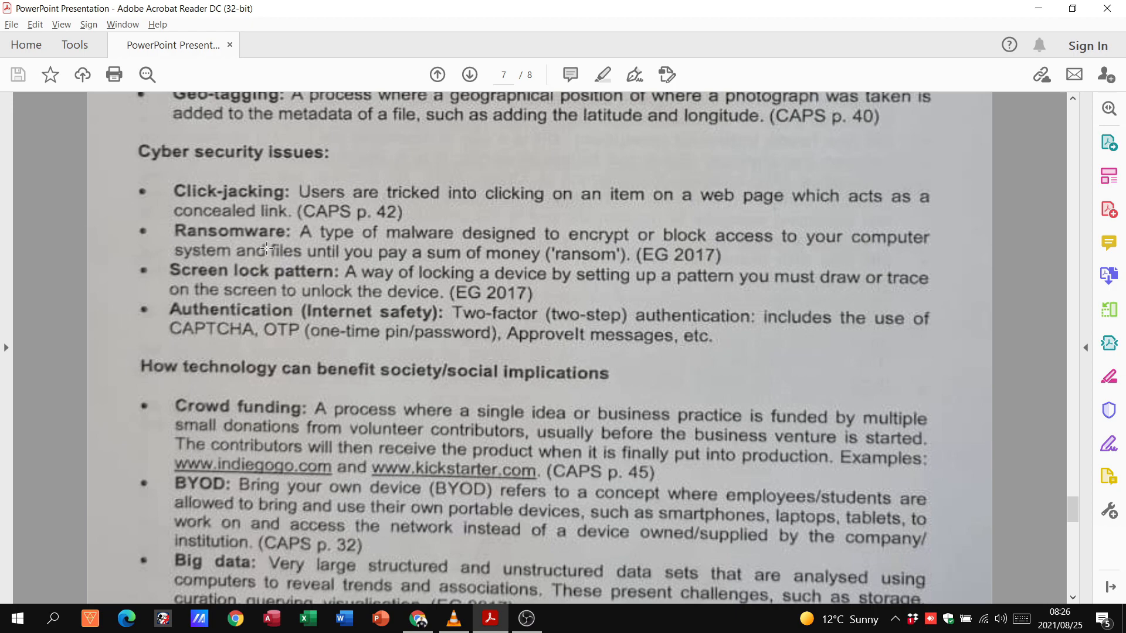
pyautogui.scroll(-3)
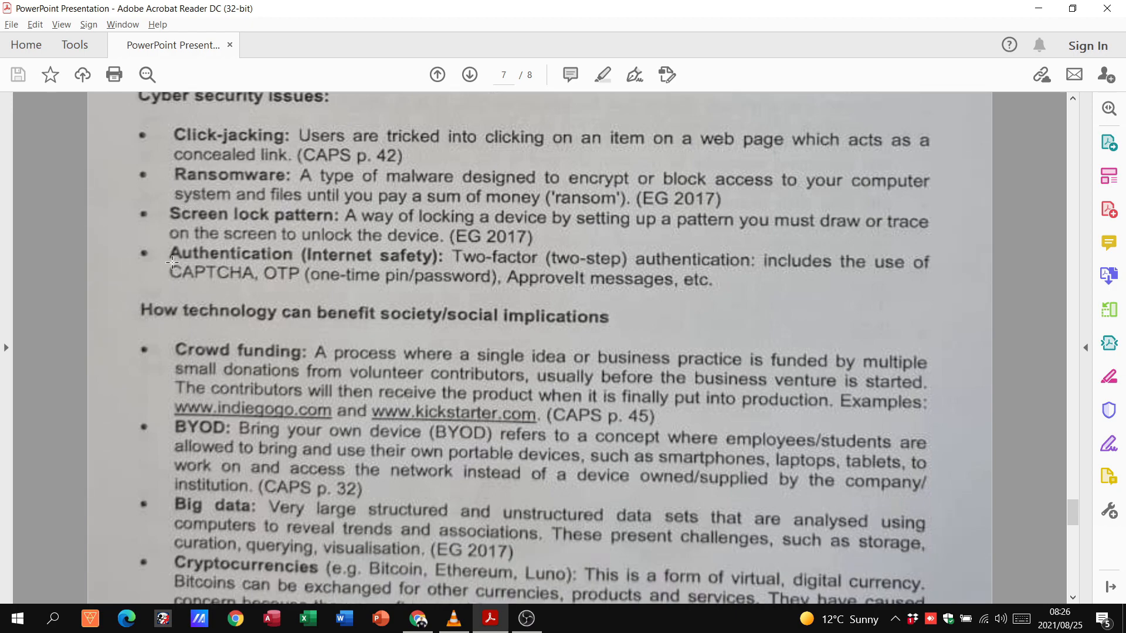
pyautogui.scroll(-3)
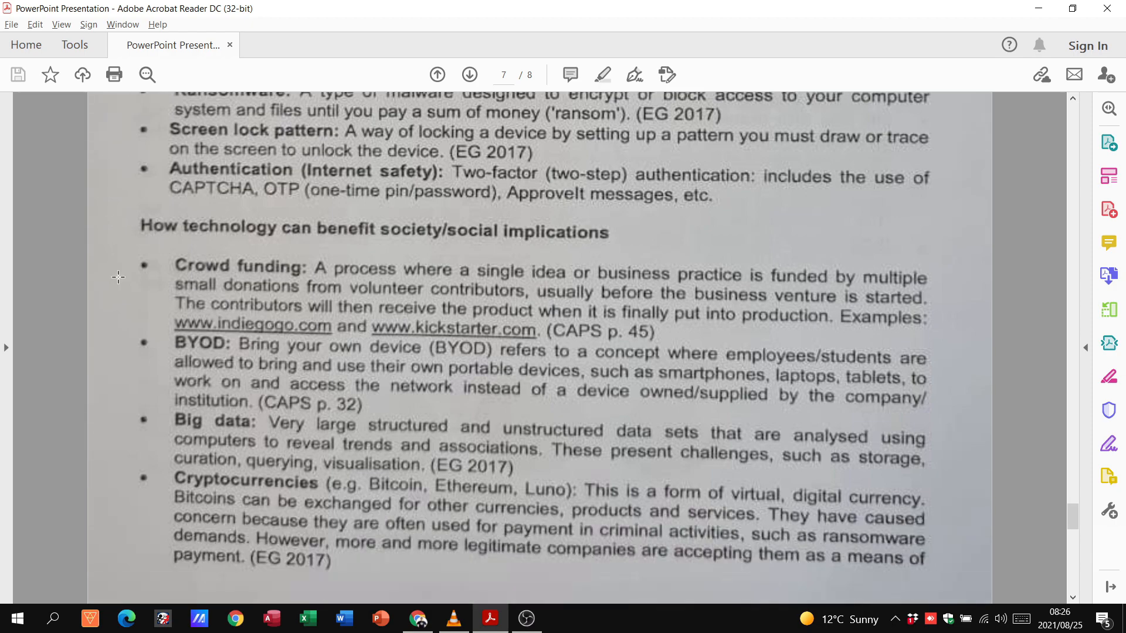
pyautogui.scroll(-3)
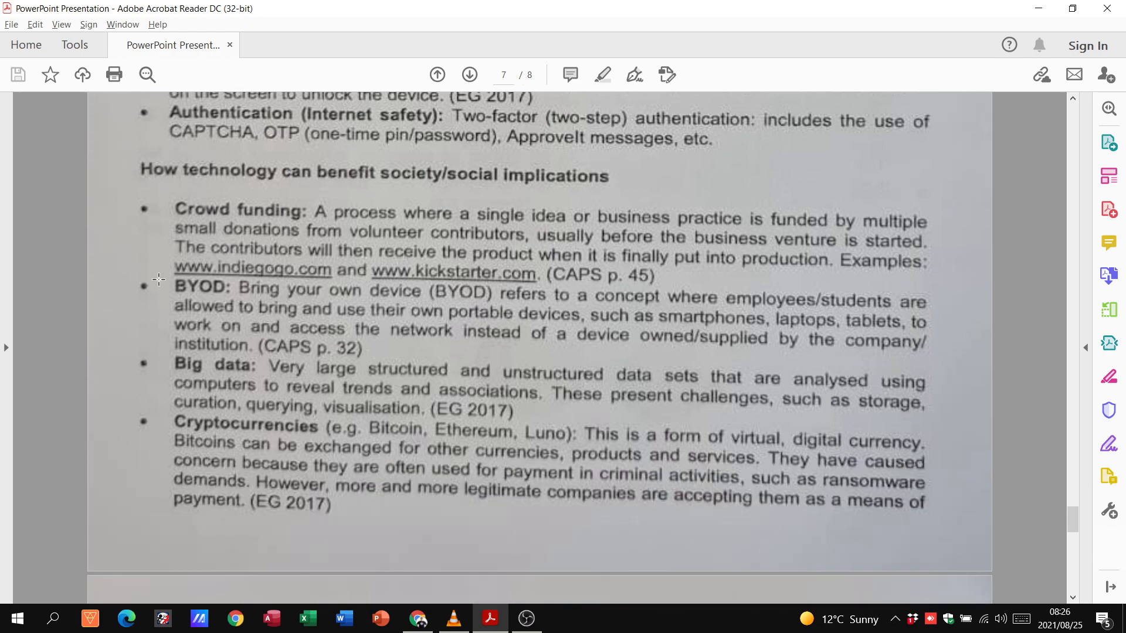
pyautogui.scroll(-3)
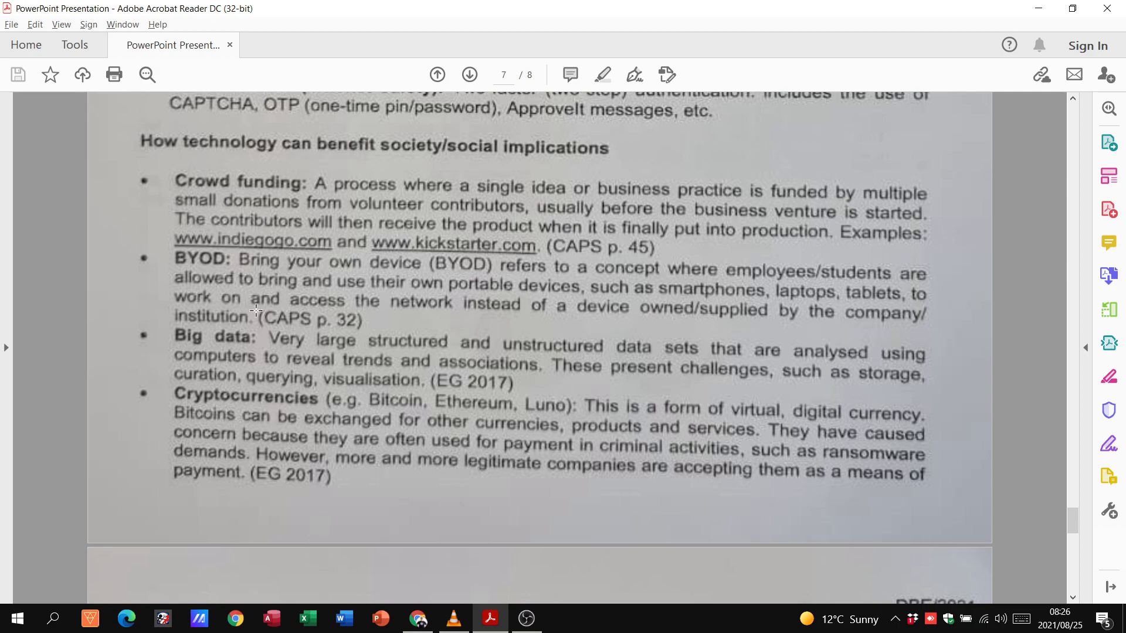
pyautogui.scroll(-3)
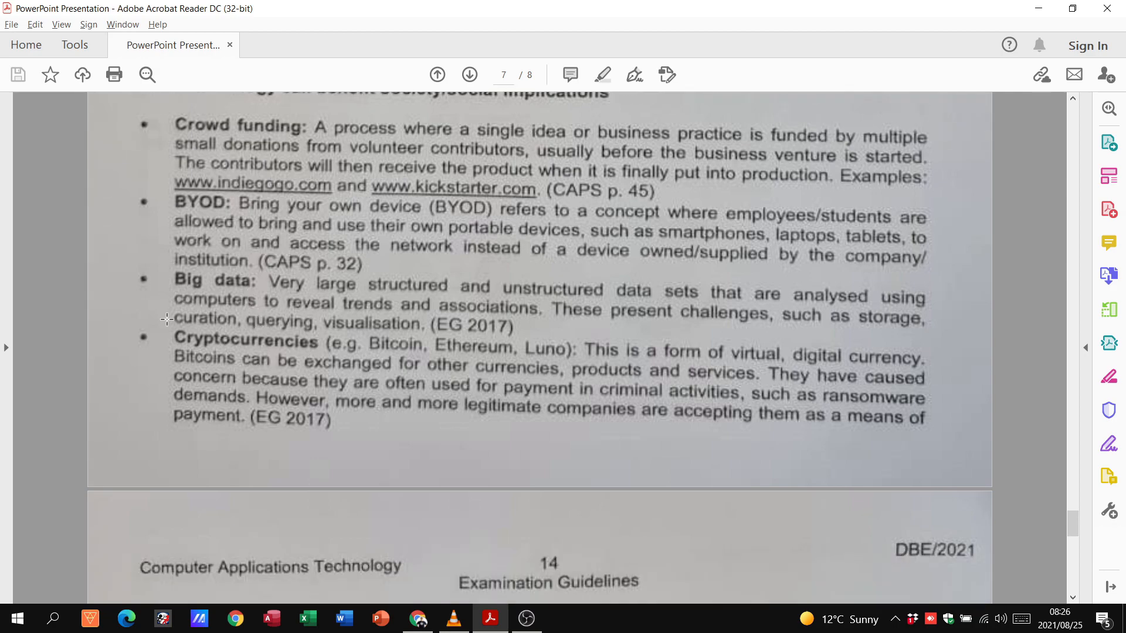
pyautogui.scroll(-3)
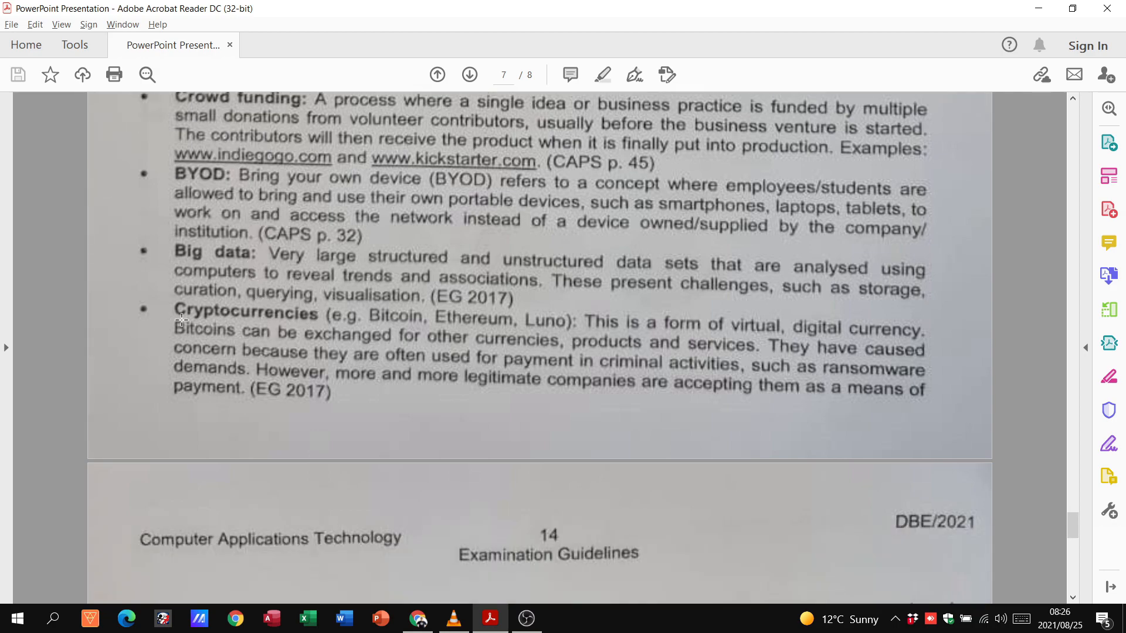
pyautogui.moveTo(162, 329)
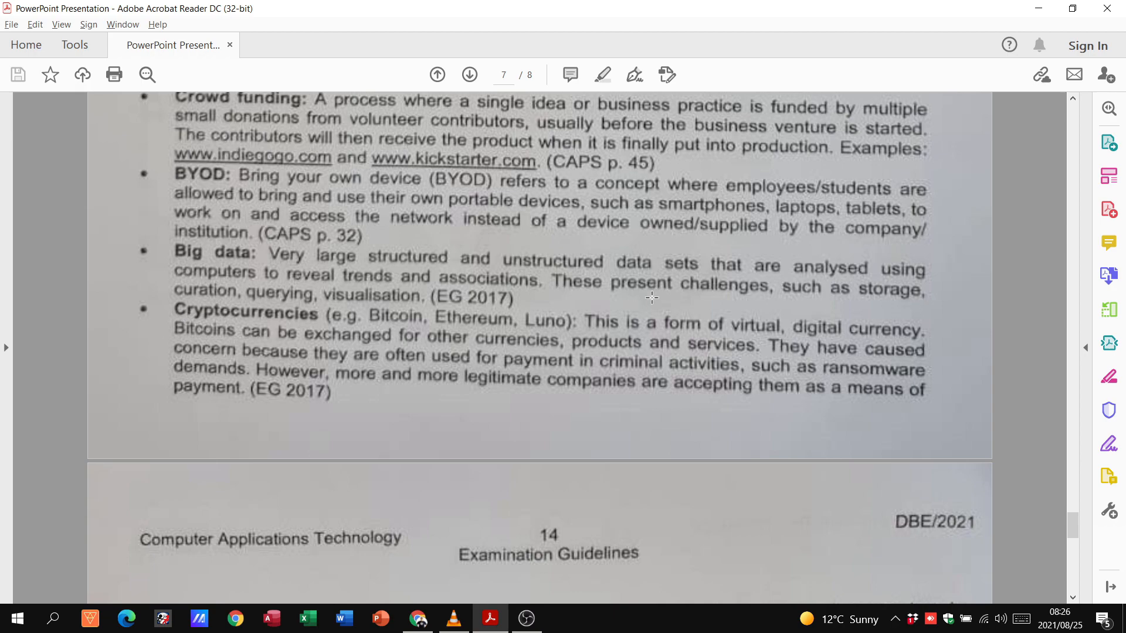
pyautogui.moveTo(868, 310)
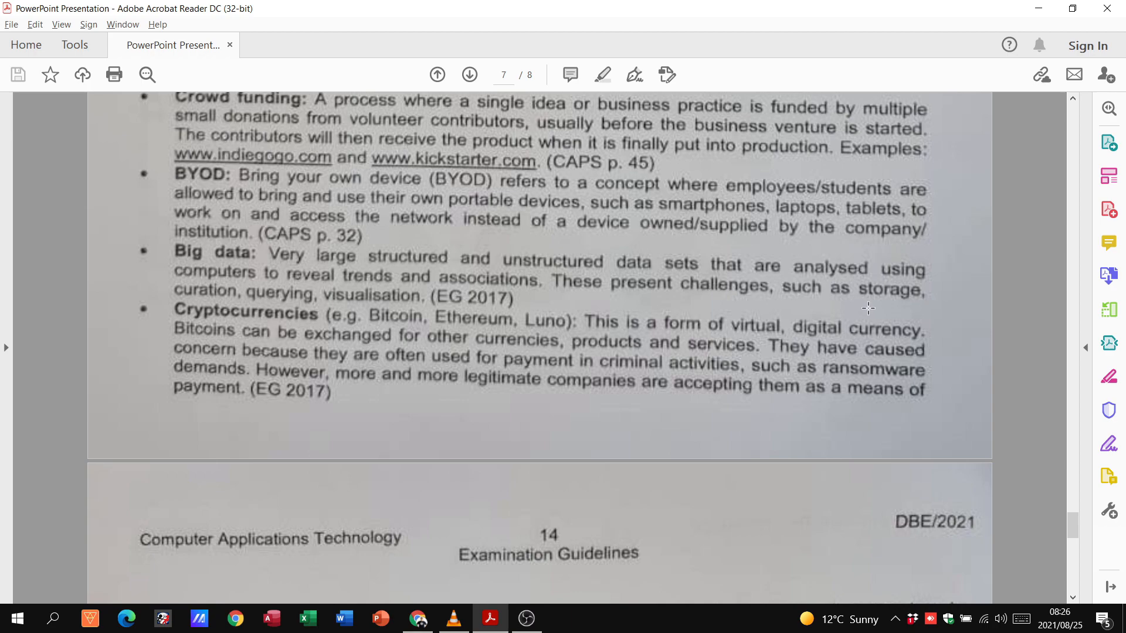
pyautogui.moveTo(225, 331)
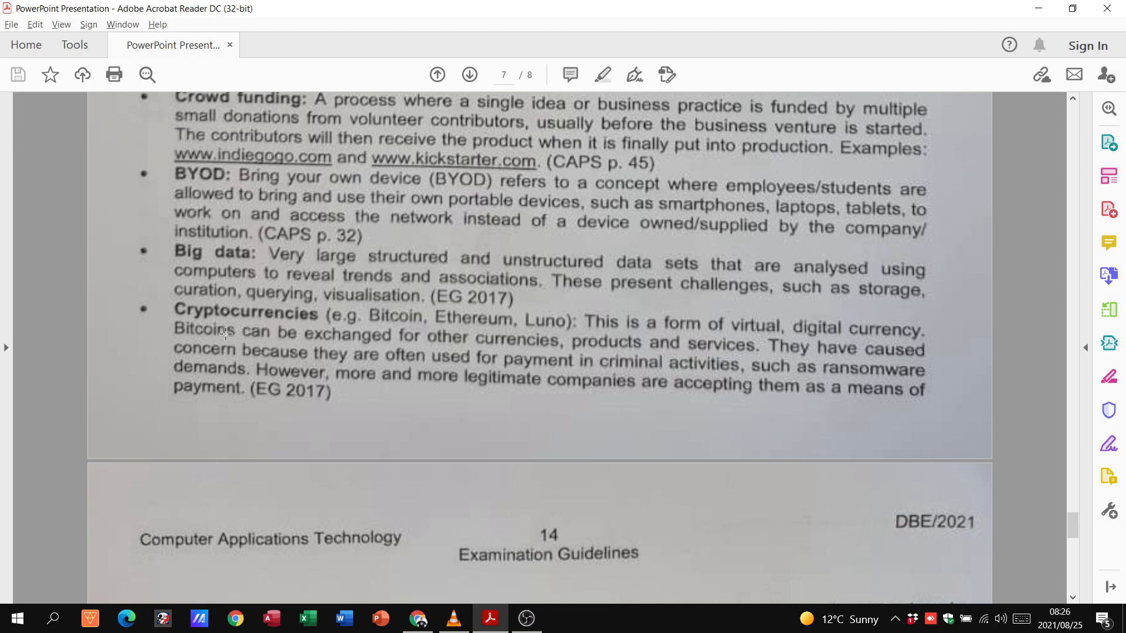
pyautogui.moveTo(600, 339)
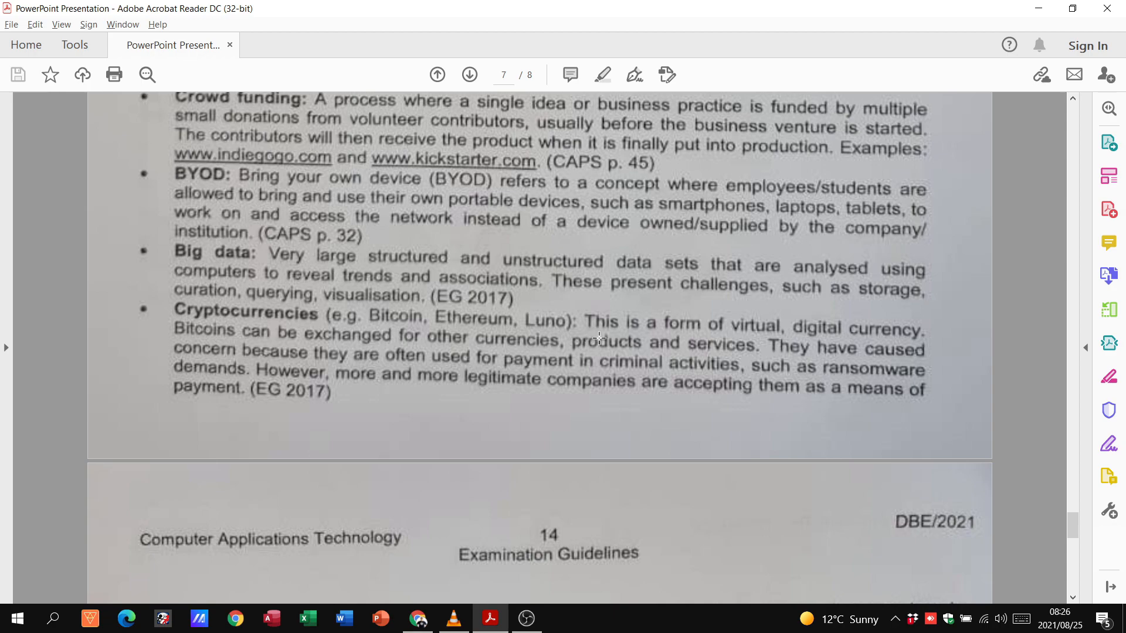
pyautogui.moveTo(572, 336)
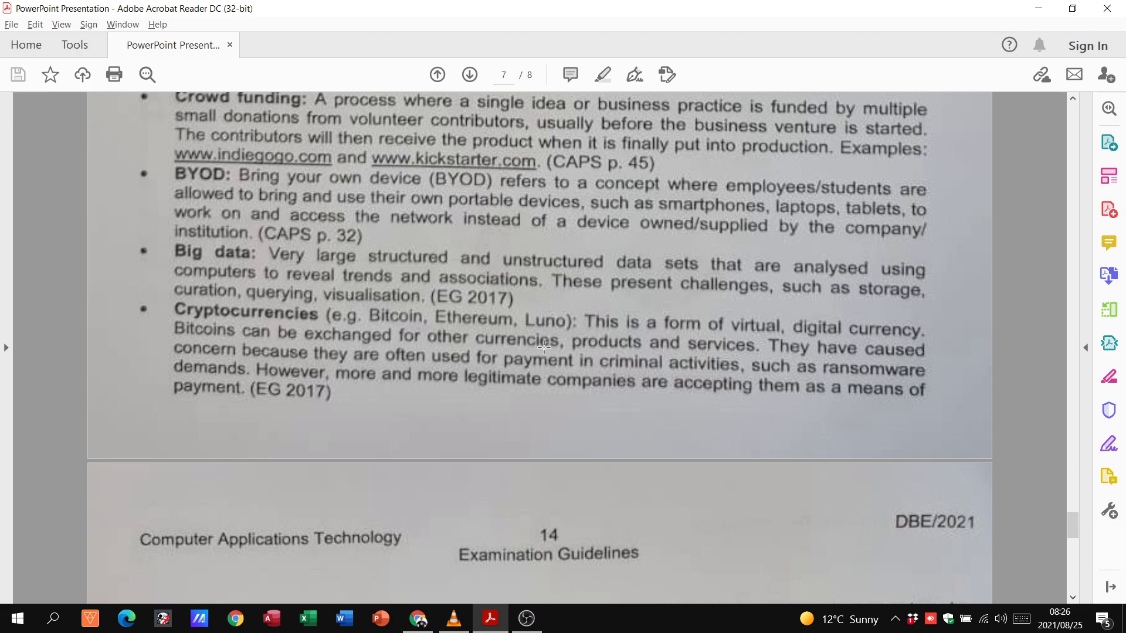
pyautogui.moveTo(697, 370)
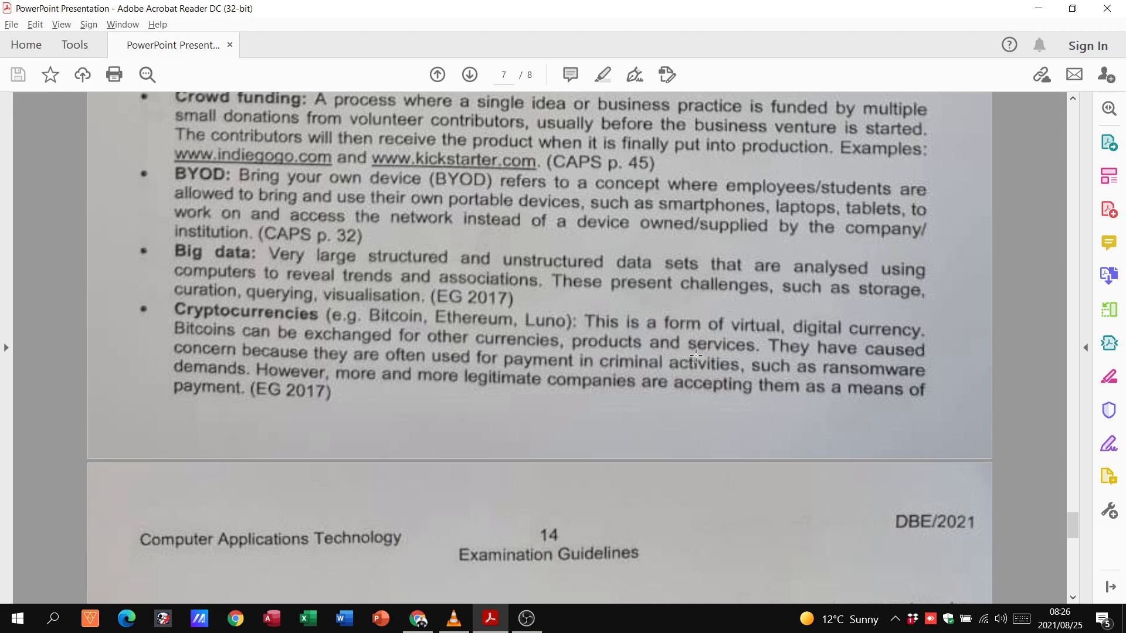
pyautogui.moveTo(157, 370)
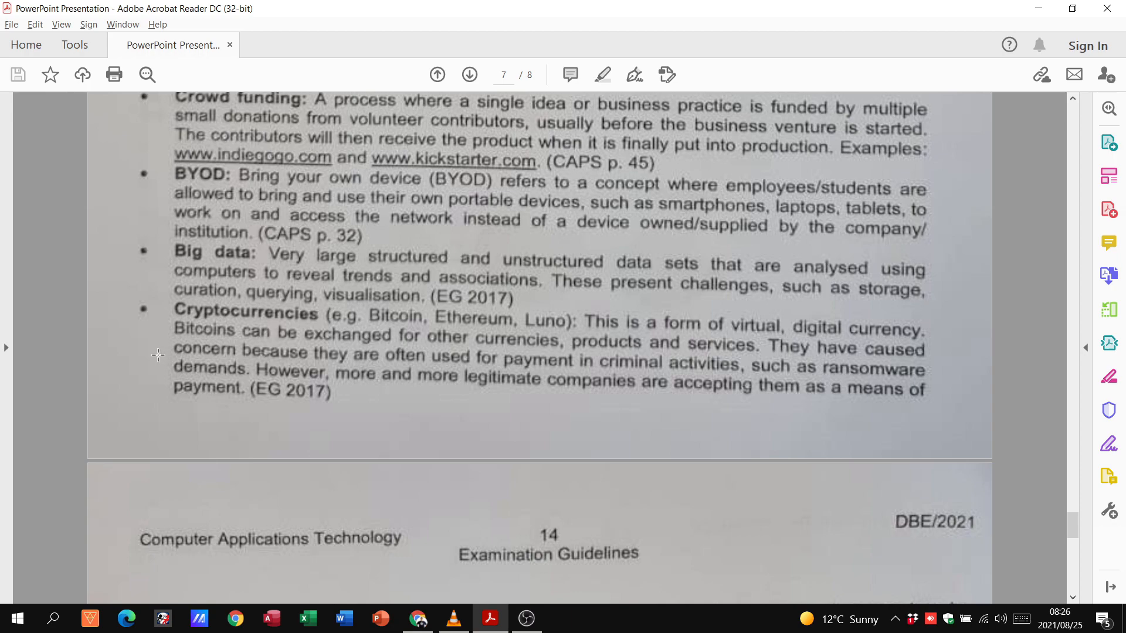
pyautogui.moveTo(365, 403)
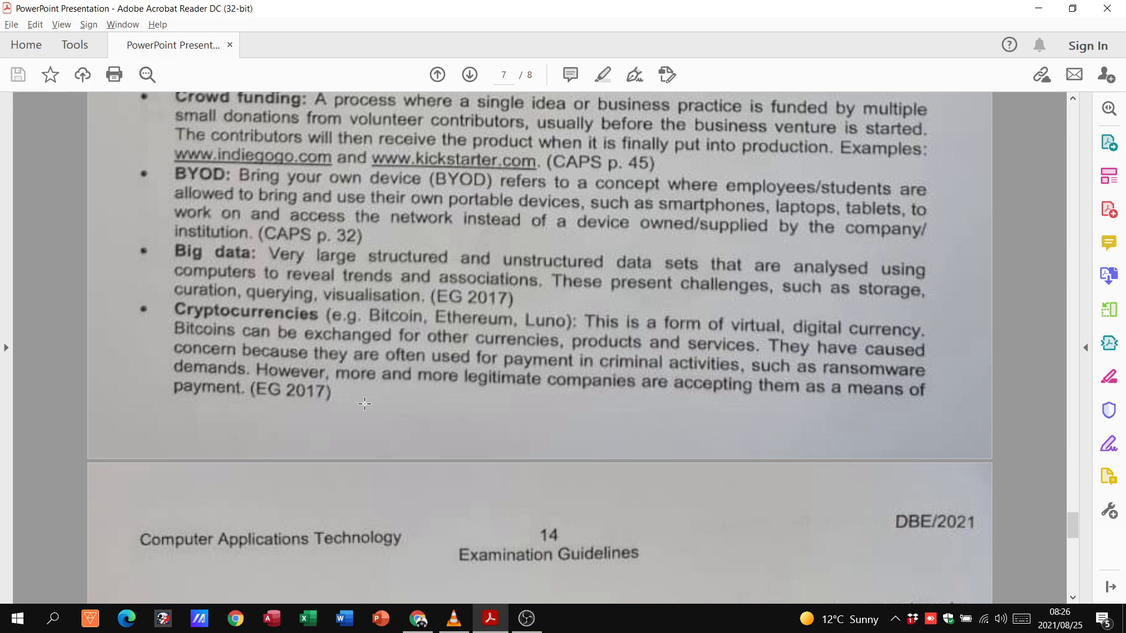
pyautogui.scroll(-3)
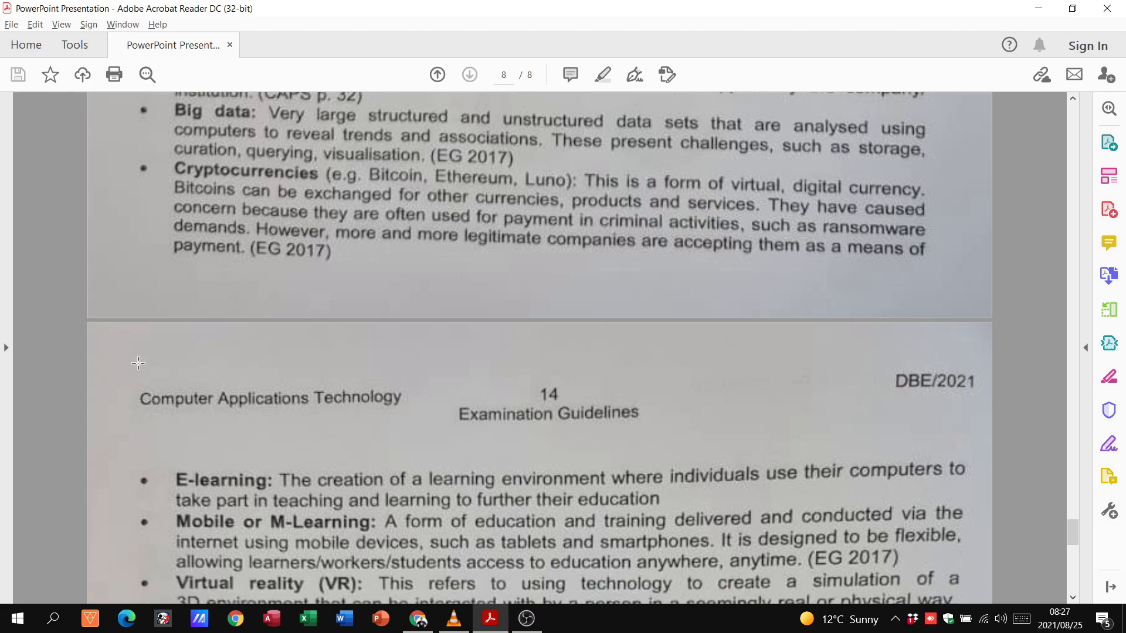
pyautogui.scroll(-3)
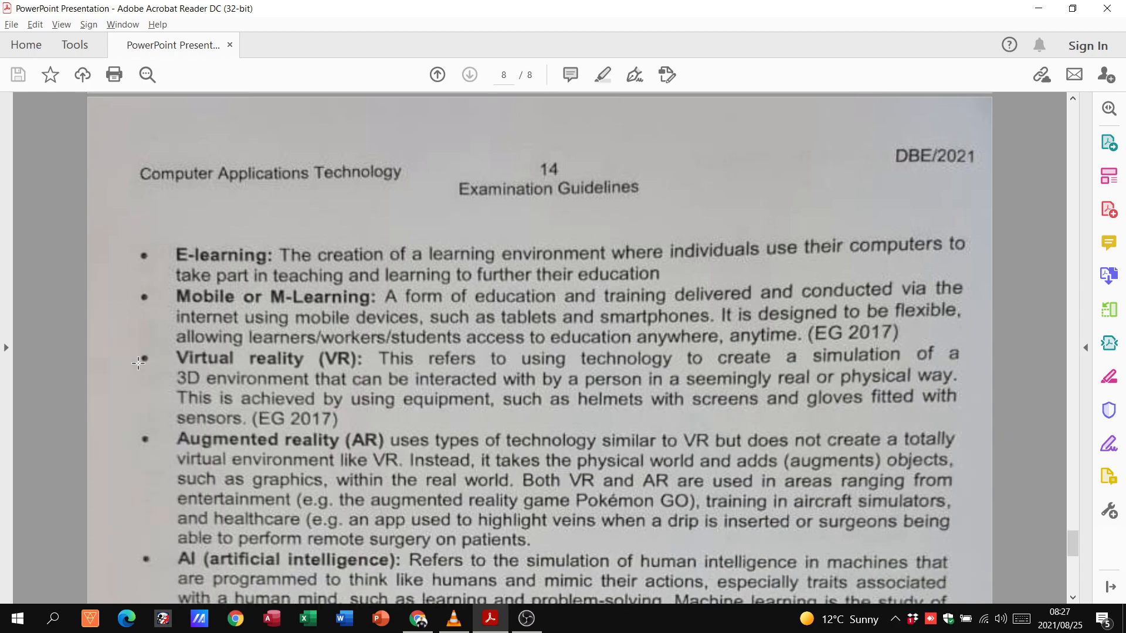
pyautogui.scroll(-3)
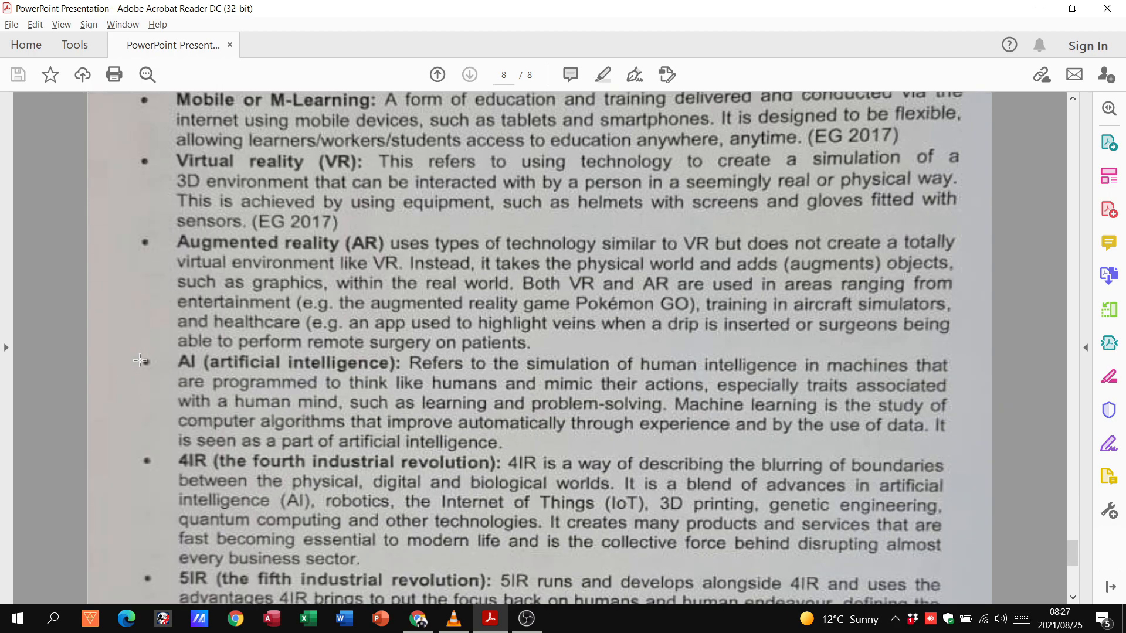
pyautogui.scroll(-3)
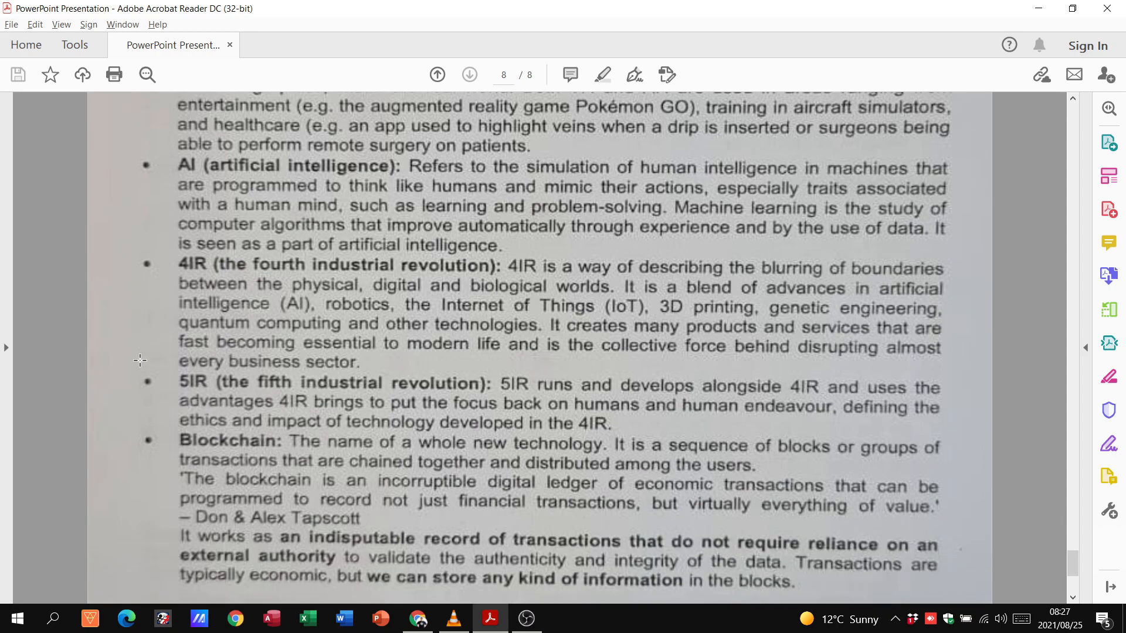
pyautogui.scroll(-3)
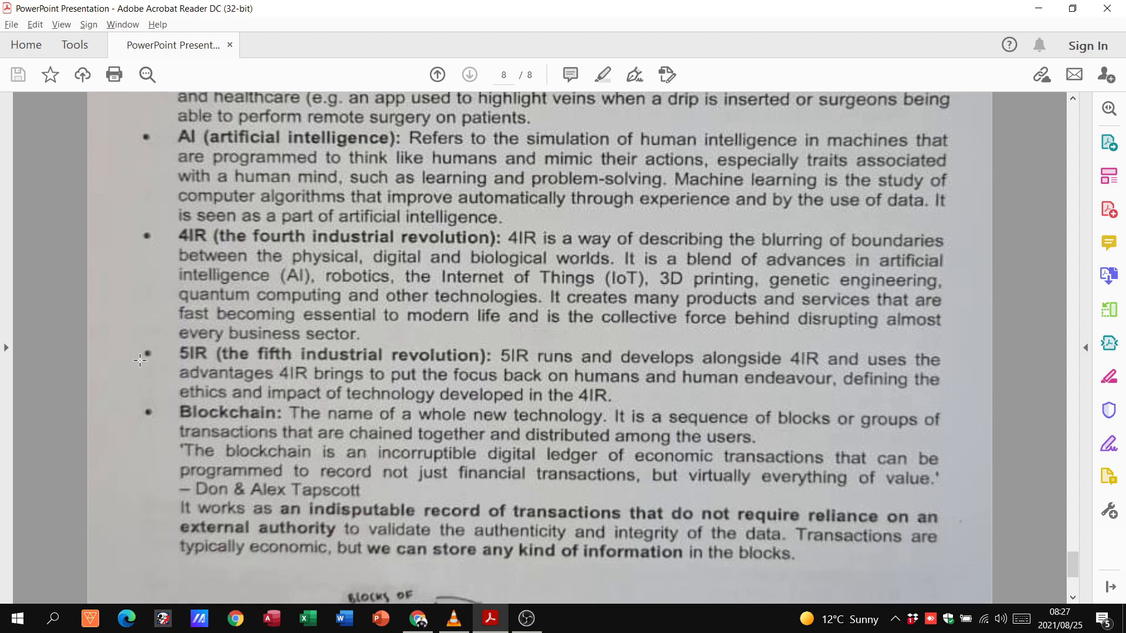
pyautogui.scroll(-3)
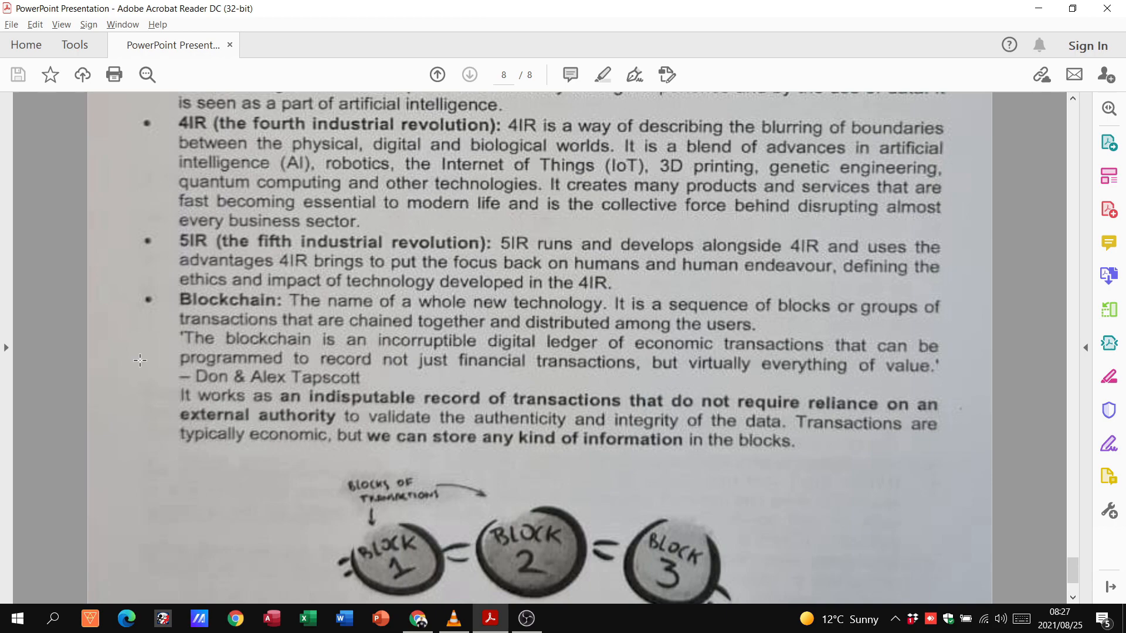
pyautogui.scroll(-3)
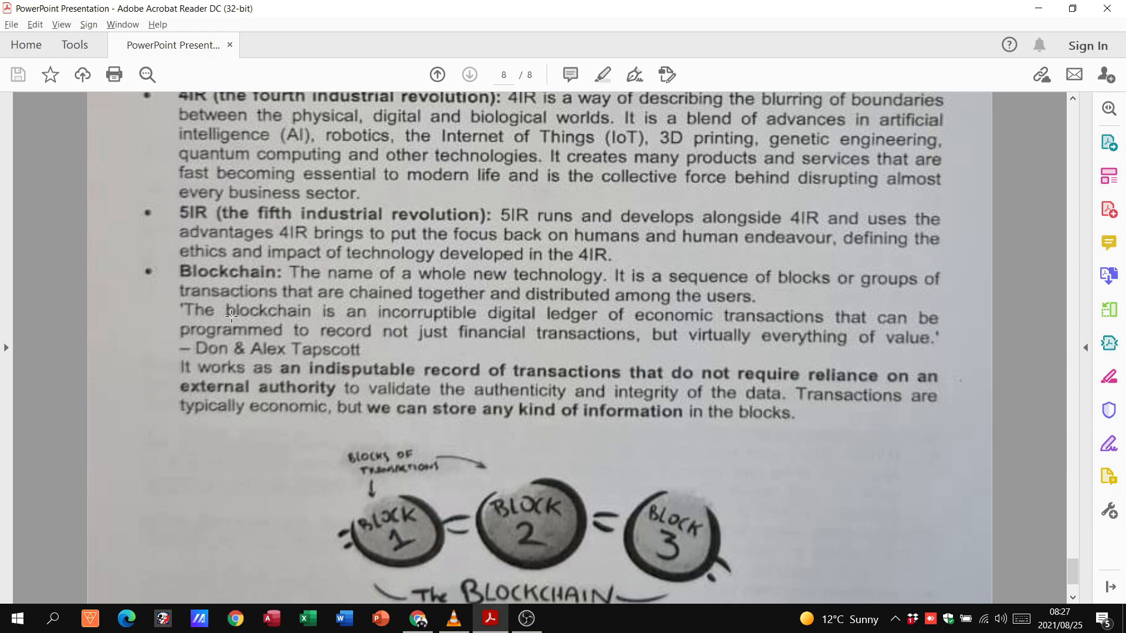
pyautogui.moveTo(282, 318)
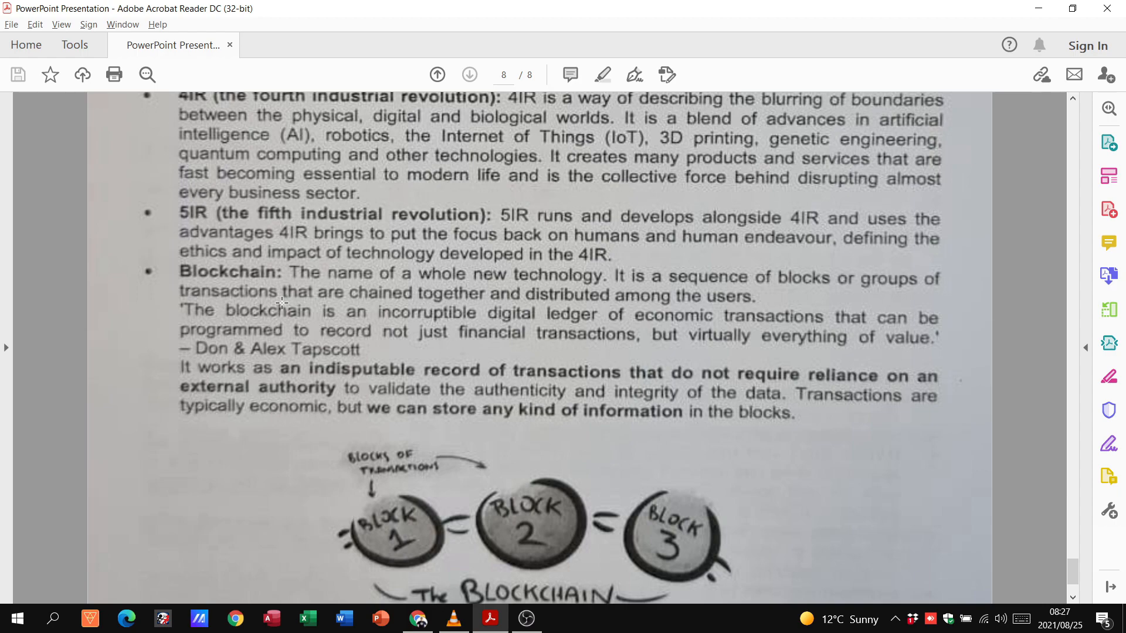
pyautogui.moveTo(207, 374)
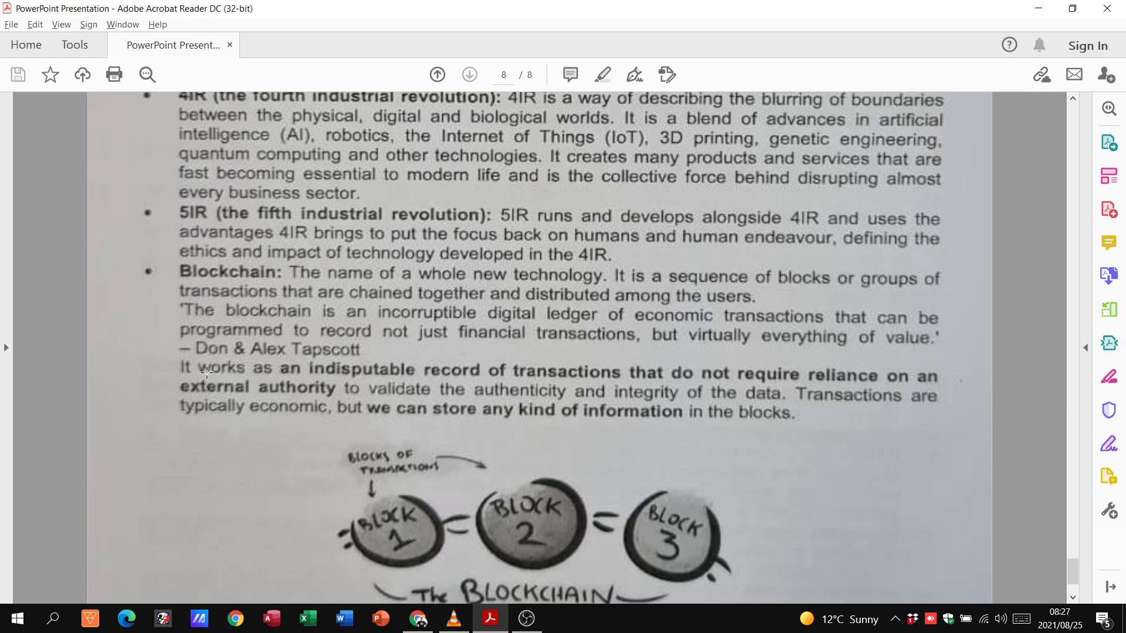
pyautogui.scroll(-3)
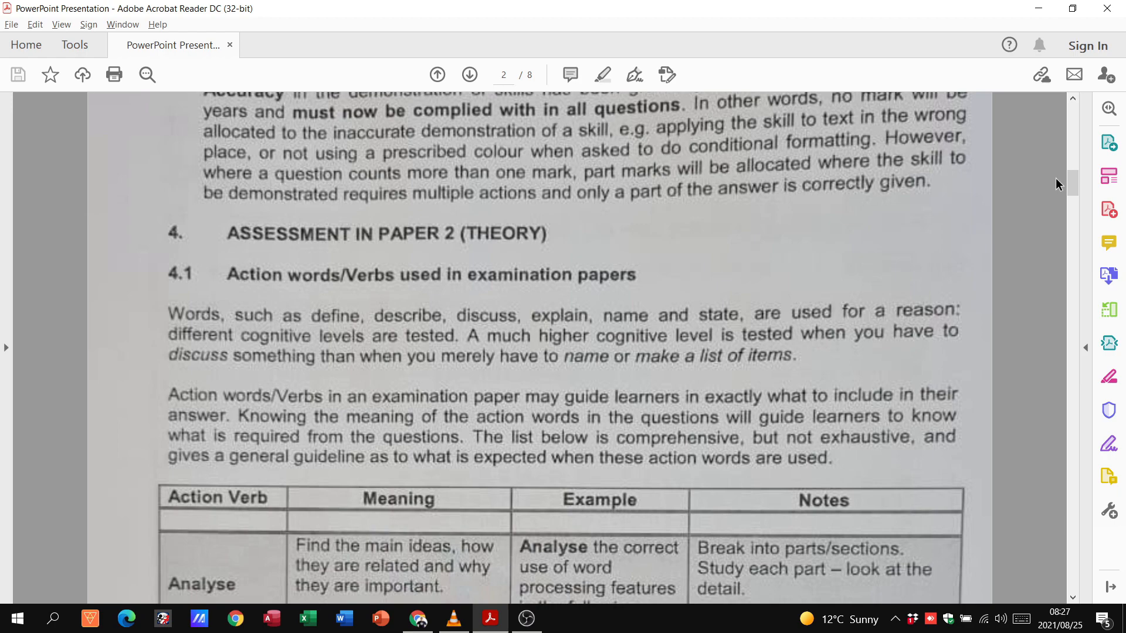
pyautogui.moveTo(1067, 187)
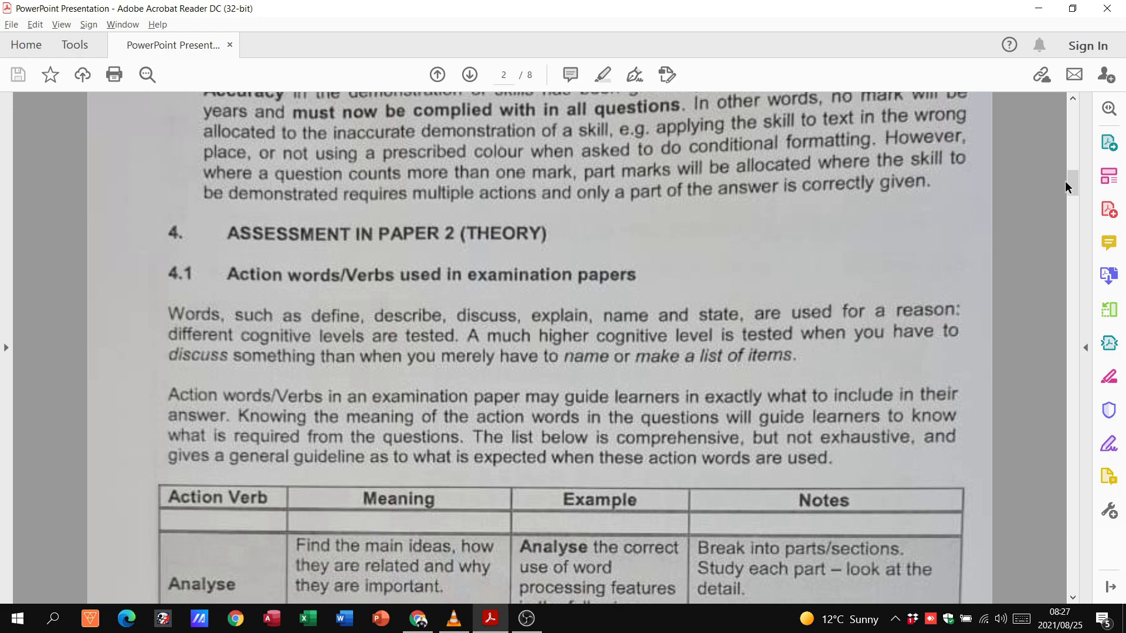